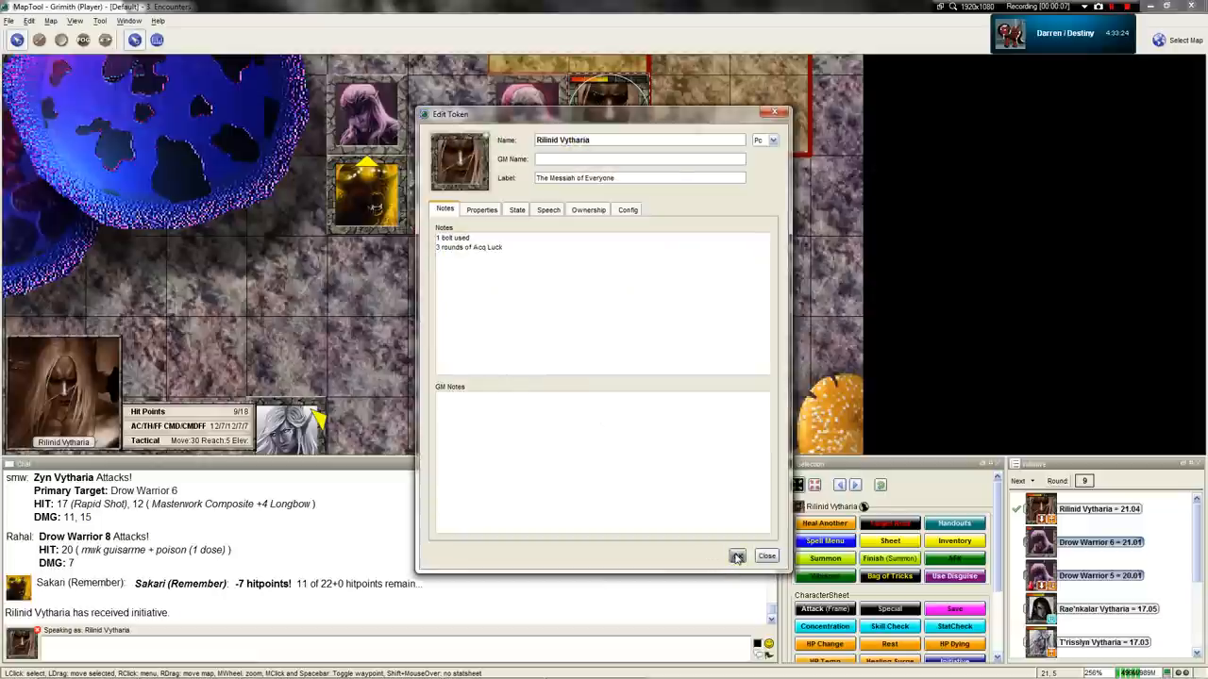
Step: Close Rilinid Vytharia's token notes showing 1 bolt used and 3 rounds of luck
{"action": "left_click", "coordinate": [766, 556]}
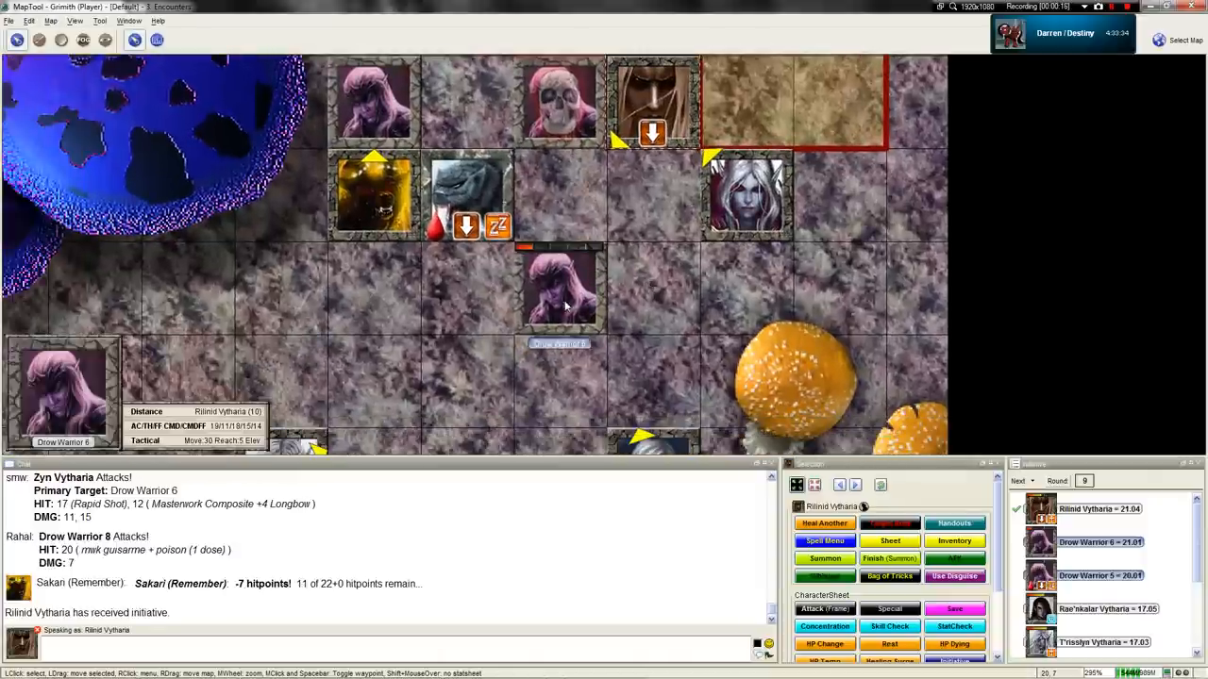
{"action": "mouse_move", "coordinate": [606, 302]}
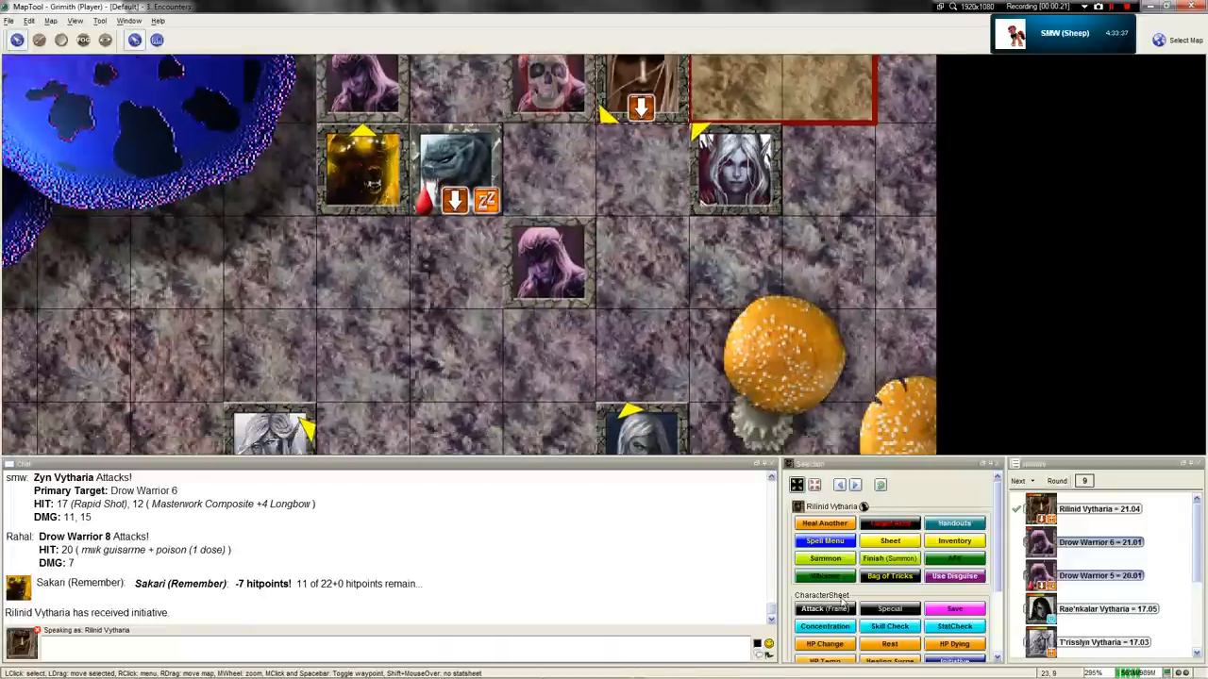
Step: Run Rilinid's light crossbow attack on Drow Warrior 6, posting hit -8 and 5 damage
{"action": "left_click", "coordinate": [824, 610]}
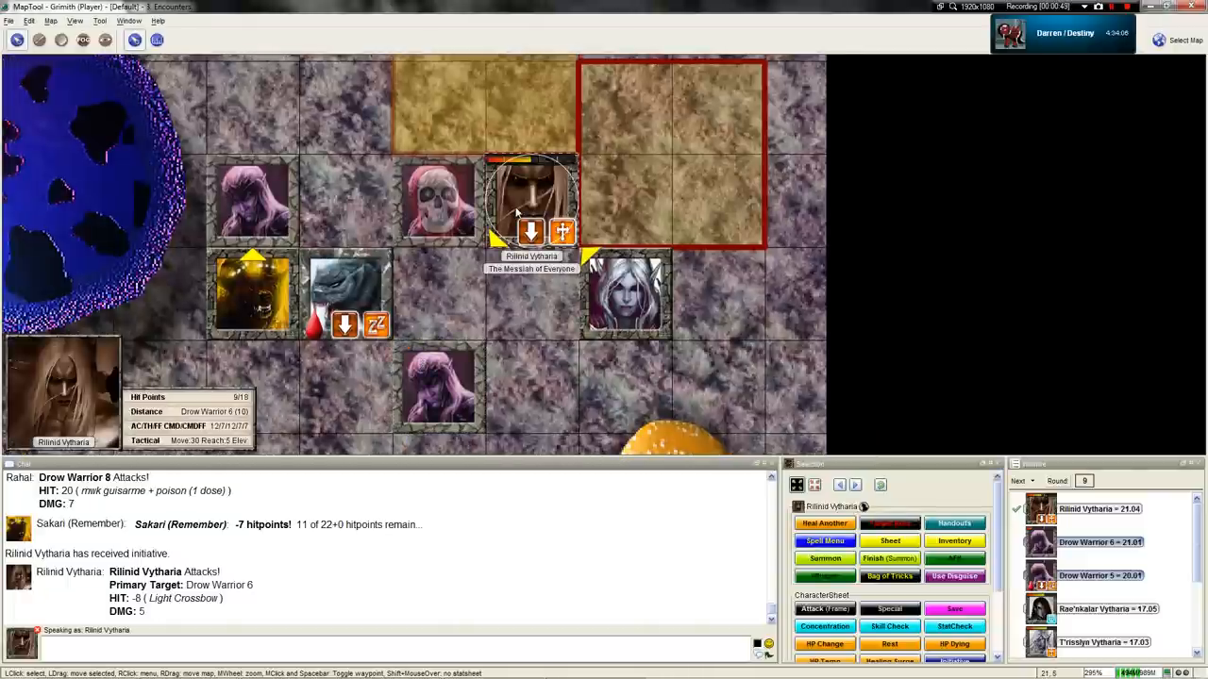
Step: Toggle off the active Spell state on Rilinid Vytharia's token, leaving one marker
{"action": "right_click", "coordinate": [526, 199]}
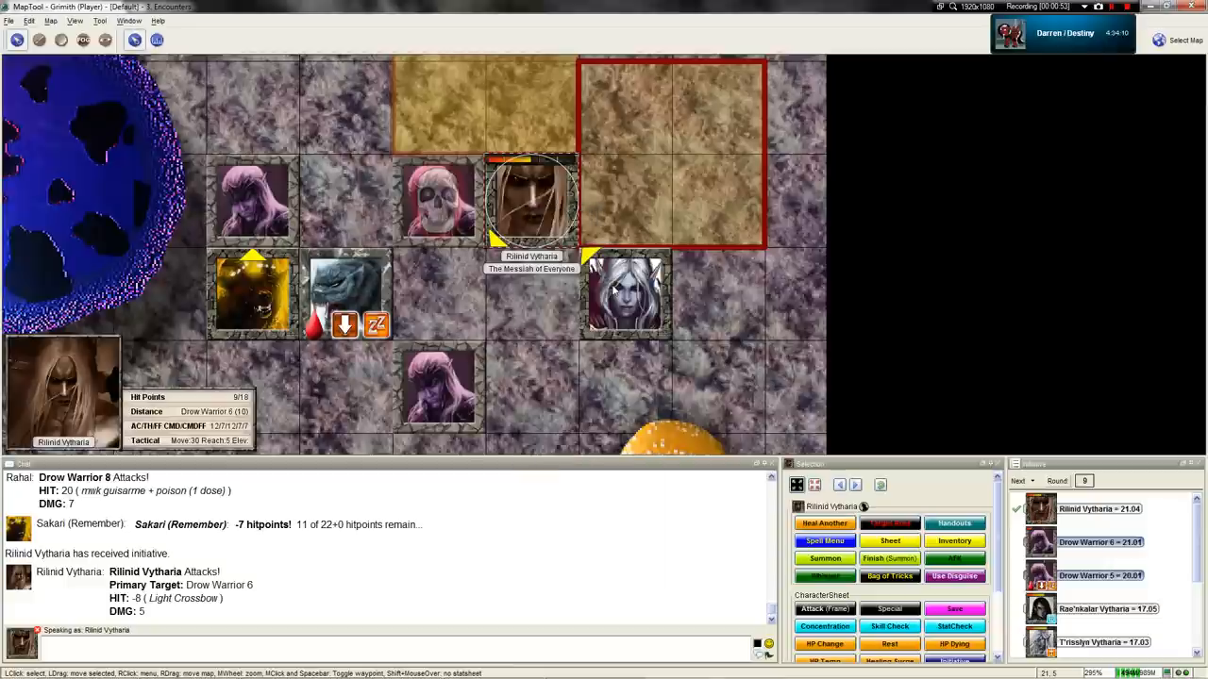
{"action": "right_click", "coordinate": [530, 199]}
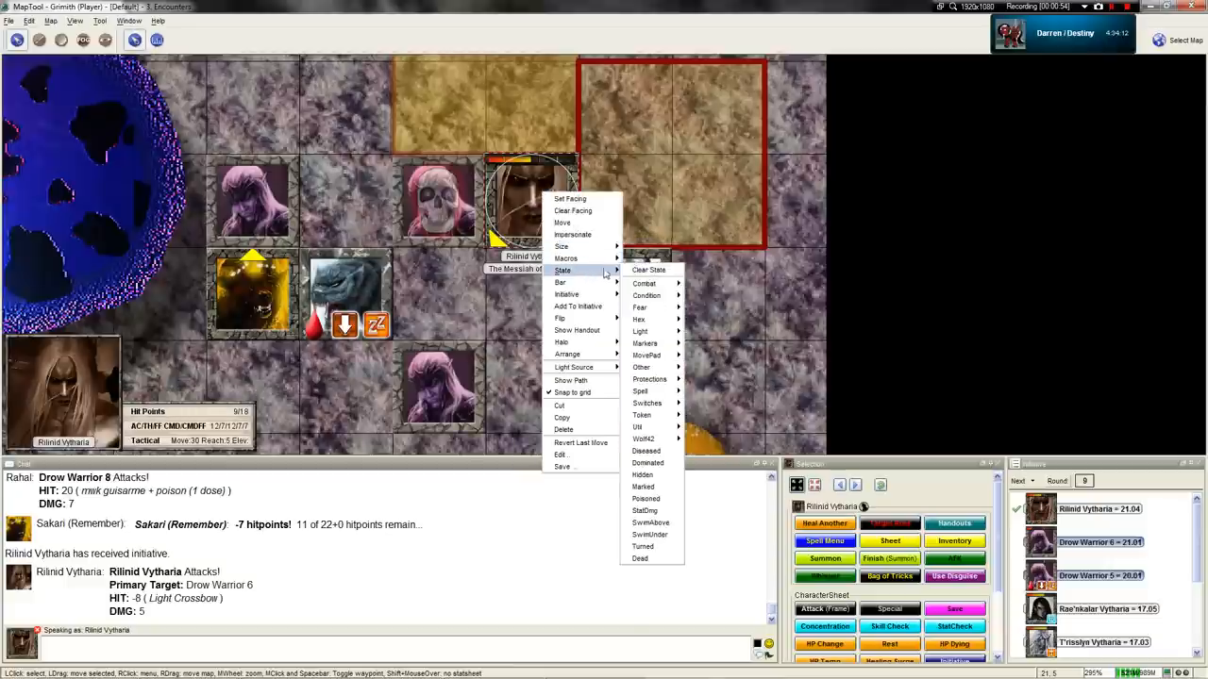
{"action": "mouse_move", "coordinate": [640, 392]}
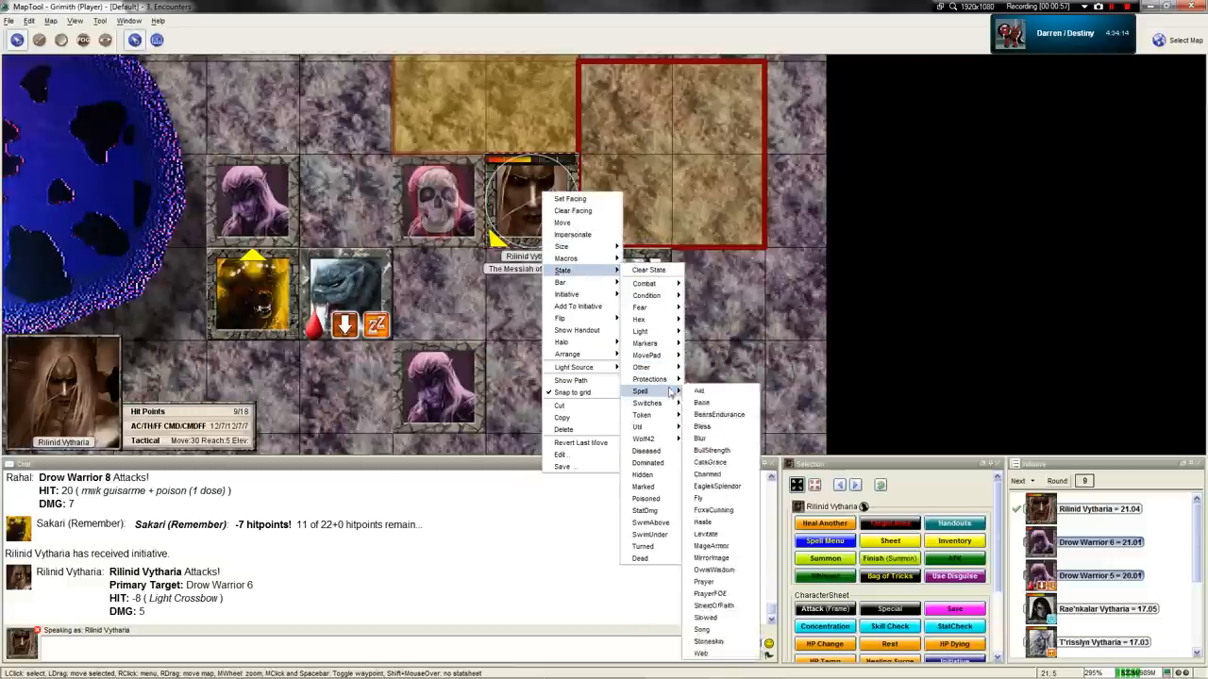
{"action": "left_click", "coordinate": [645, 295]}
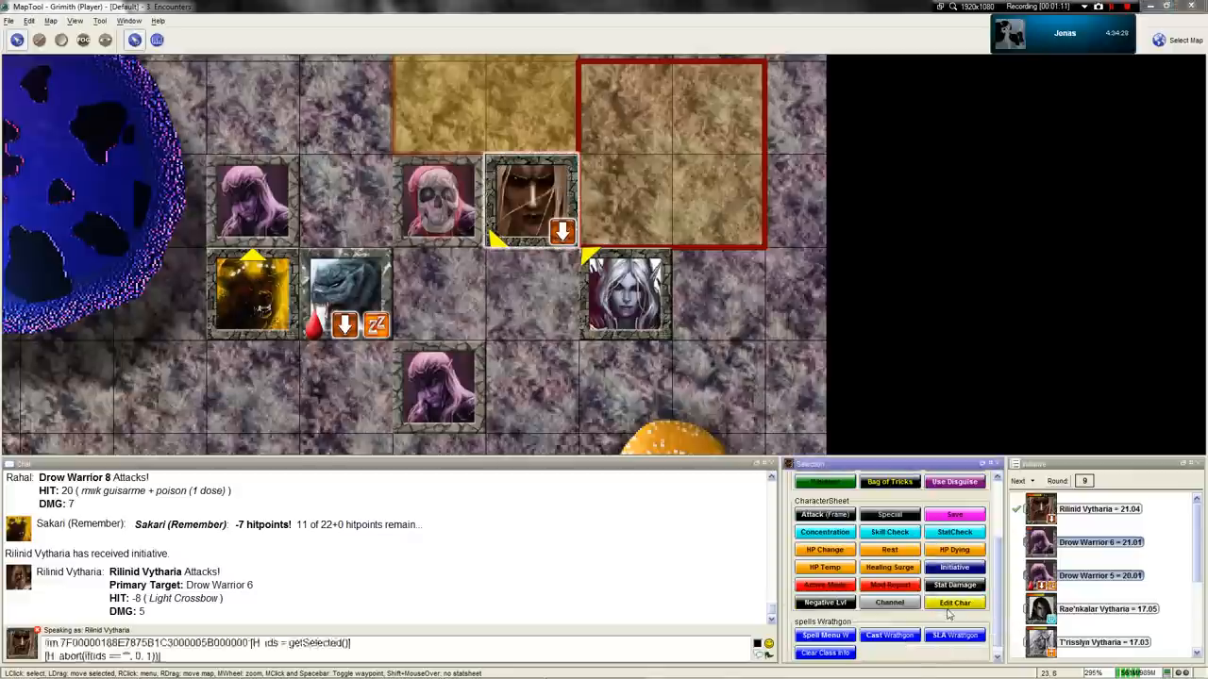
{"action": "left_click", "coordinate": [953, 602]}
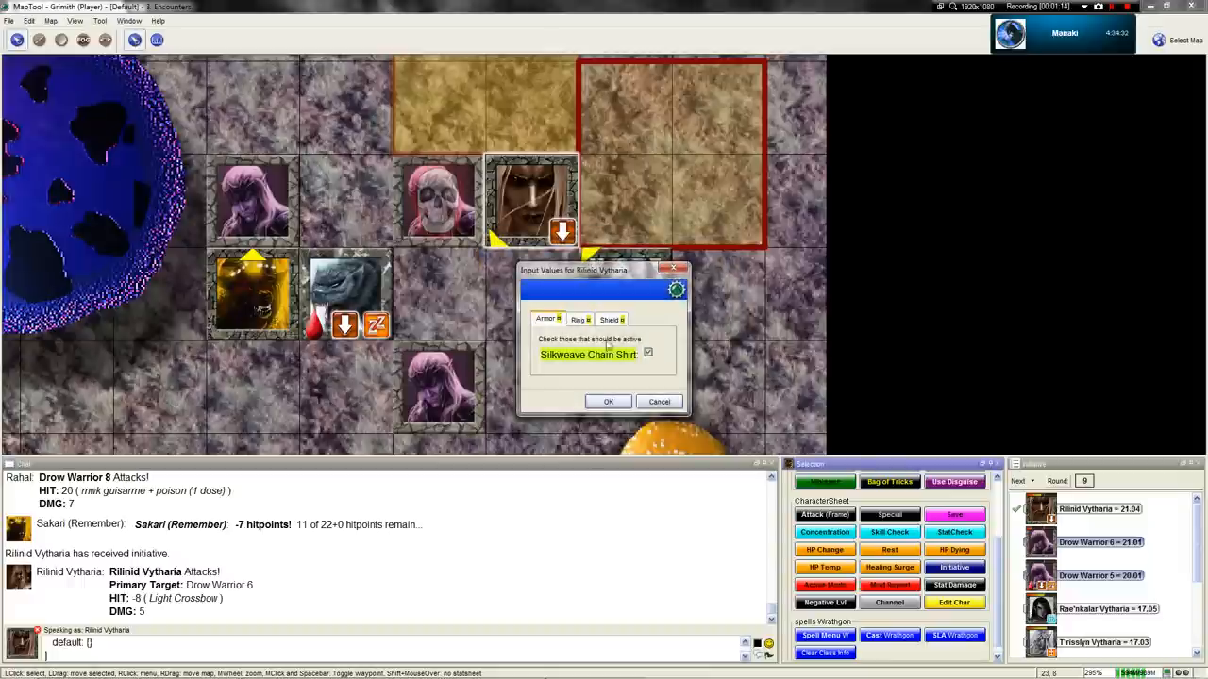
{"action": "left_click", "coordinate": [578, 319]}
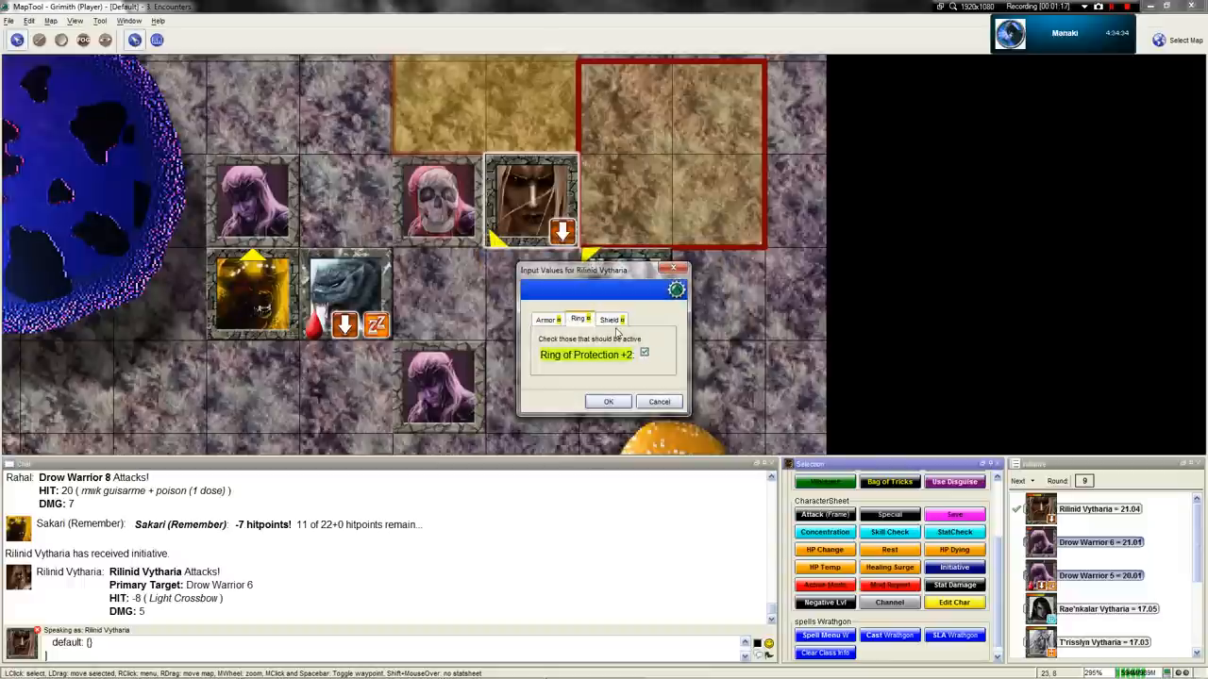
{"action": "left_click", "coordinate": [612, 319]}
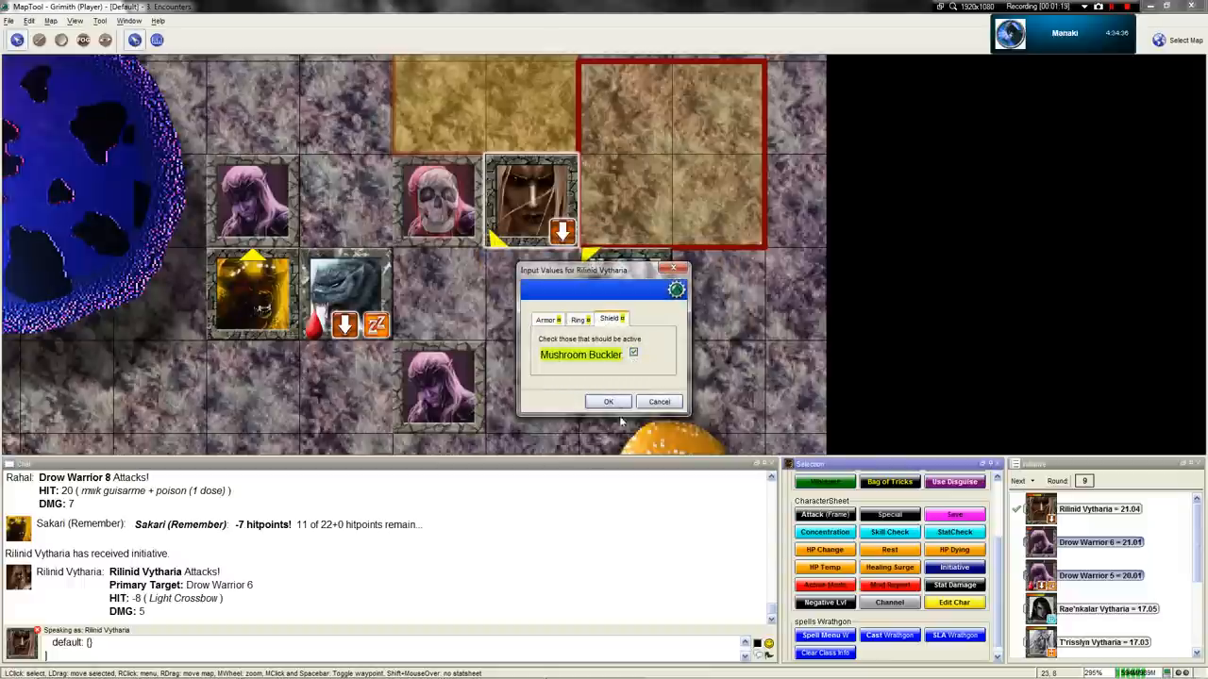
{"action": "left_click", "coordinate": [607, 401]}
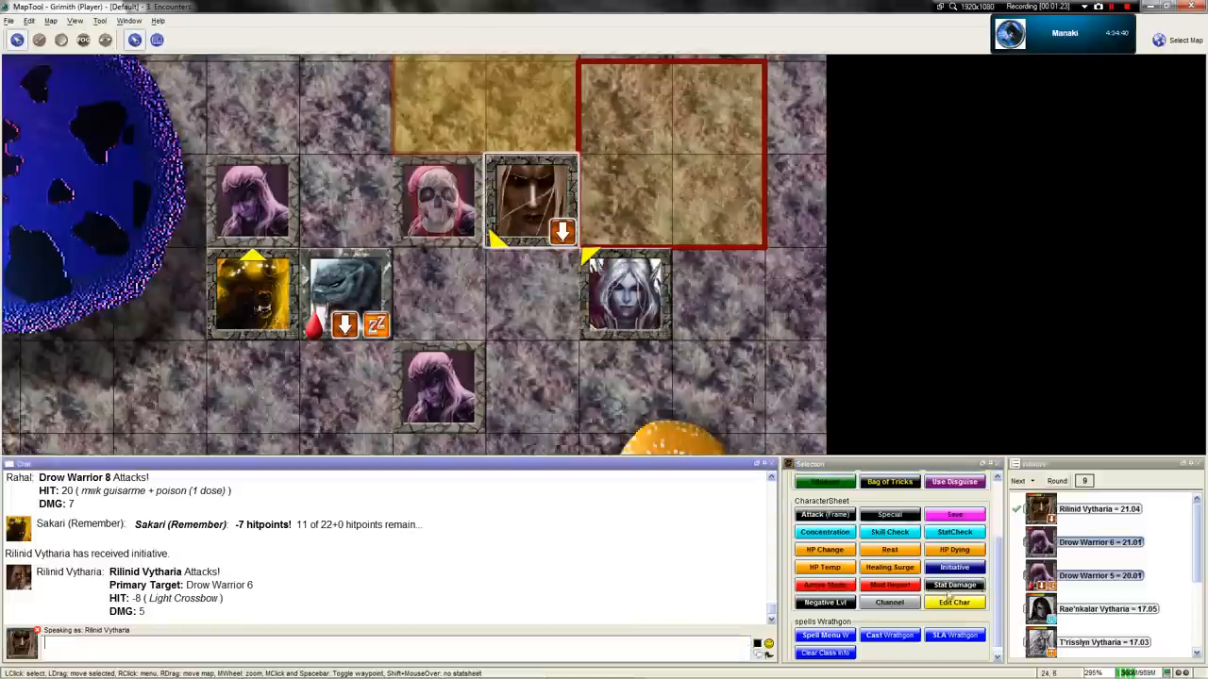
Step: Attack Drow Warrior 6 again with the Light Crossbow: hit -1, 8 damage
{"action": "left_click", "coordinate": [824, 515]}
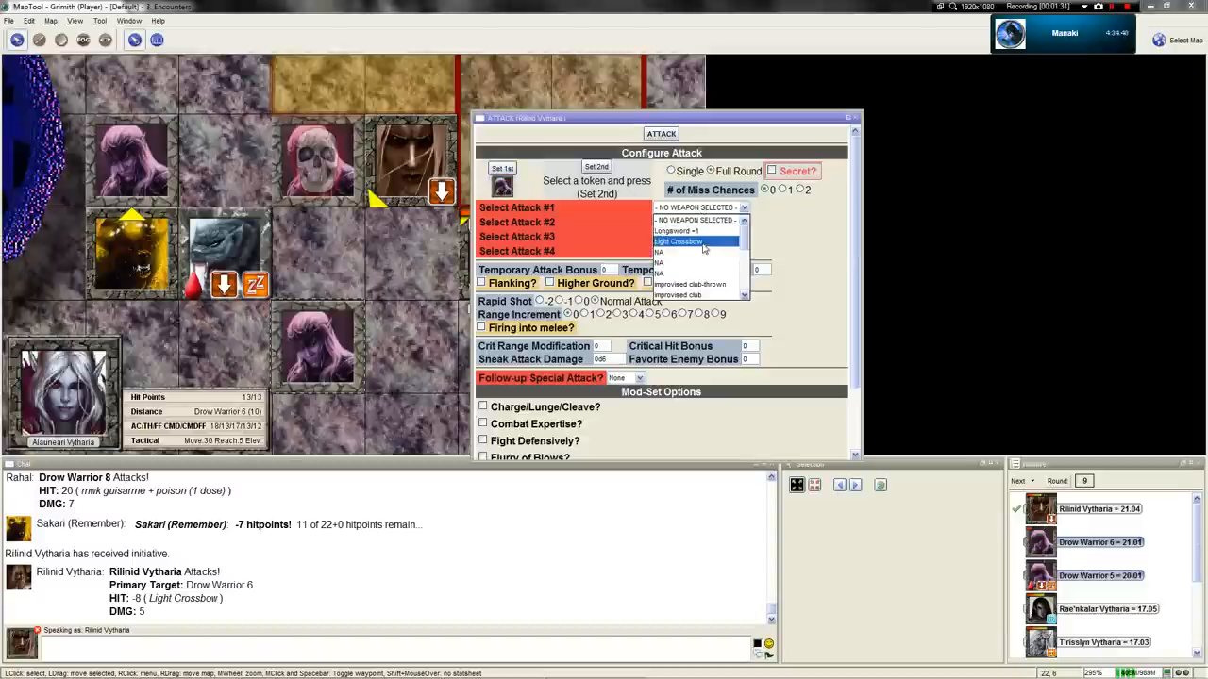
{"action": "left_click", "coordinate": [696, 244]}
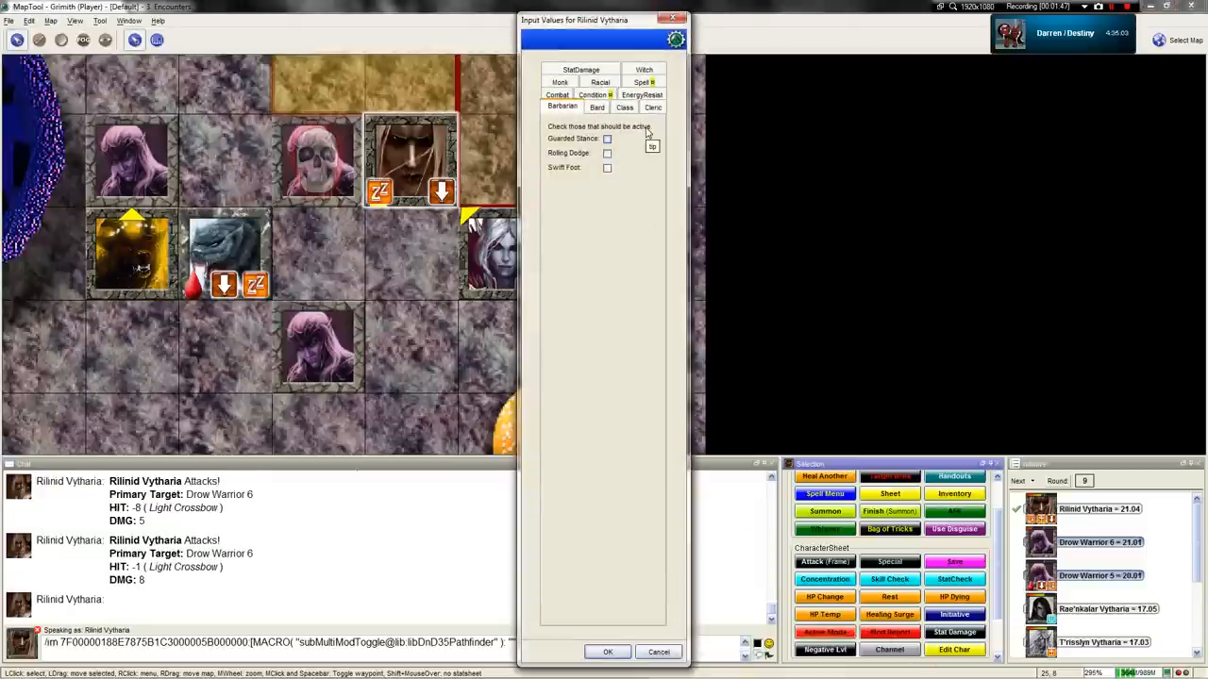
Step: Uncheck Prone and Unconscious on the Condition tab and confirm
{"action": "left_click", "coordinate": [600, 94]}
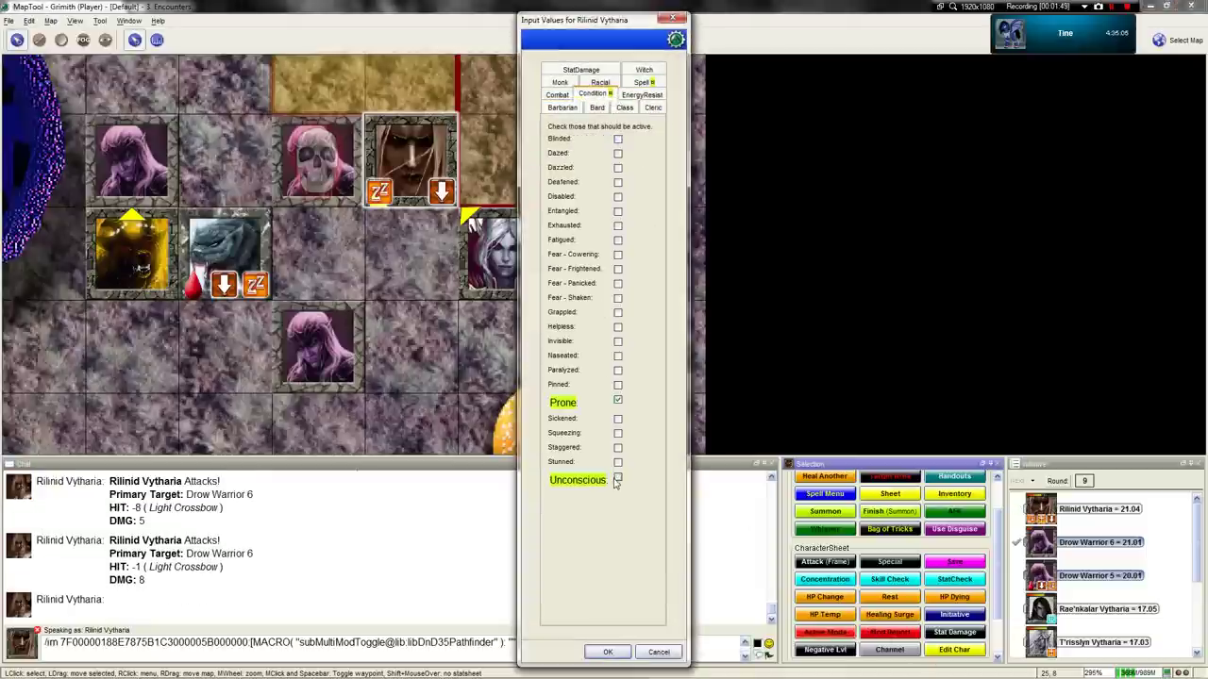
{"action": "left_click", "coordinate": [661, 81]}
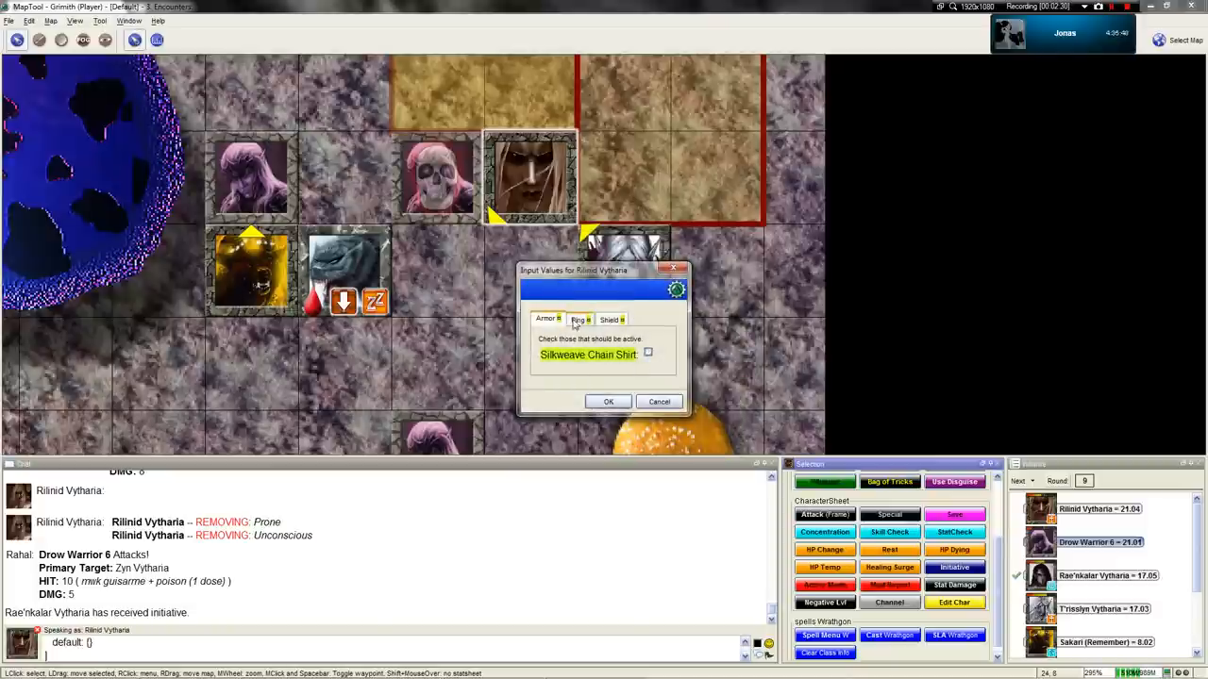
Step: Drop the Silkweave Chain Shirt, Ring of Protection +2 and Mushroom Buckler bonuses
{"action": "left_click", "coordinate": [610, 319]}
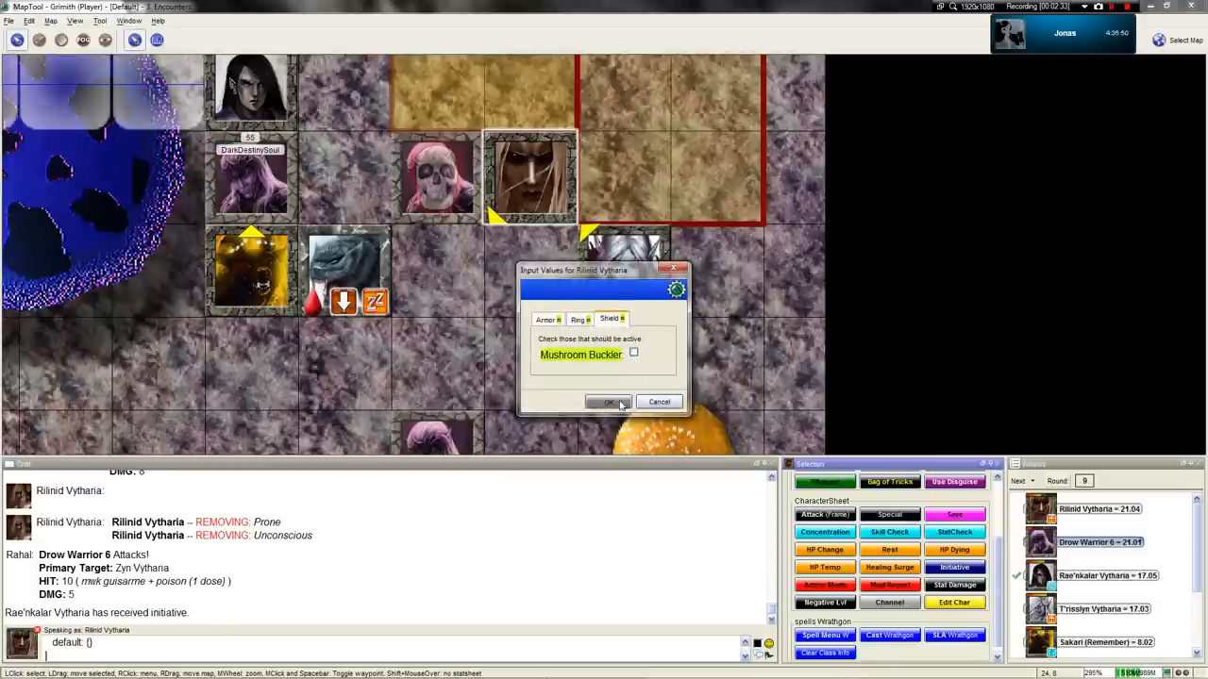
{"action": "left_click", "coordinate": [607, 401]}
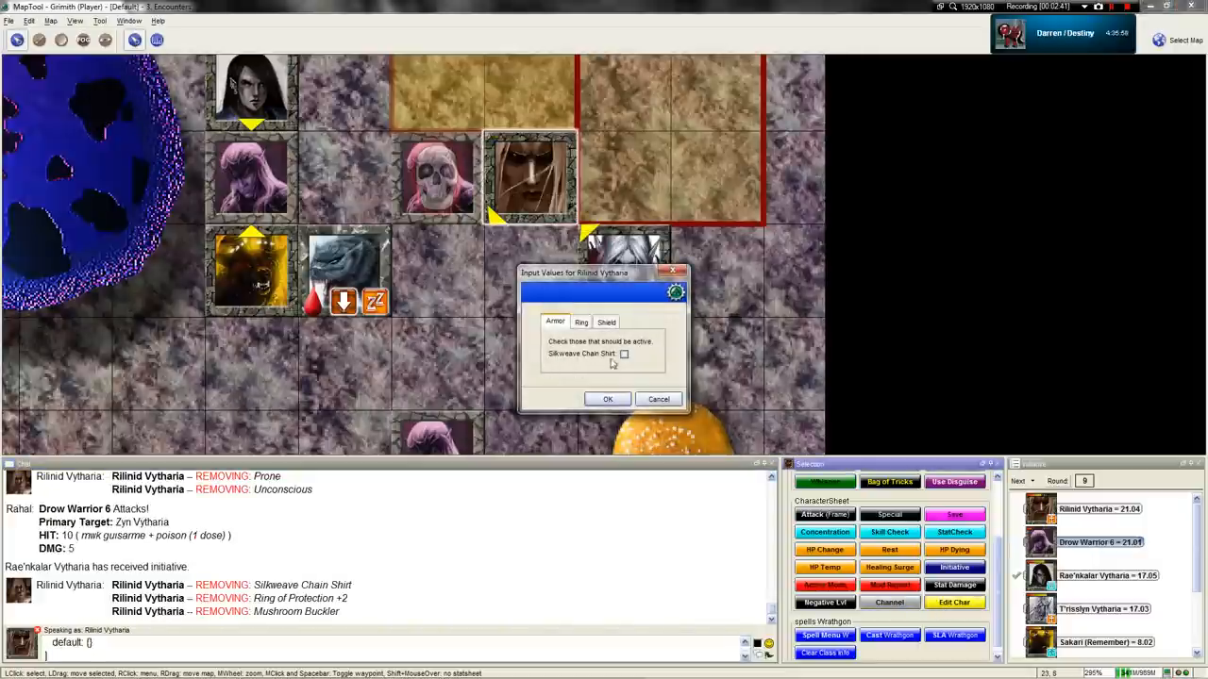
{"action": "left_click", "coordinate": [580, 321]}
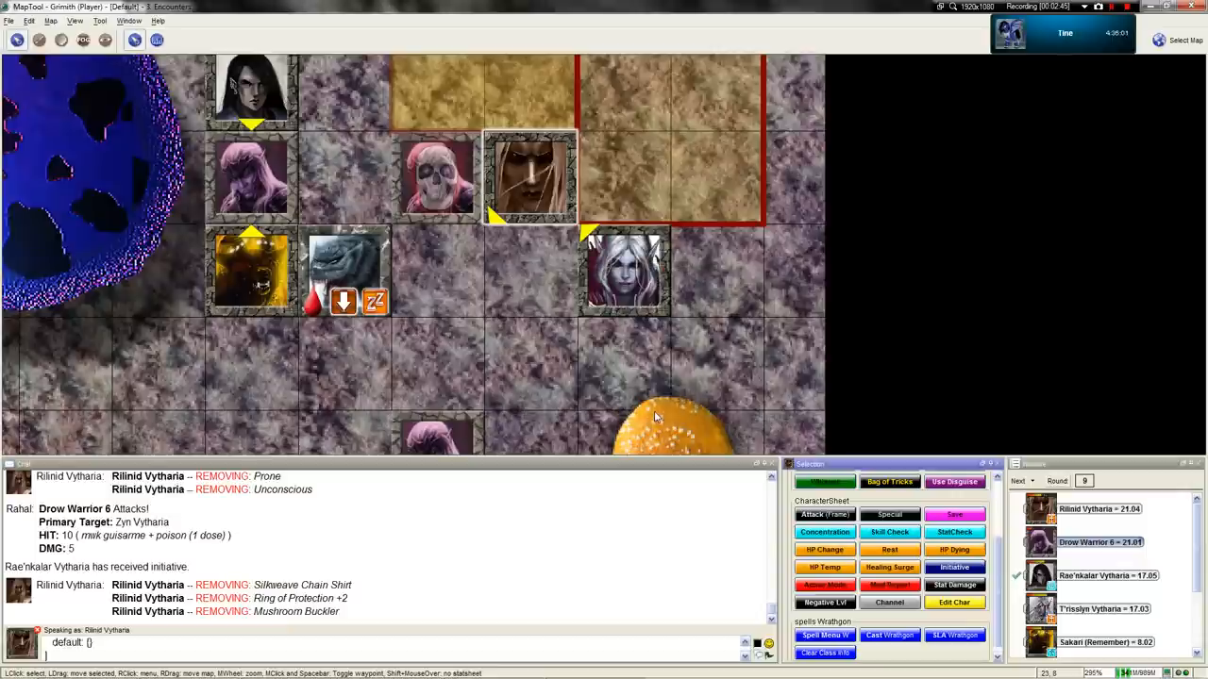
{"action": "mouse_move", "coordinate": [516, 441]}
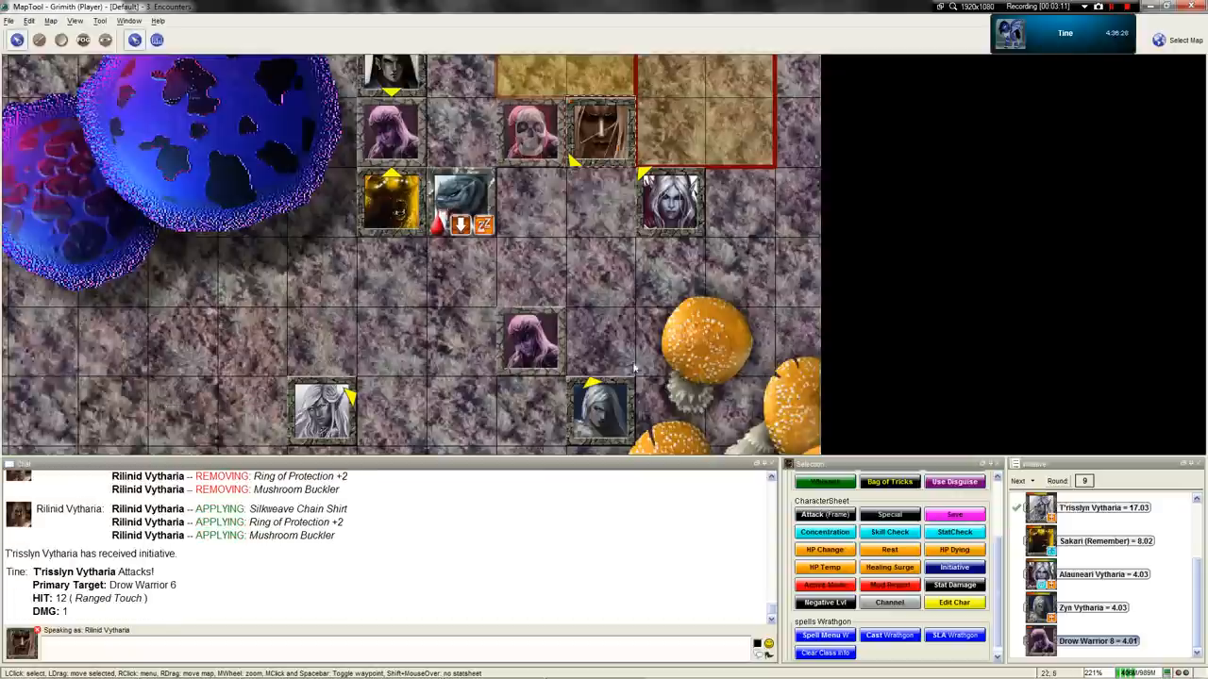
{"action": "mouse_move", "coordinate": [529, 344]}
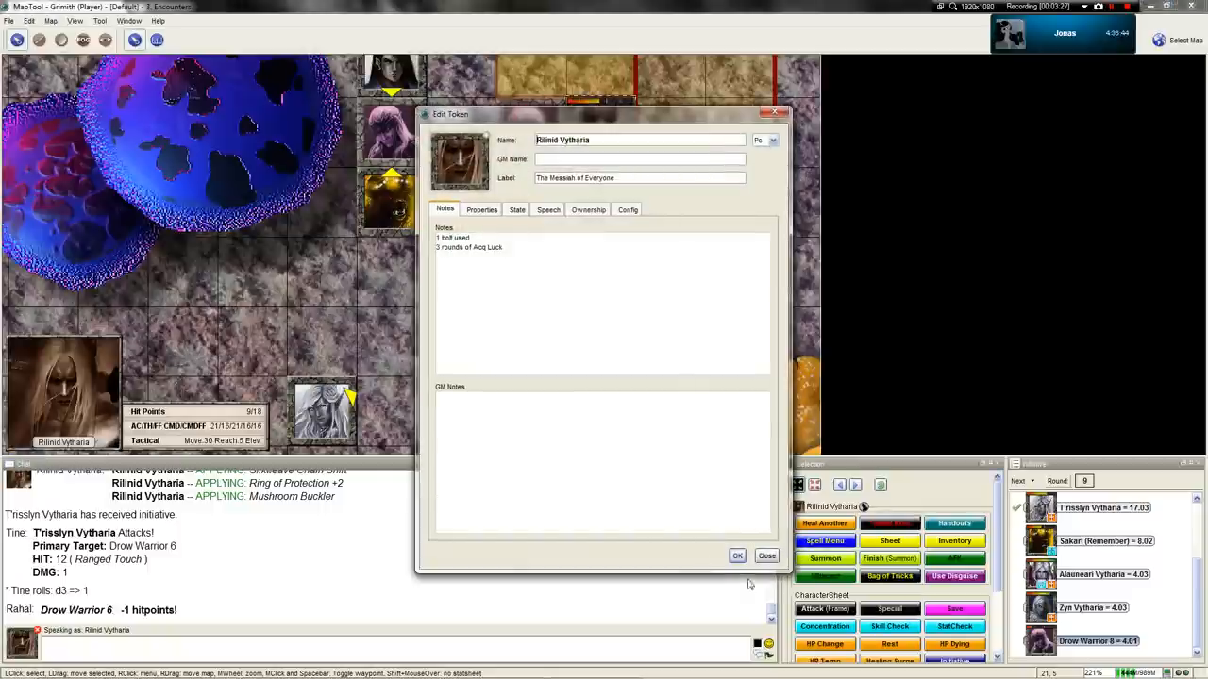
{"action": "left_click", "coordinate": [766, 556]}
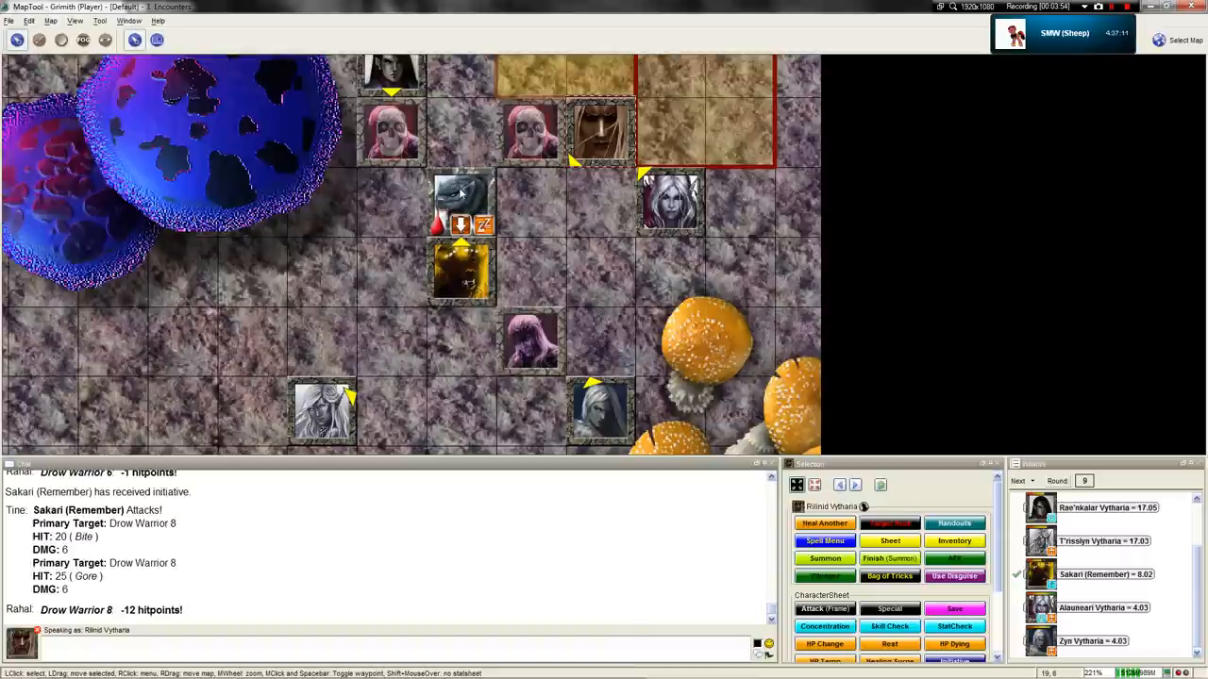
{"action": "mouse_move", "coordinate": [529, 344]}
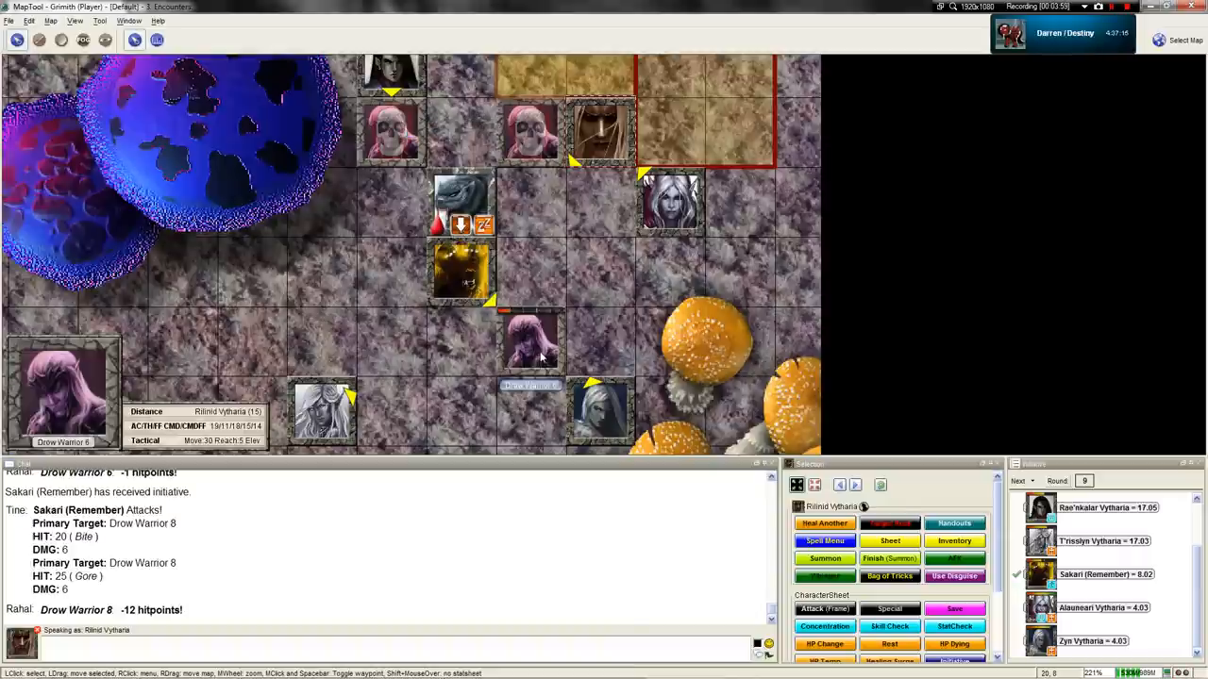
{"action": "mouse_move", "coordinate": [533, 354]}
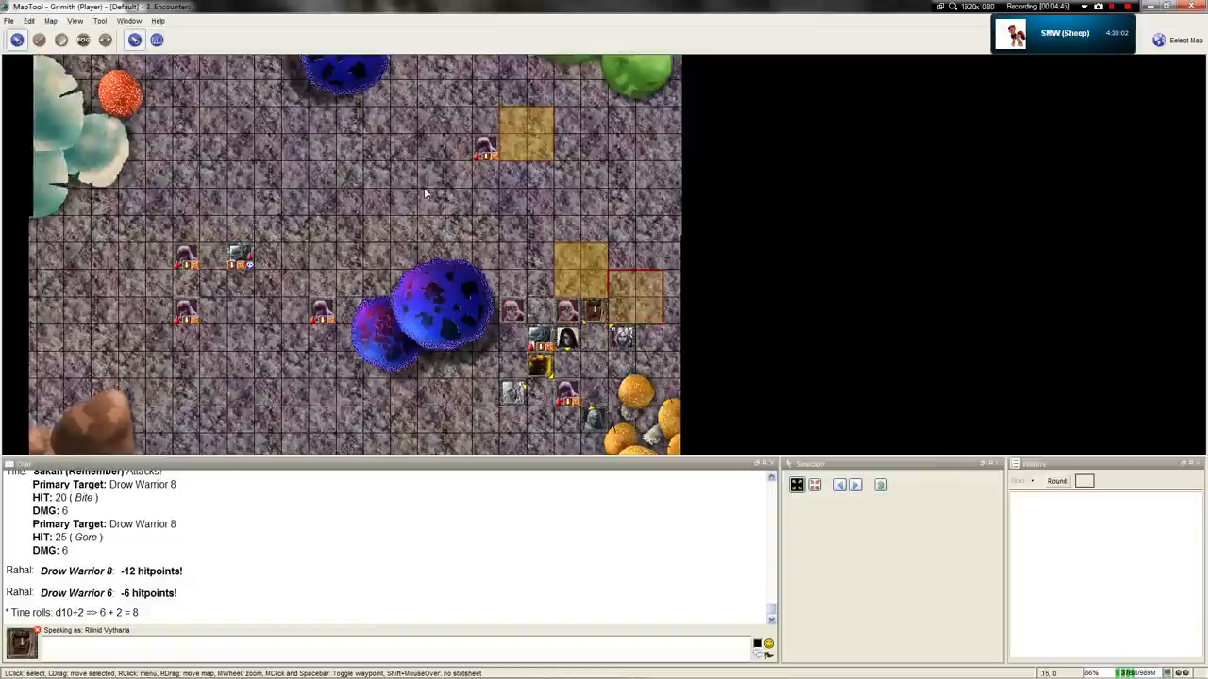
Step: Change the token note to '2 bolts used' and save the character sheet PDF
{"action": "scroll", "scroll_direction": "down", "scroll_amount": 3}
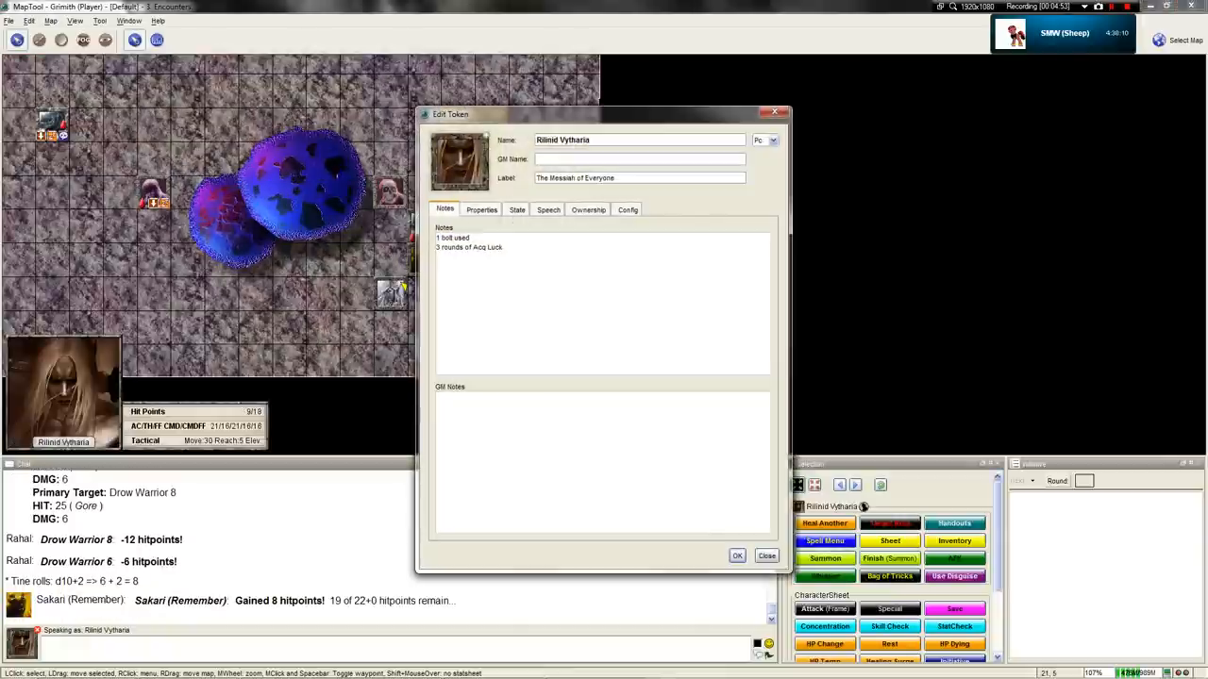
{"action": "type", "text": "2 bolts used"}
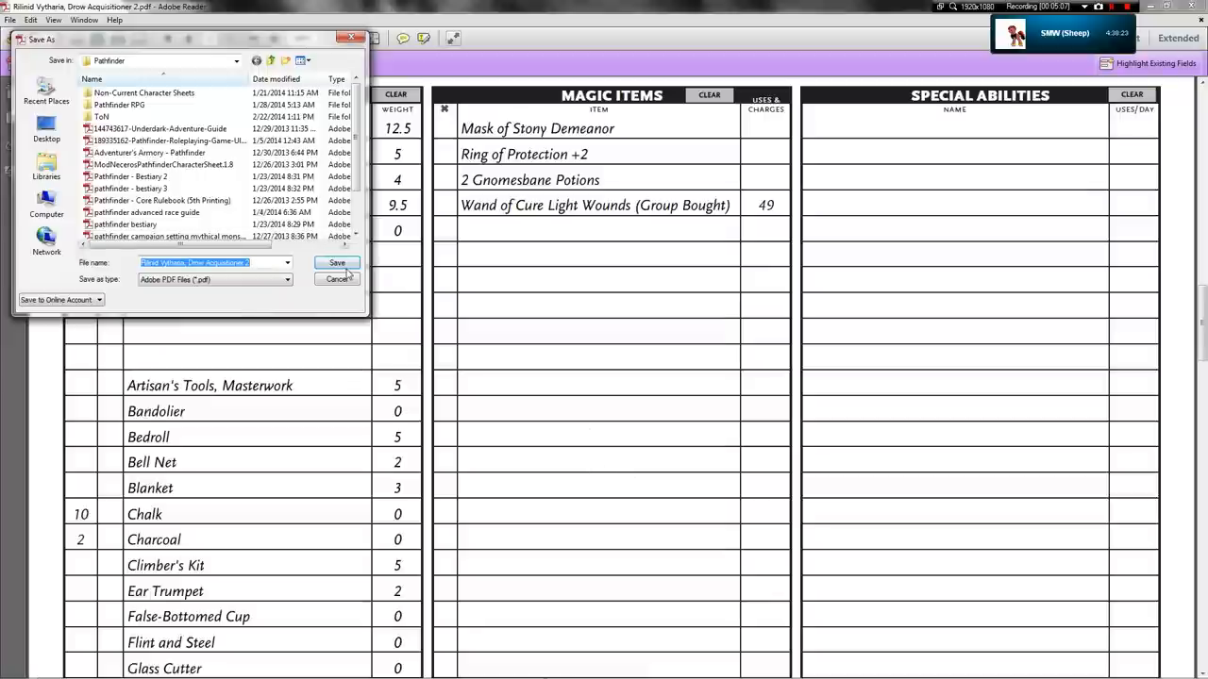
{"action": "left_click", "coordinate": [336, 262]}
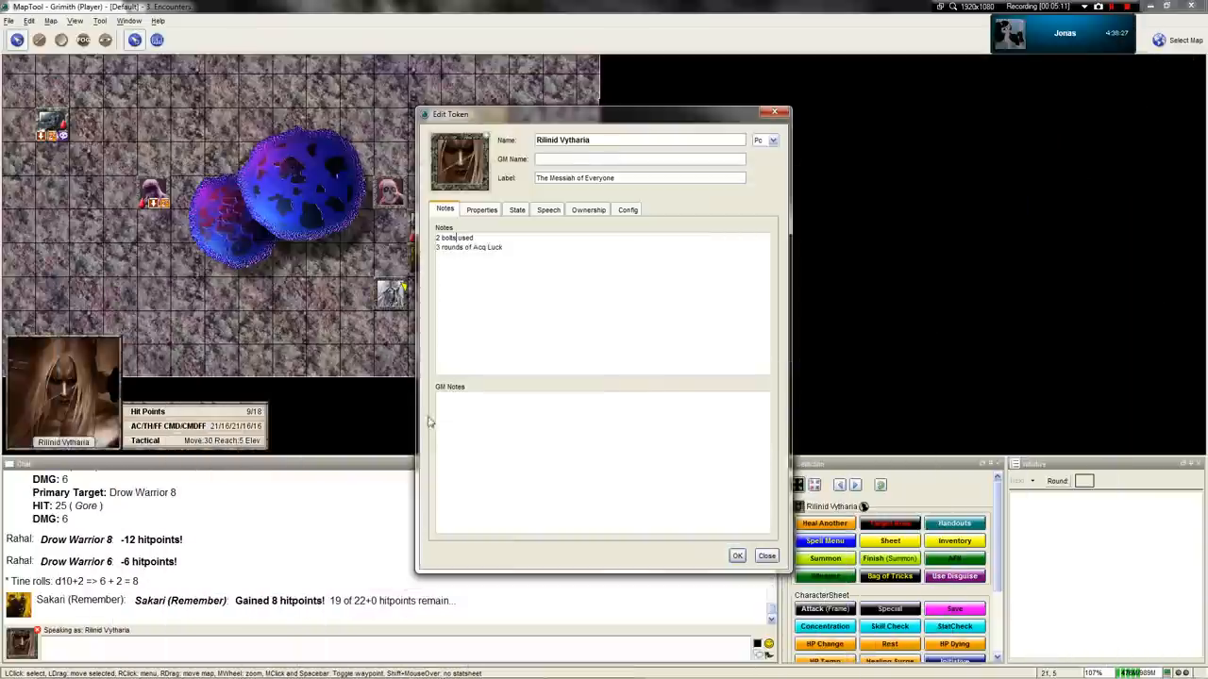
Step: Keep the token note edit and show the Throne of Night Chapter 5 notes
{"action": "left_click", "coordinate": [765, 556]}
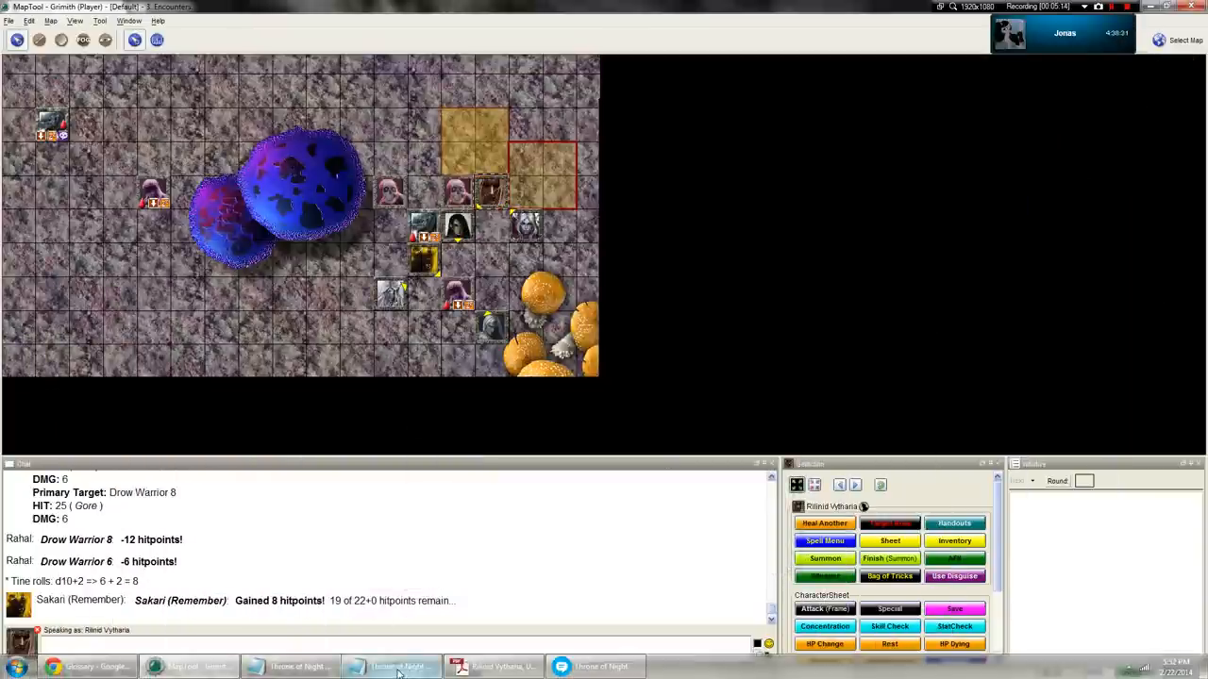
{"action": "left_click", "coordinate": [292, 666]}
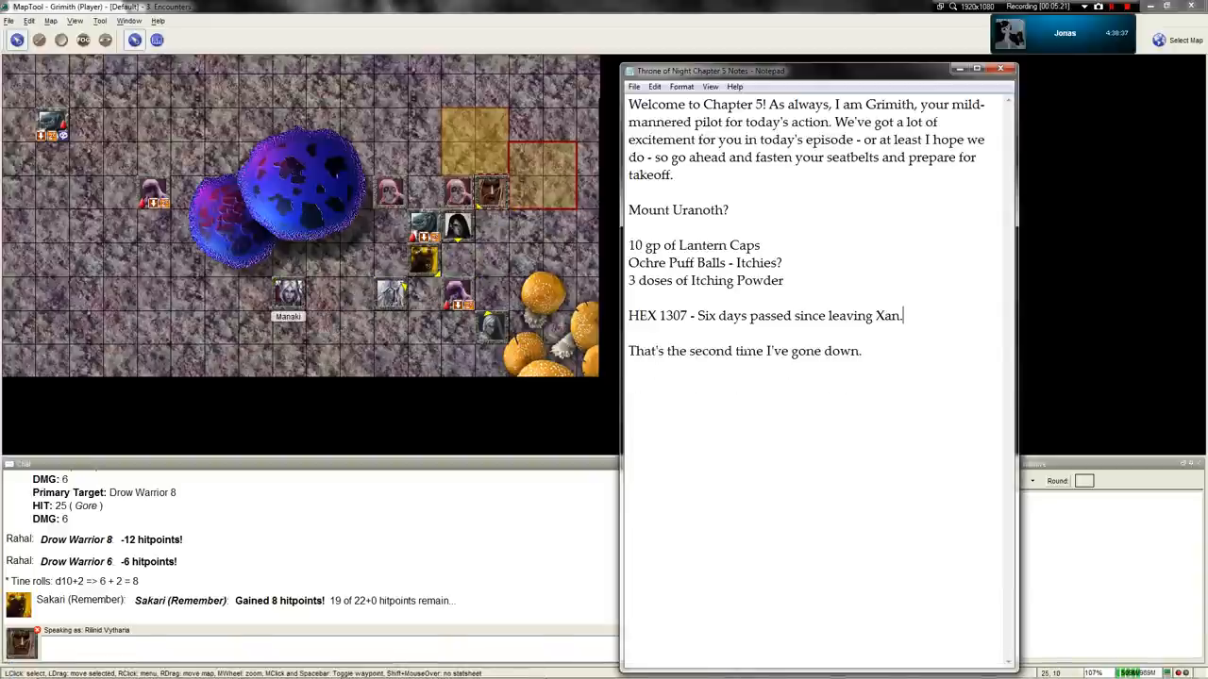
Step: Minimize the Chapter 5 notes in Notepad to return to the MapTool map
{"action": "left_click", "coordinate": [1003, 67]}
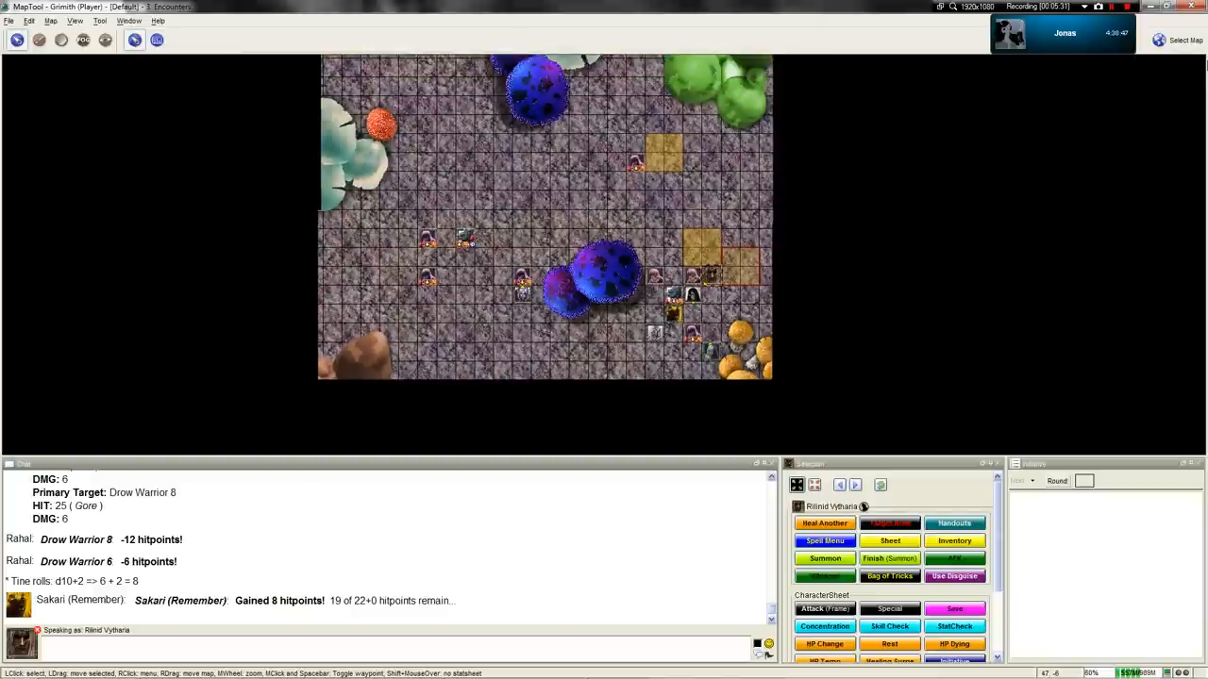
Step: View the Fungal Jungle overland map, then switch to the 3. Encounters map
{"action": "left_click", "coordinate": [1180, 39]}
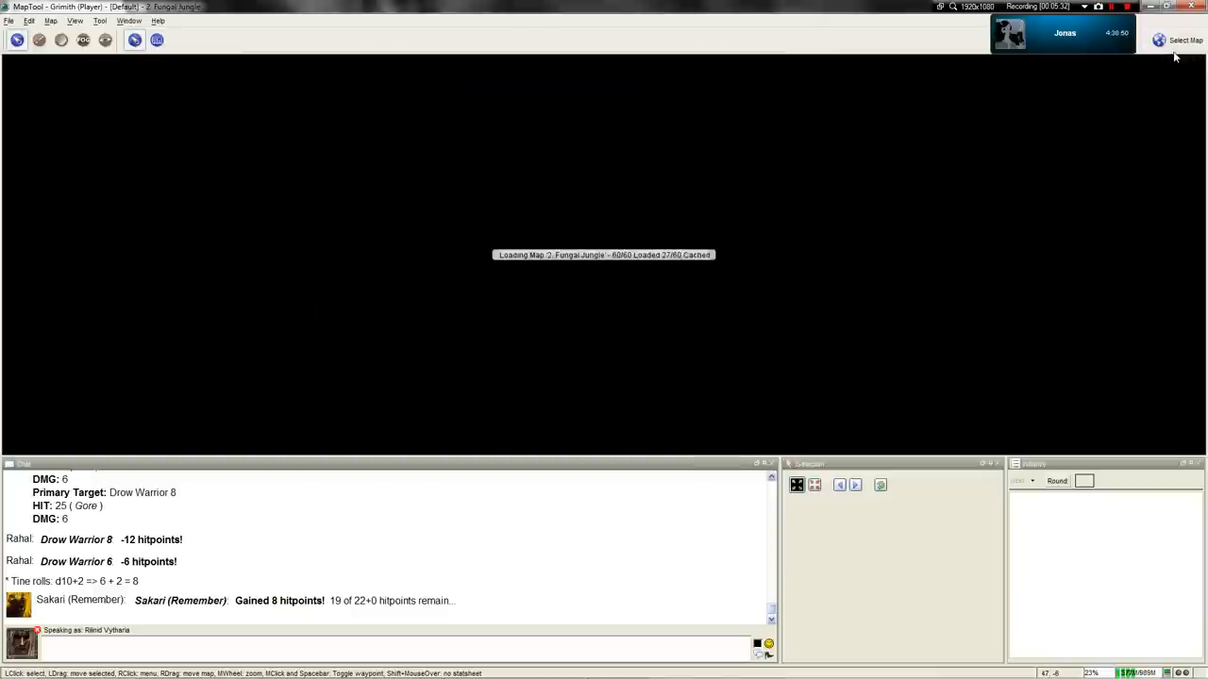
{"action": "mouse_move", "coordinate": [909, 182]}
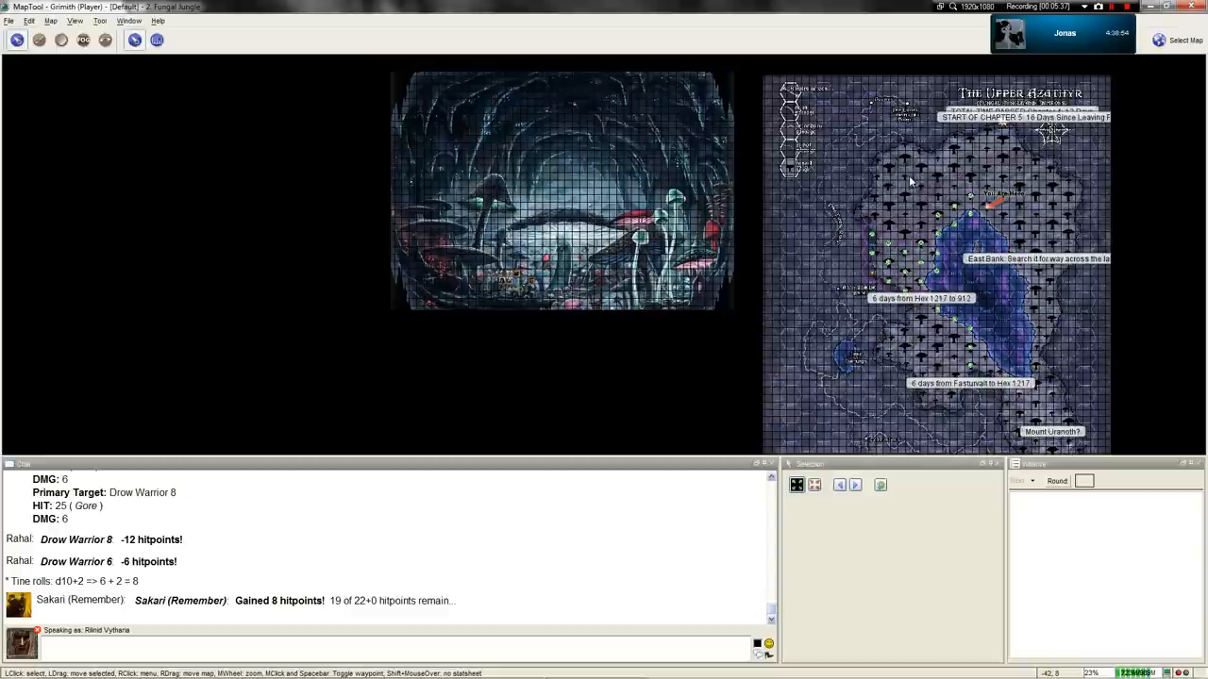
{"action": "mouse_move", "coordinate": [998, 162]}
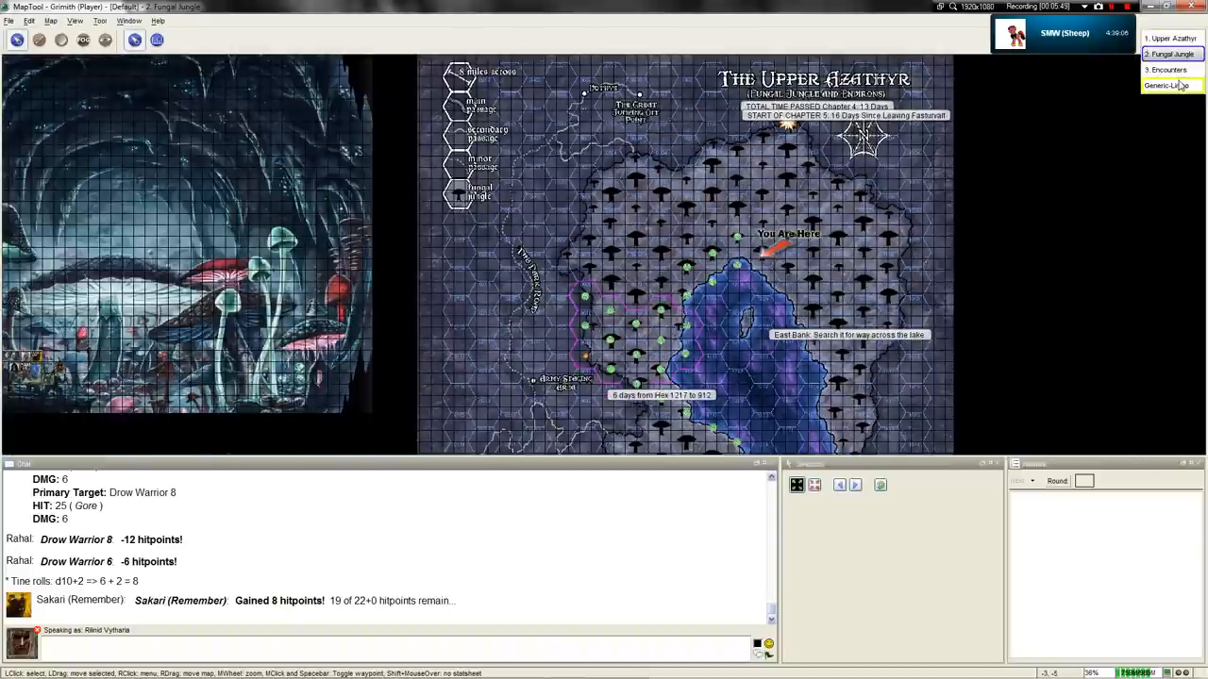
{"action": "left_click", "coordinate": [1164, 69]}
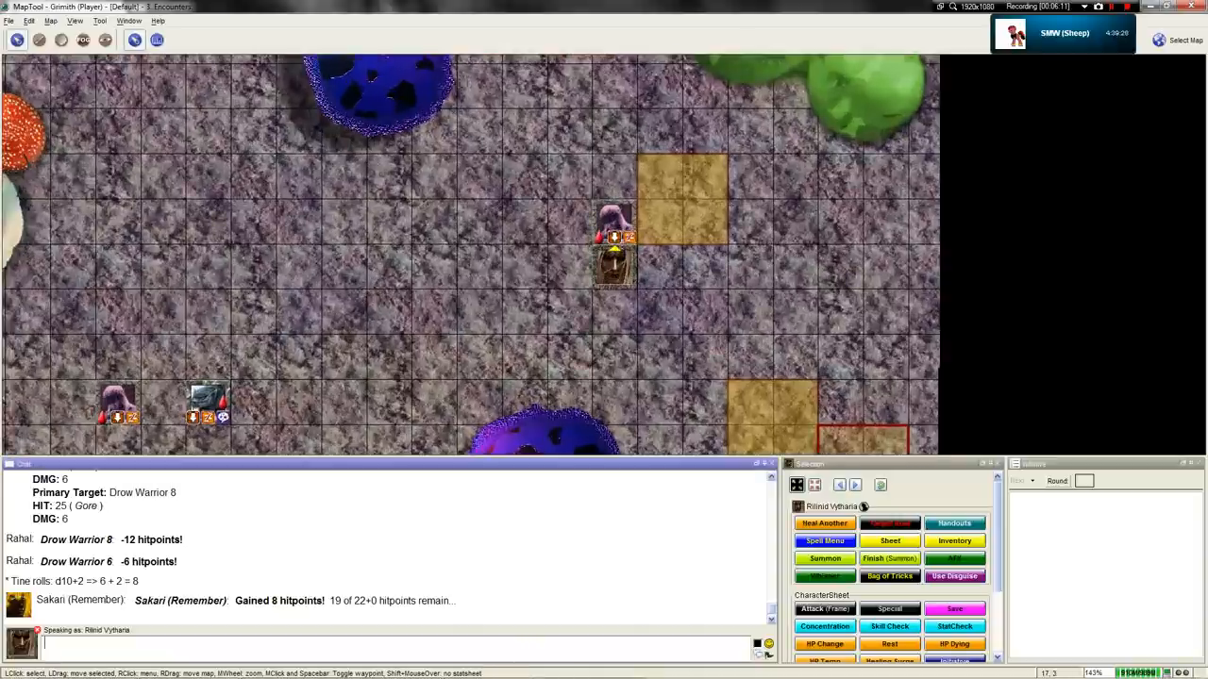
Step: Enter /me in the MapTool chat box to begin an emote
{"action": "type", "text": "/me"}
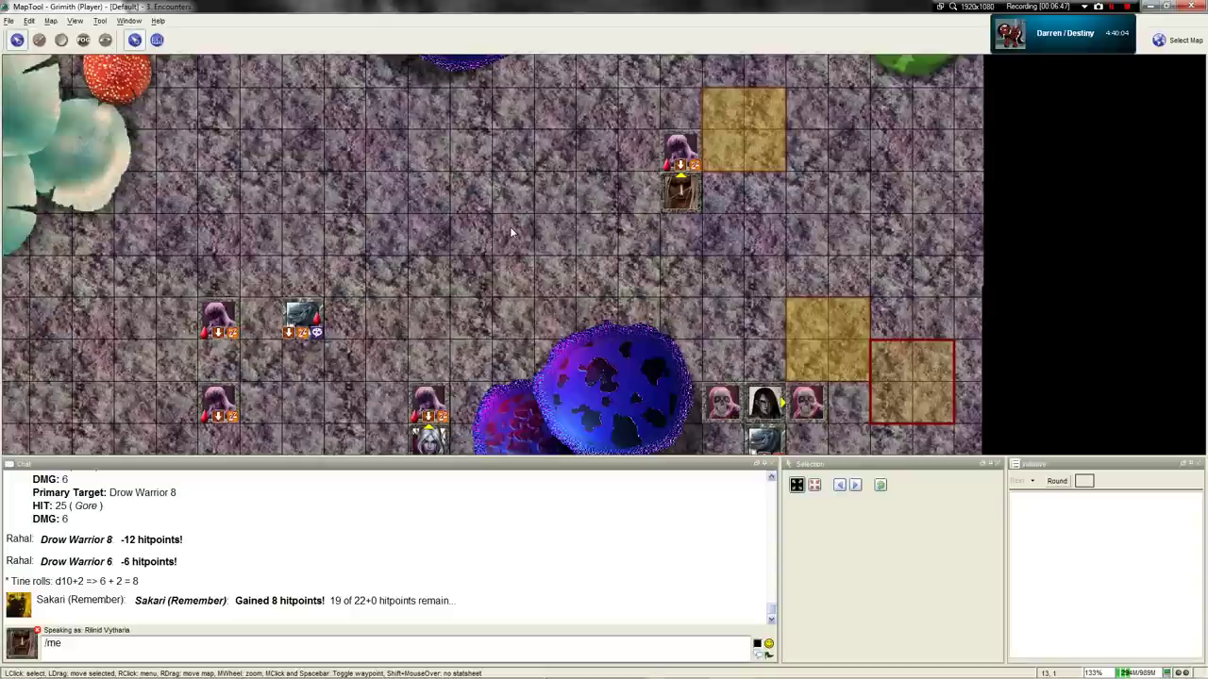
{"action": "left_click", "coordinate": [62, 18]}
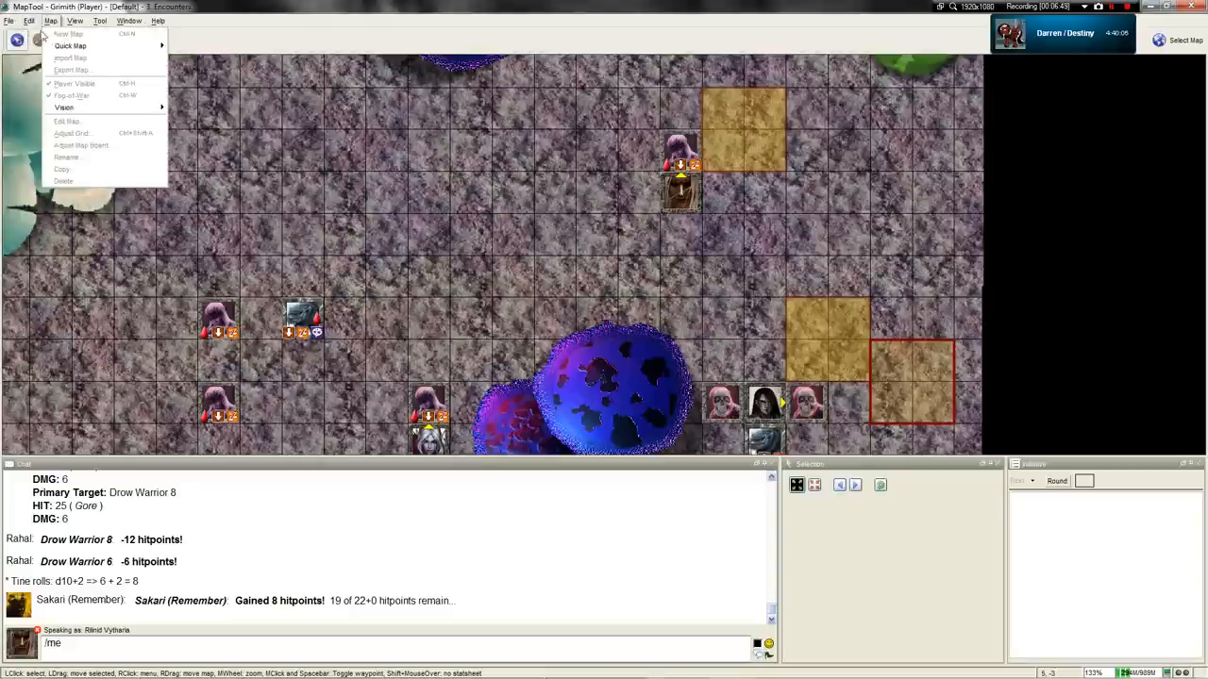
{"action": "left_click", "coordinate": [50, 21]}
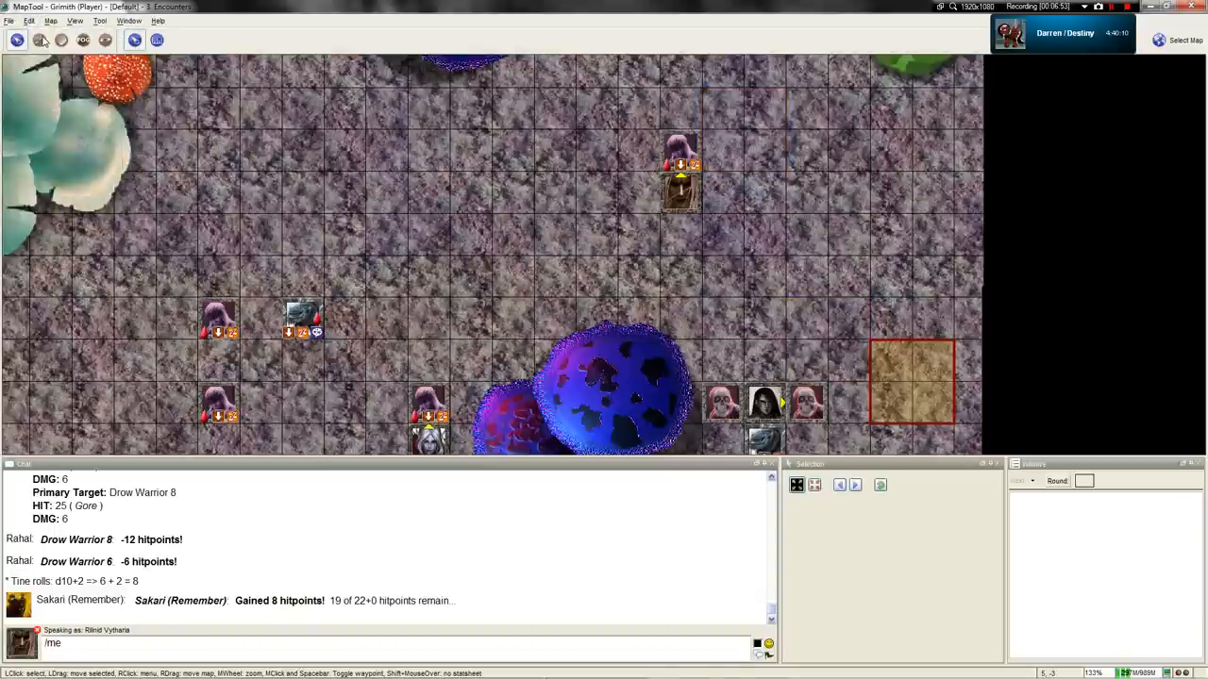
{"action": "mouse_move", "coordinate": [38, 45]}
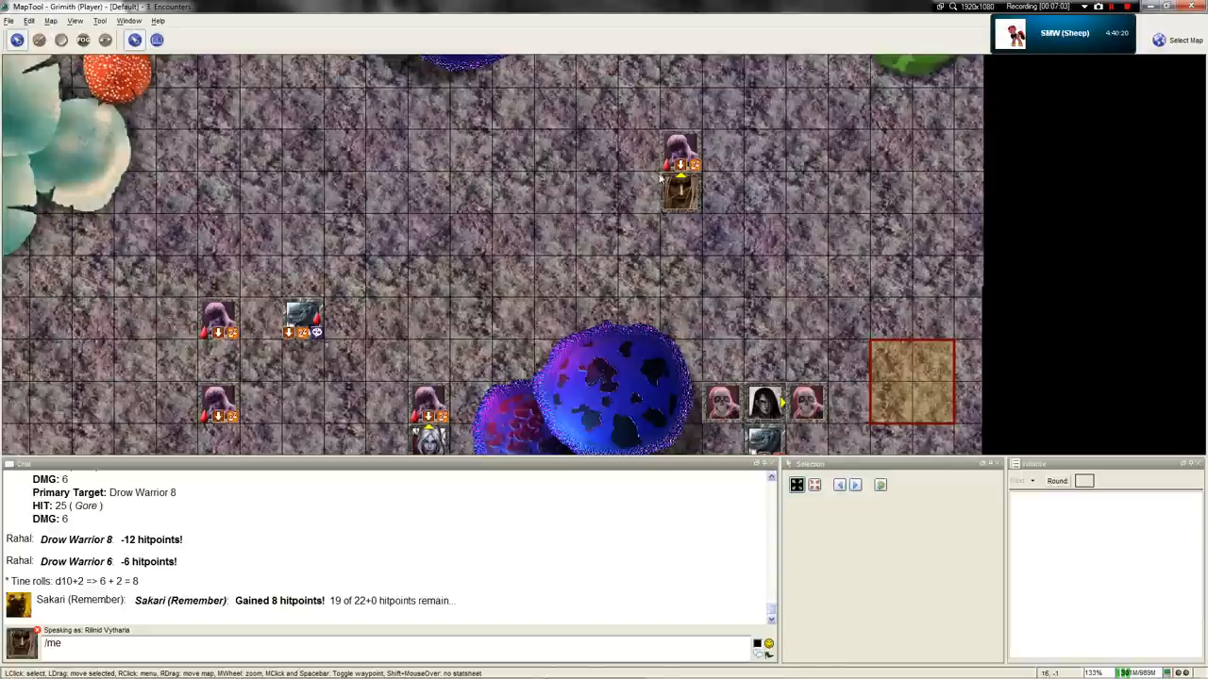
{"action": "scroll", "scroll_direction": "down", "scroll_amount": 3}
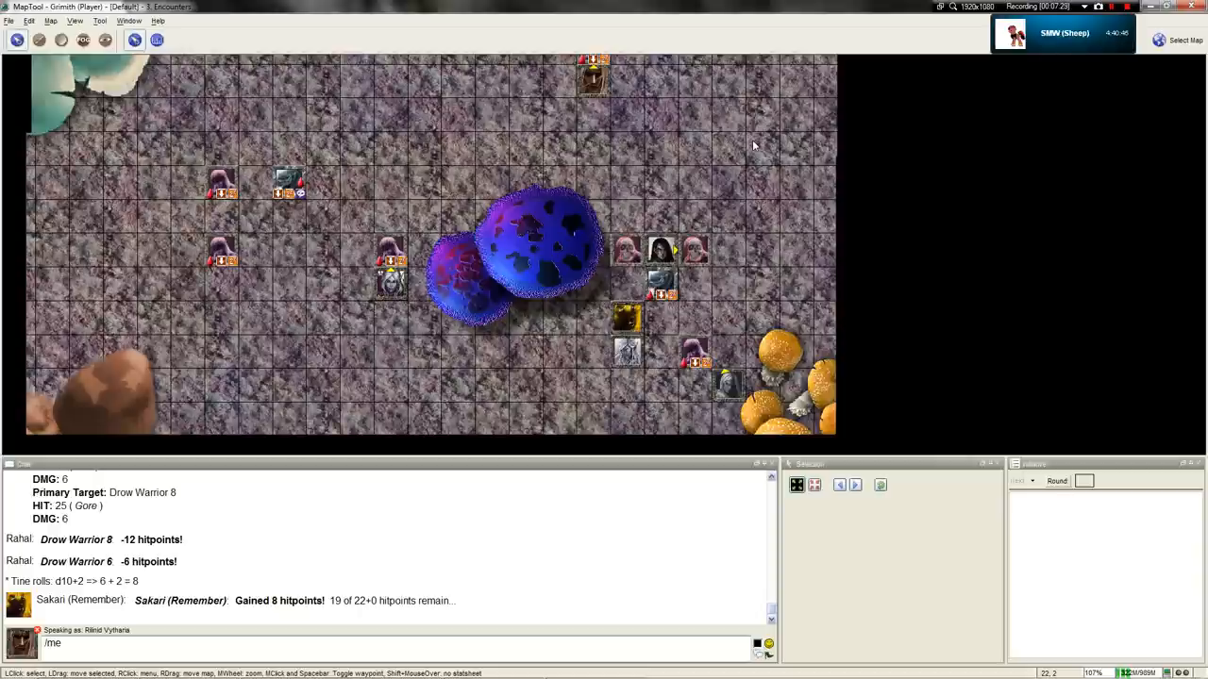
{"action": "mouse_move", "coordinate": [626, 88]}
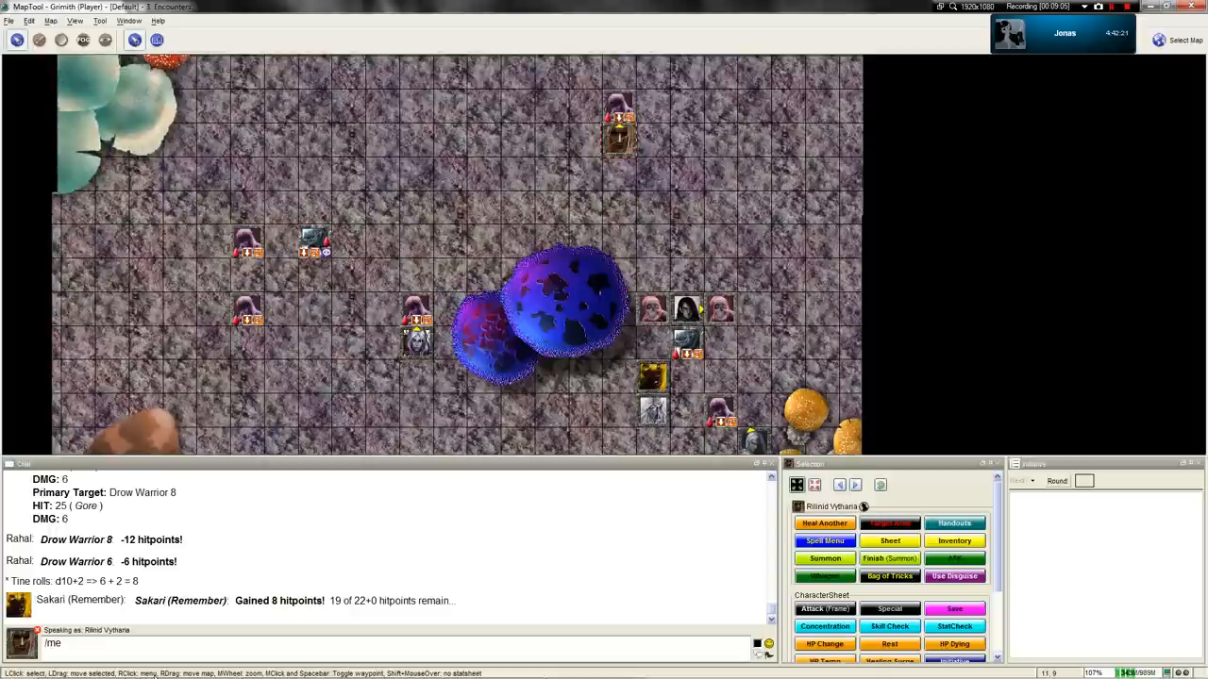
{"action": "left_click", "coordinate": [486, 664]}
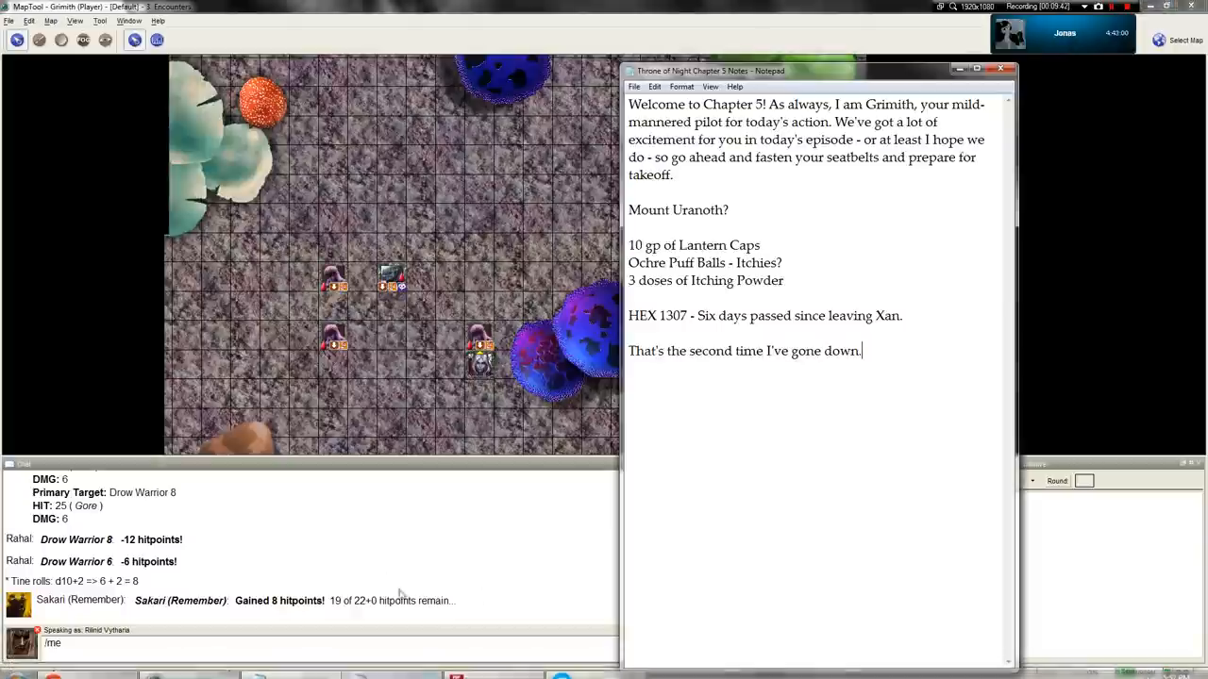
Step: Bring the Throne of Night Chapter 5 notes forward, then bring up Calculator
{"action": "left_click", "coordinate": [999, 69]}
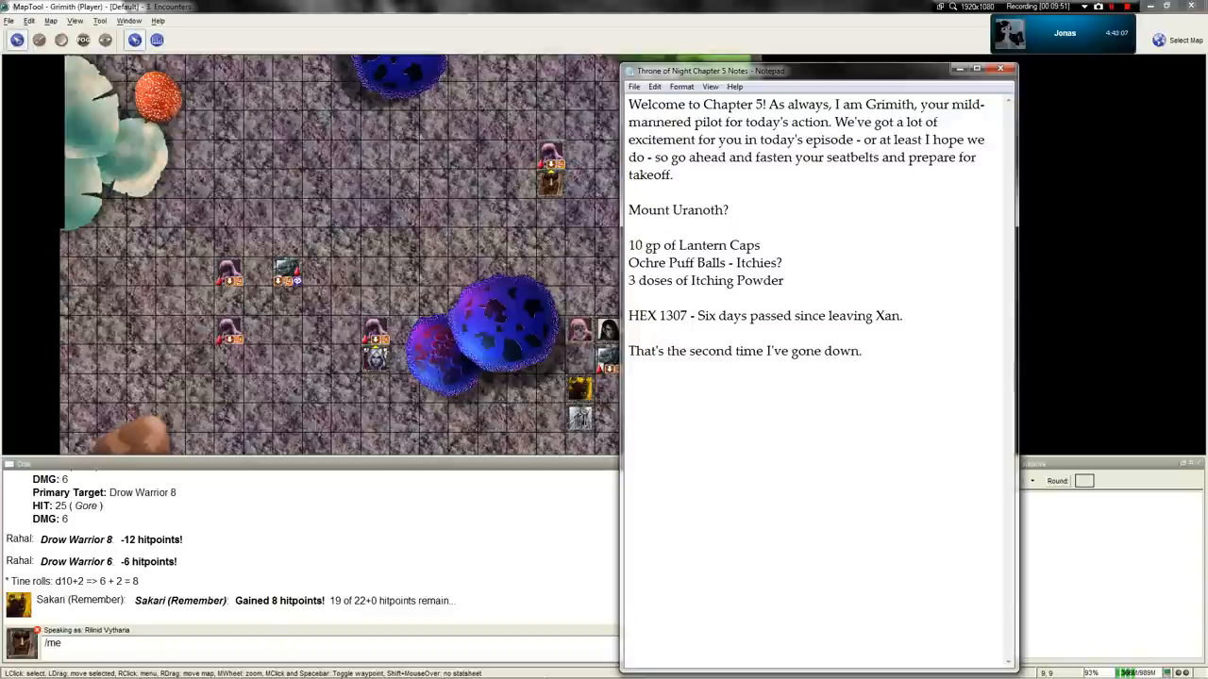
{"action": "left_click", "coordinate": [12, 675]}
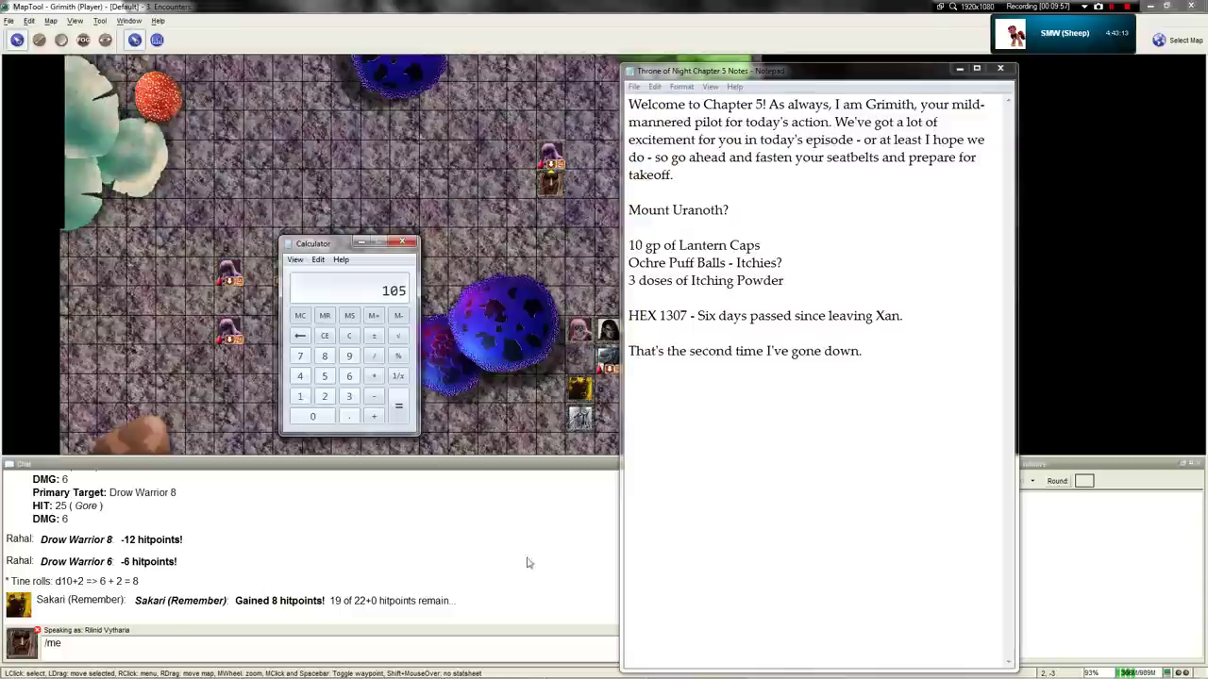
Step: Add a '105 GP' line to the chapter notes
{"action": "type", "text": "105 G"}
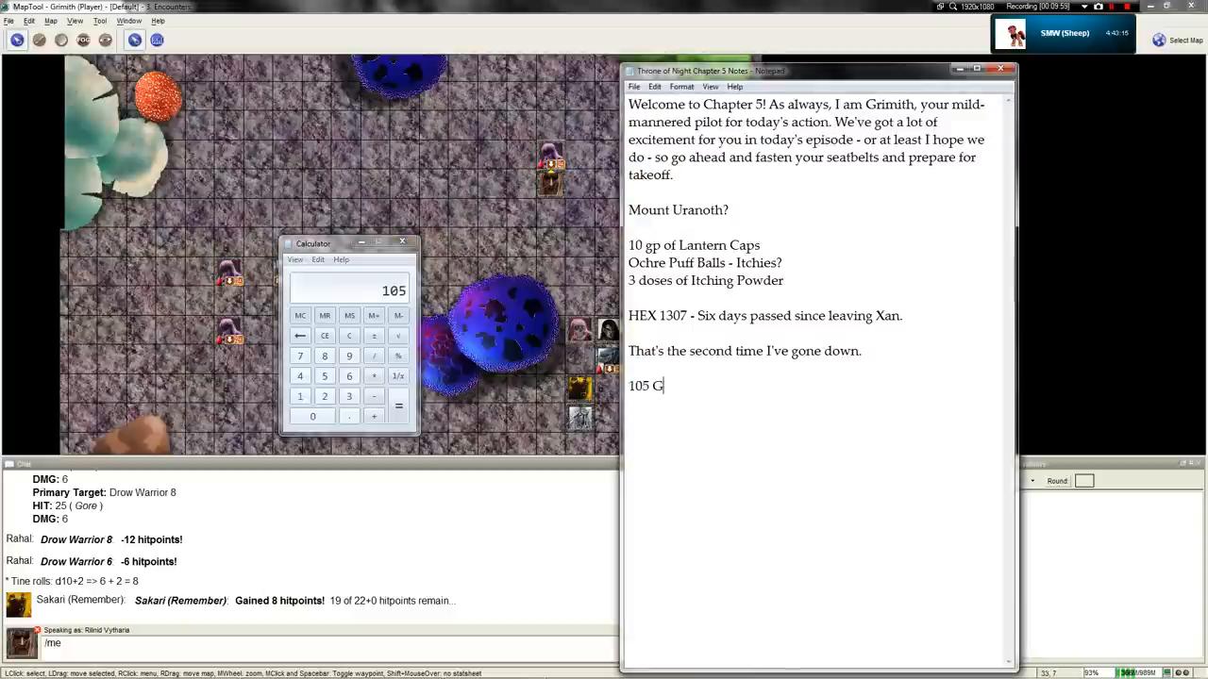
{"action": "type", "text": "P"}
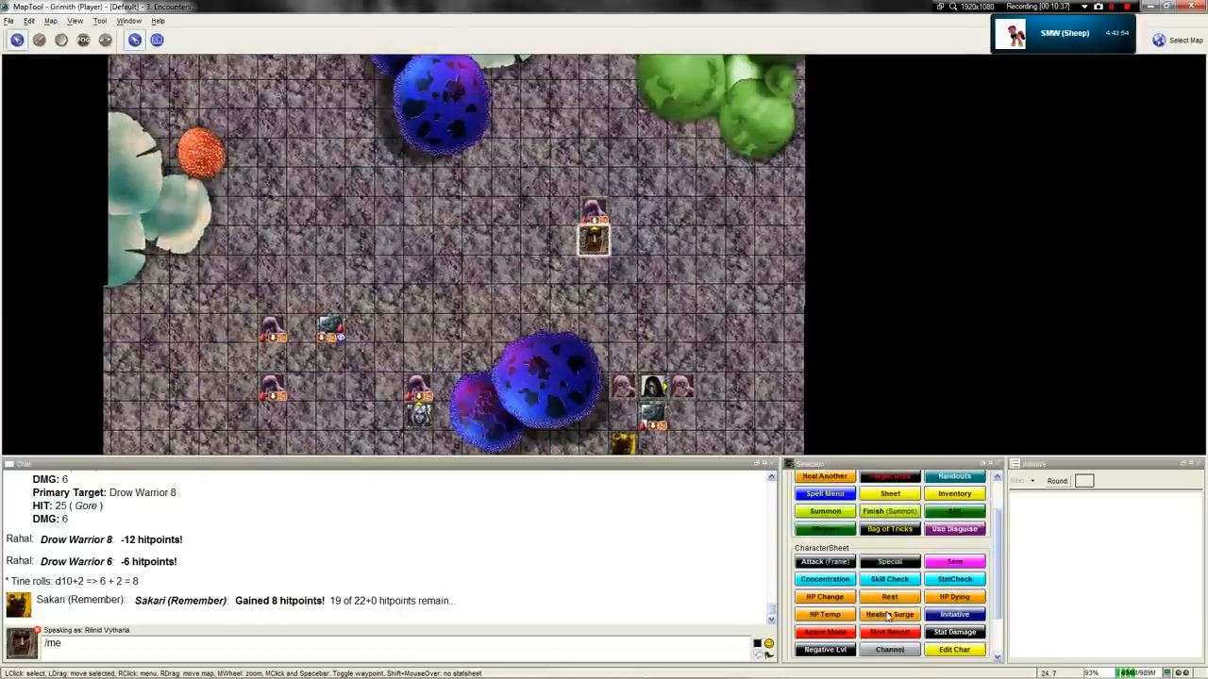
{"action": "mouse_move", "coordinate": [824, 561]}
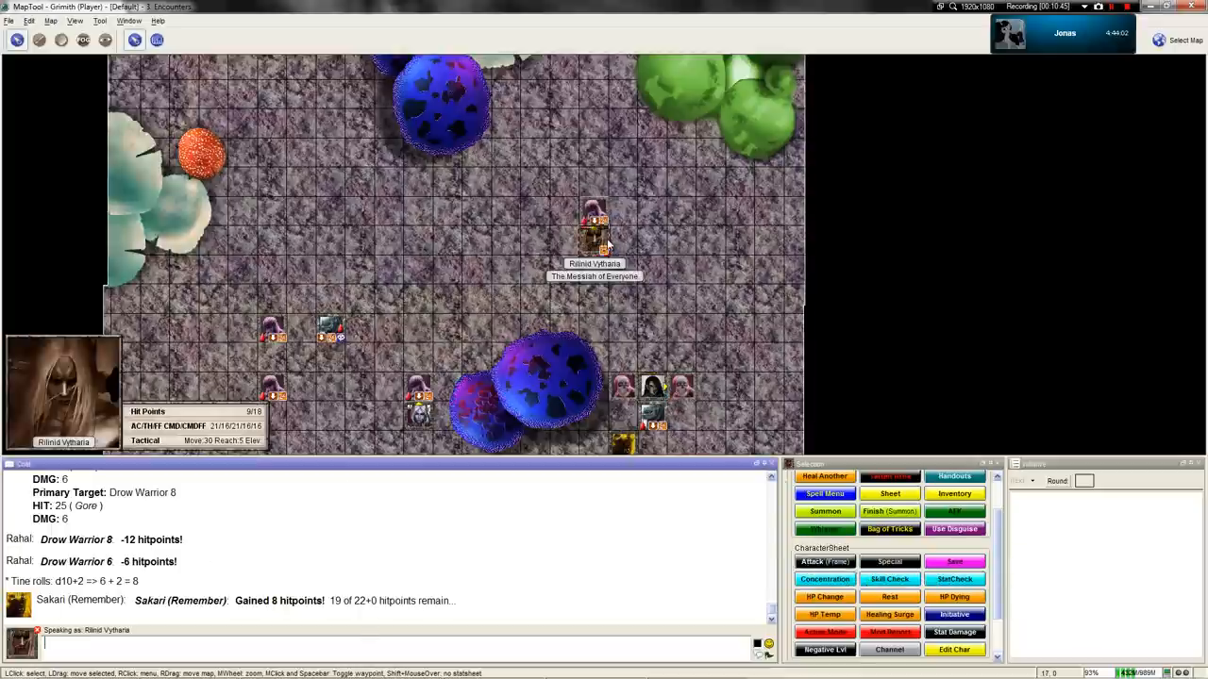
Step: Type a 'Time for th…' chat message, then run HP Change and confirm the heal
{"action": "type", "text": "Time for th"}
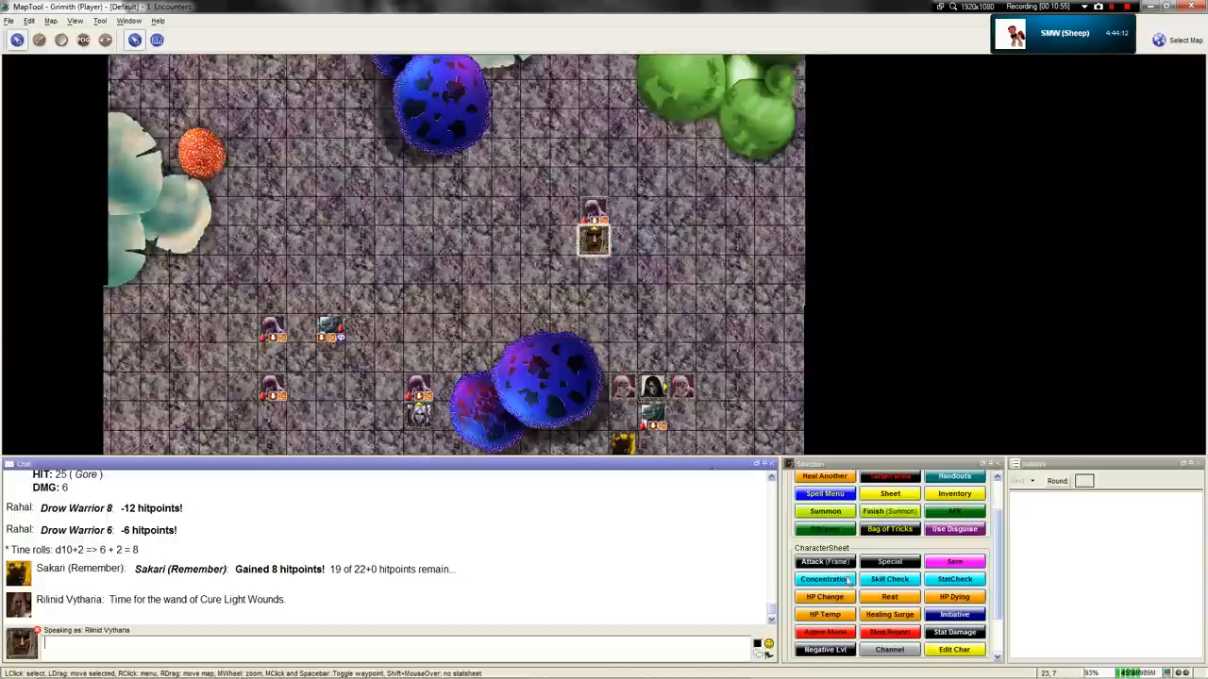
{"action": "left_click", "coordinate": [823, 596]}
{"action": "type", "text": "1d8+1"}
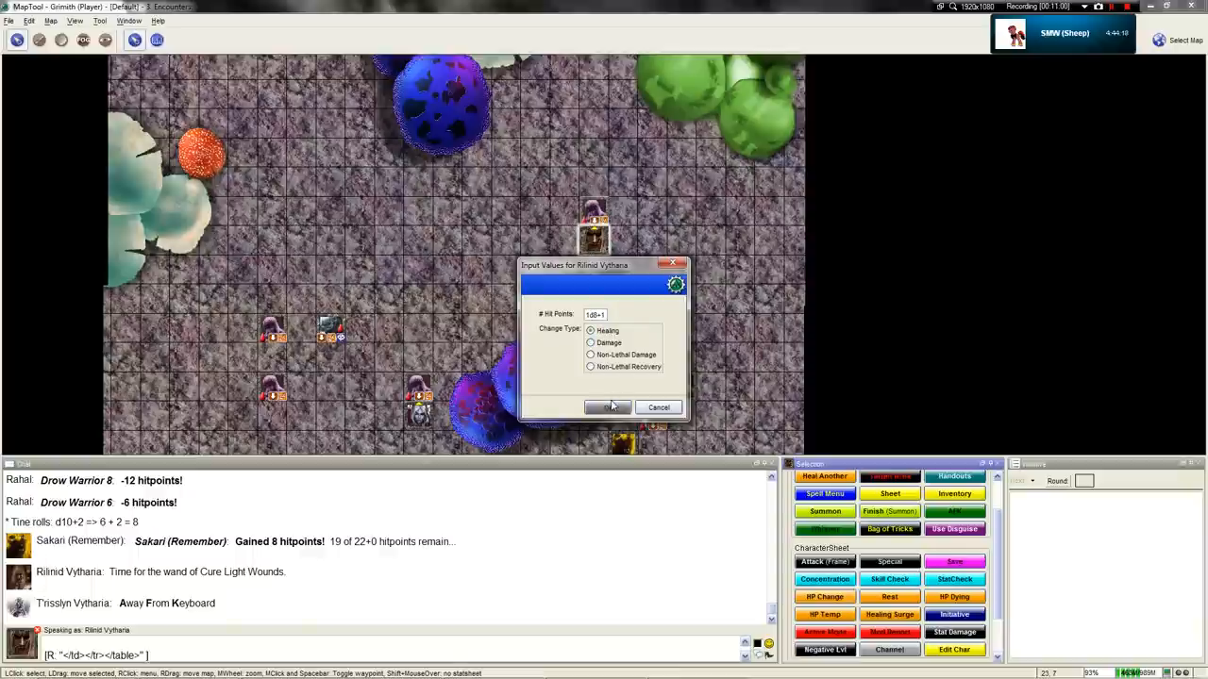
{"action": "left_click", "coordinate": [608, 407]}
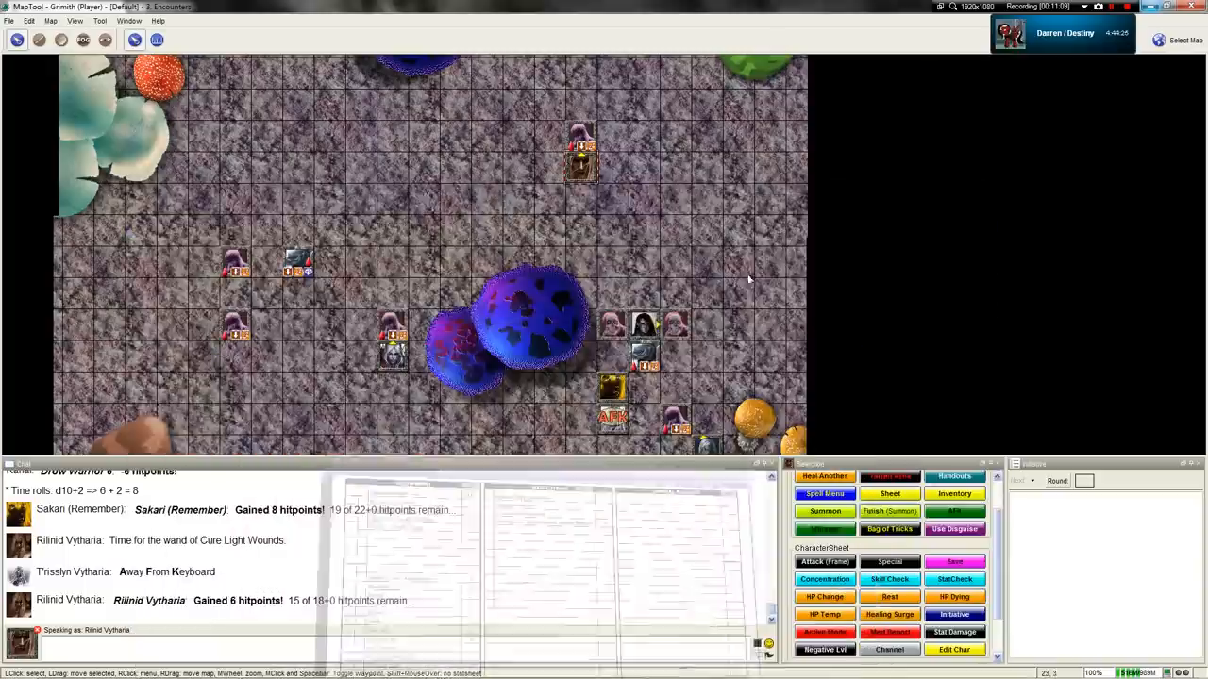
{"action": "mouse_move", "coordinate": [612, 424]}
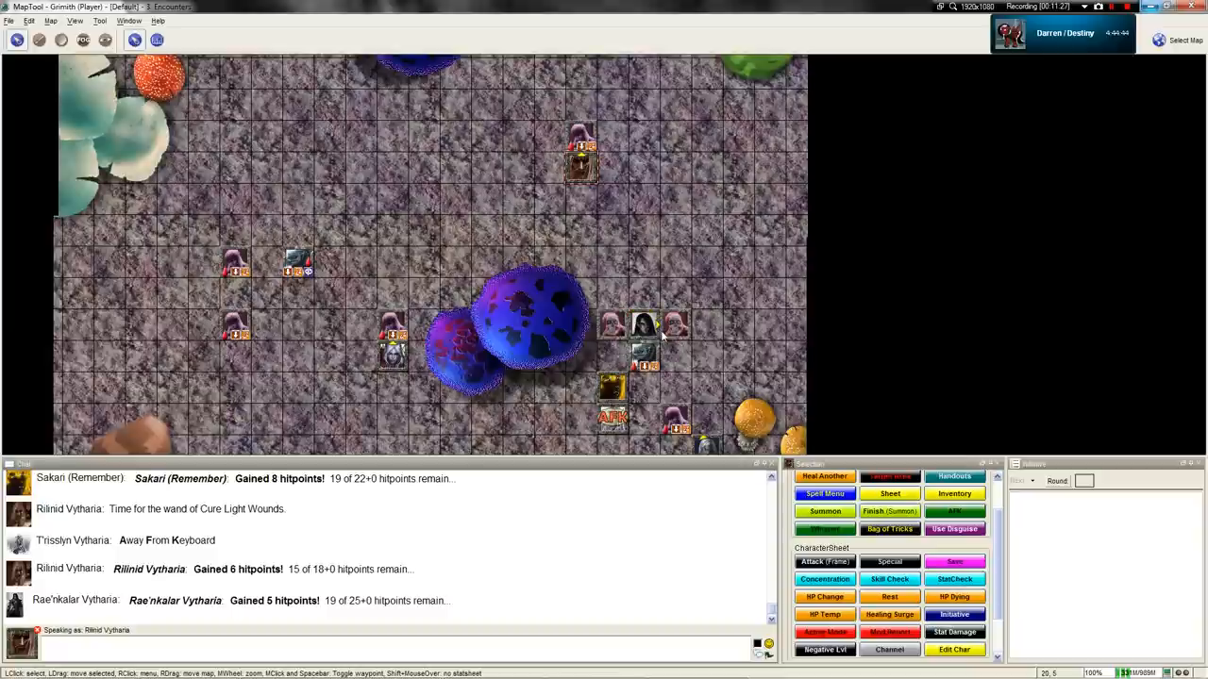
{"action": "mouse_move", "coordinate": [710, 361]}
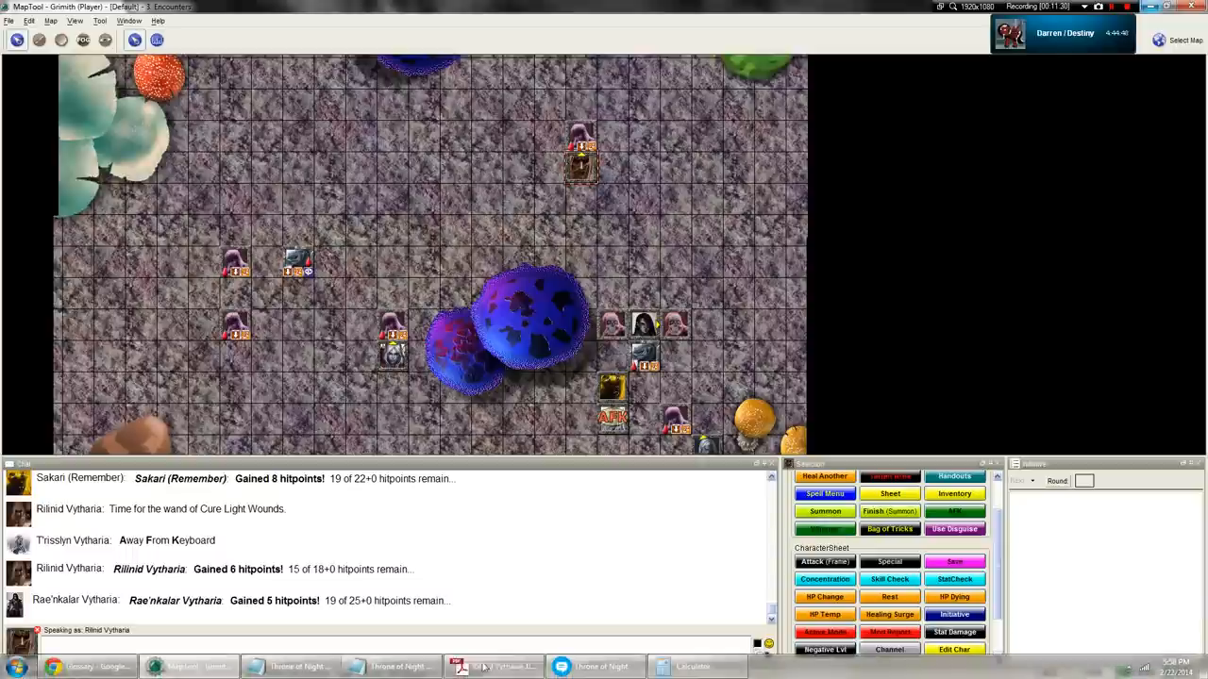
{"action": "mouse_move", "coordinate": [642, 325]}
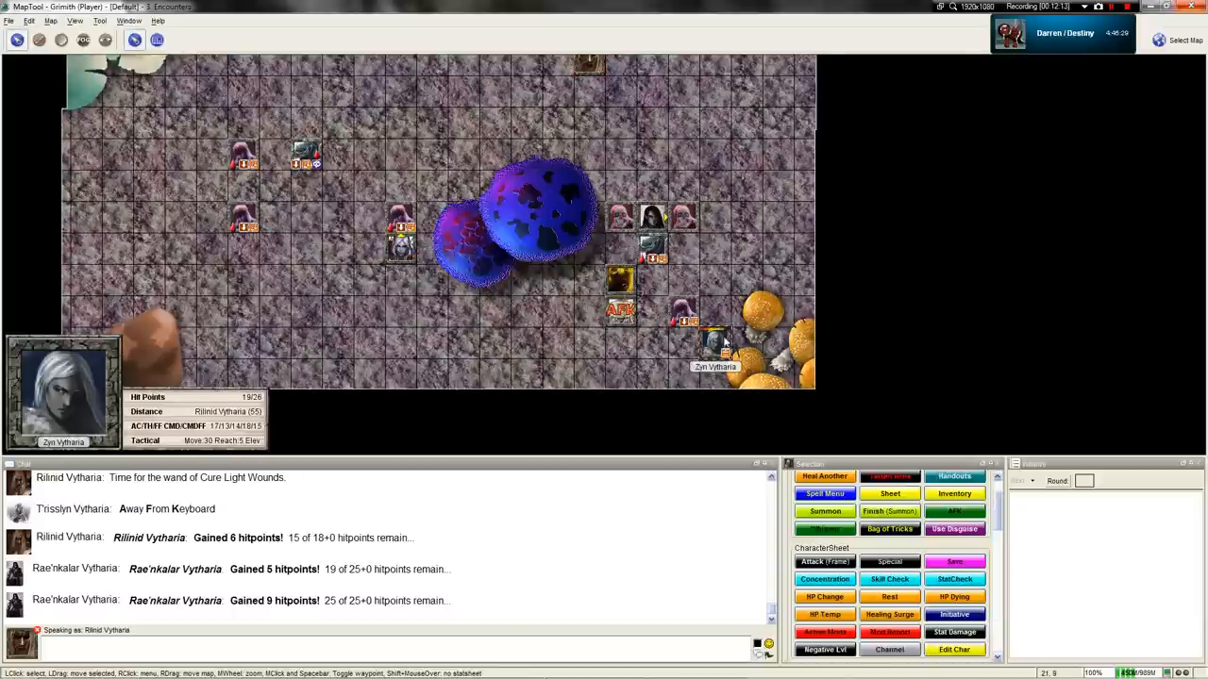
Step: Heal Zyn Vytharia with a 1d8 roll, then start T'risslyn's heal with 1d8+1
{"action": "left_click", "coordinate": [824, 597]}
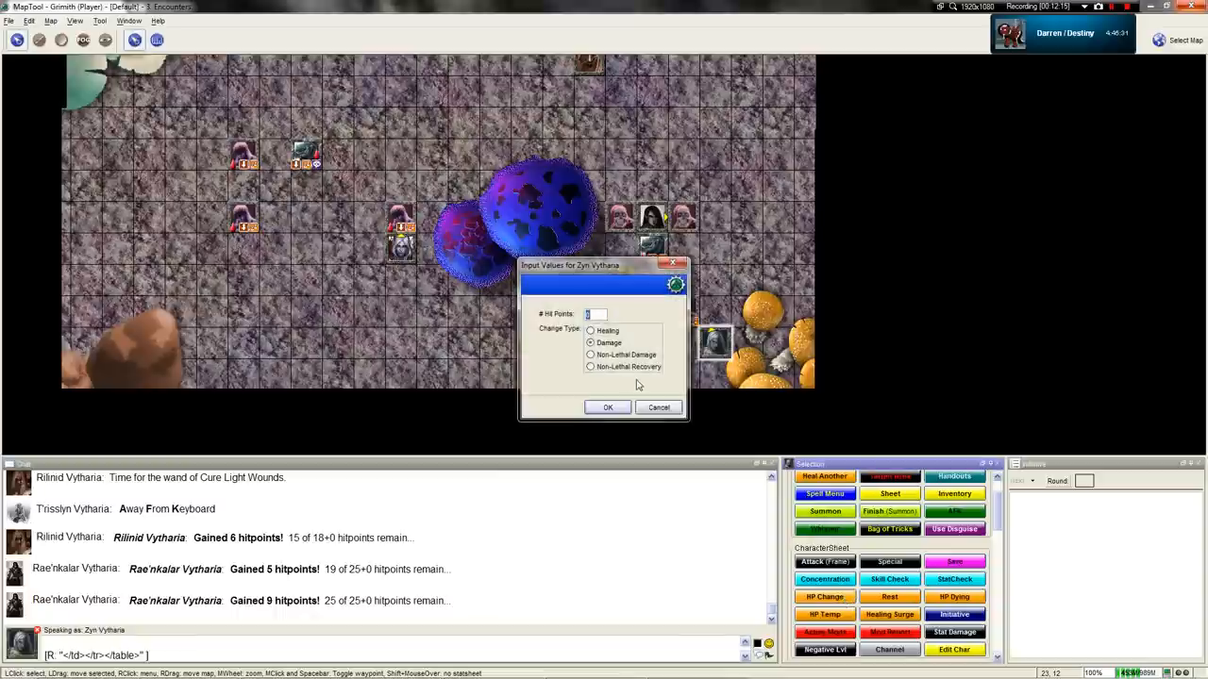
{"action": "type", "text": "1d8+1"}
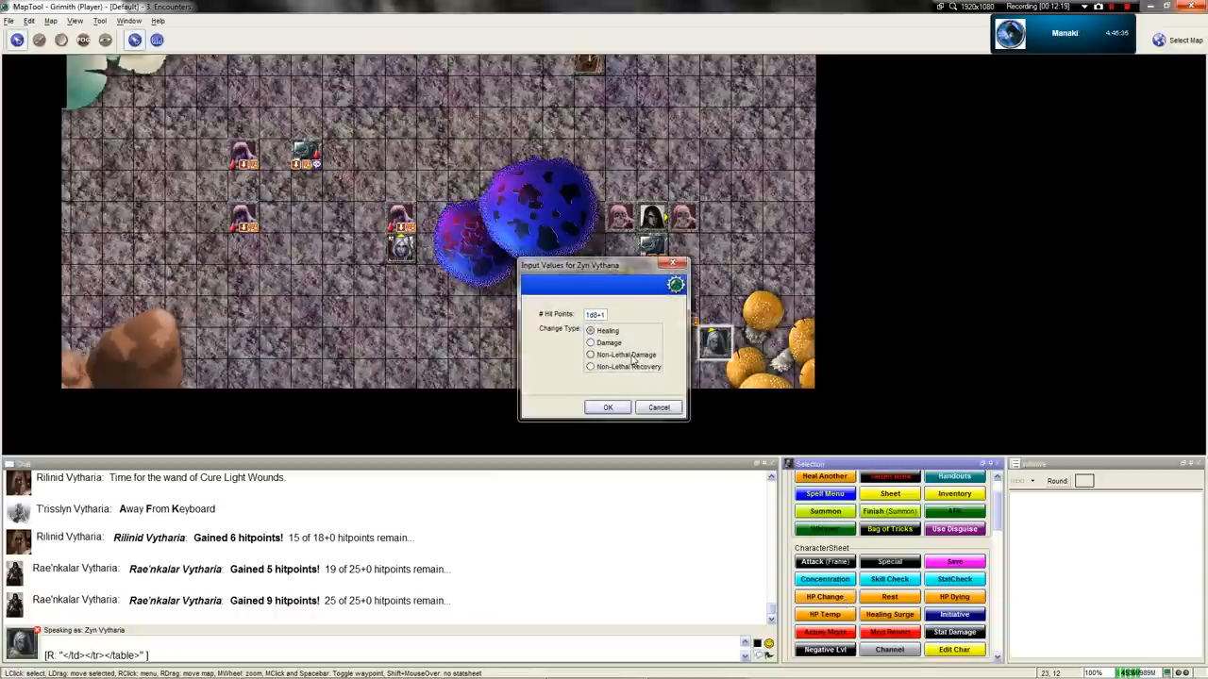
{"action": "mouse_move", "coordinate": [612, 433]}
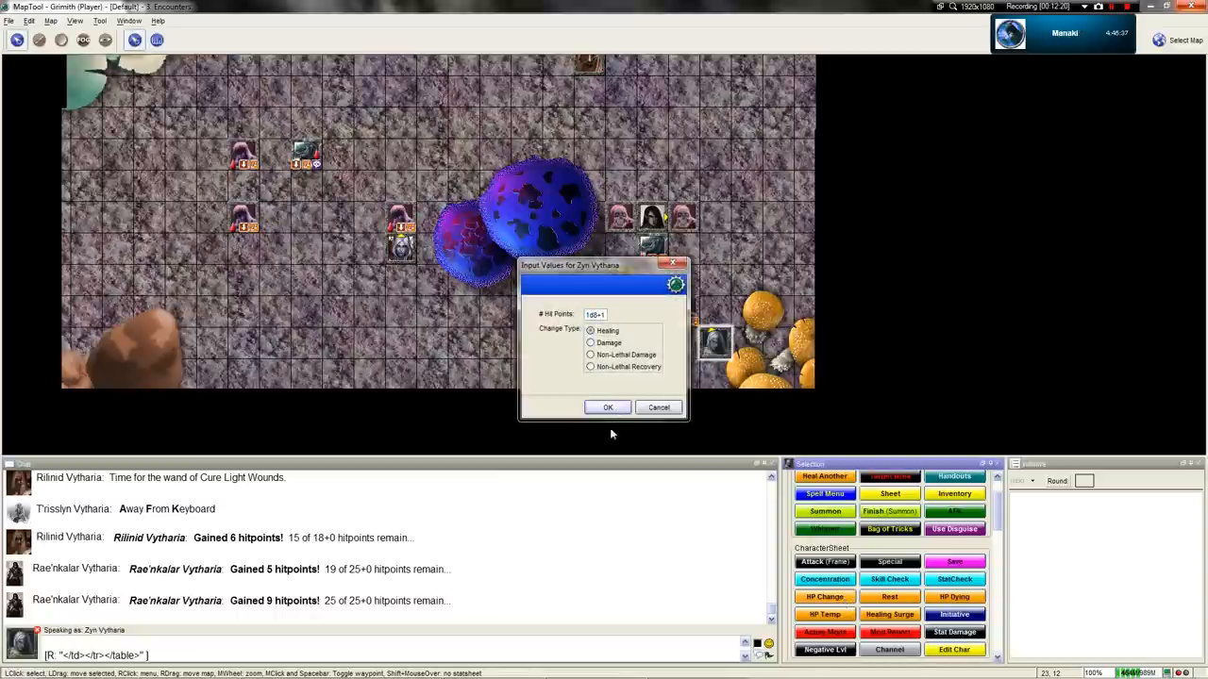
{"action": "left_click", "coordinate": [607, 406]}
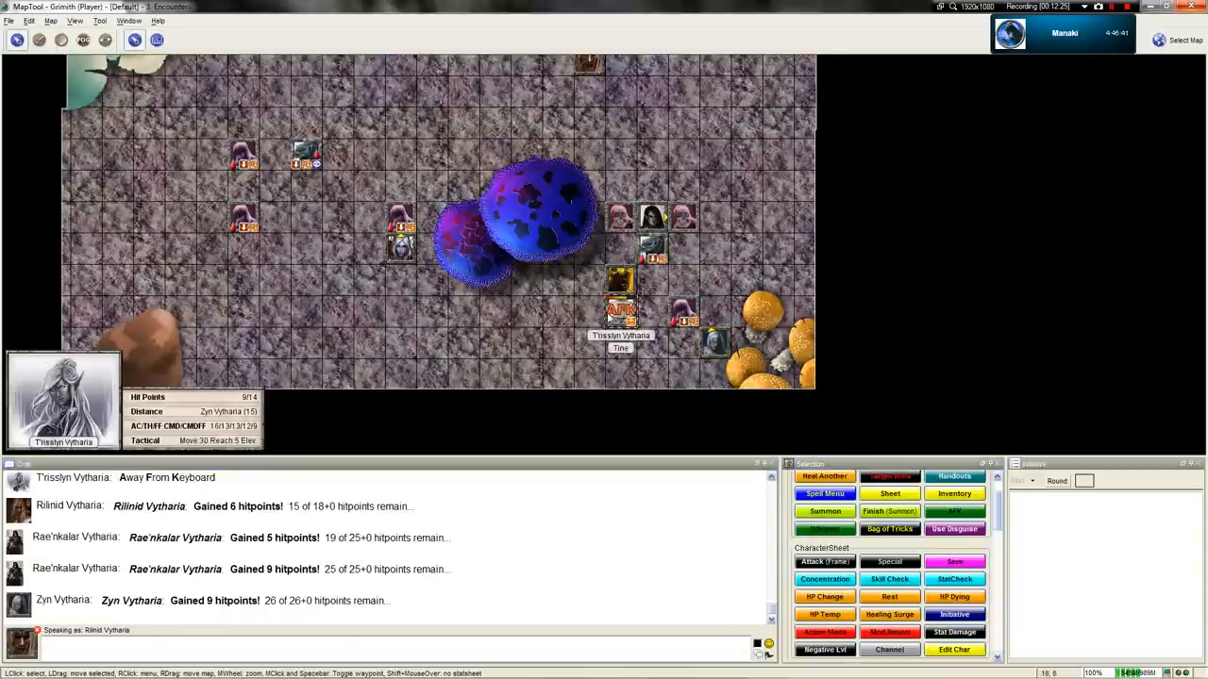
{"action": "left_click", "coordinate": [824, 596]}
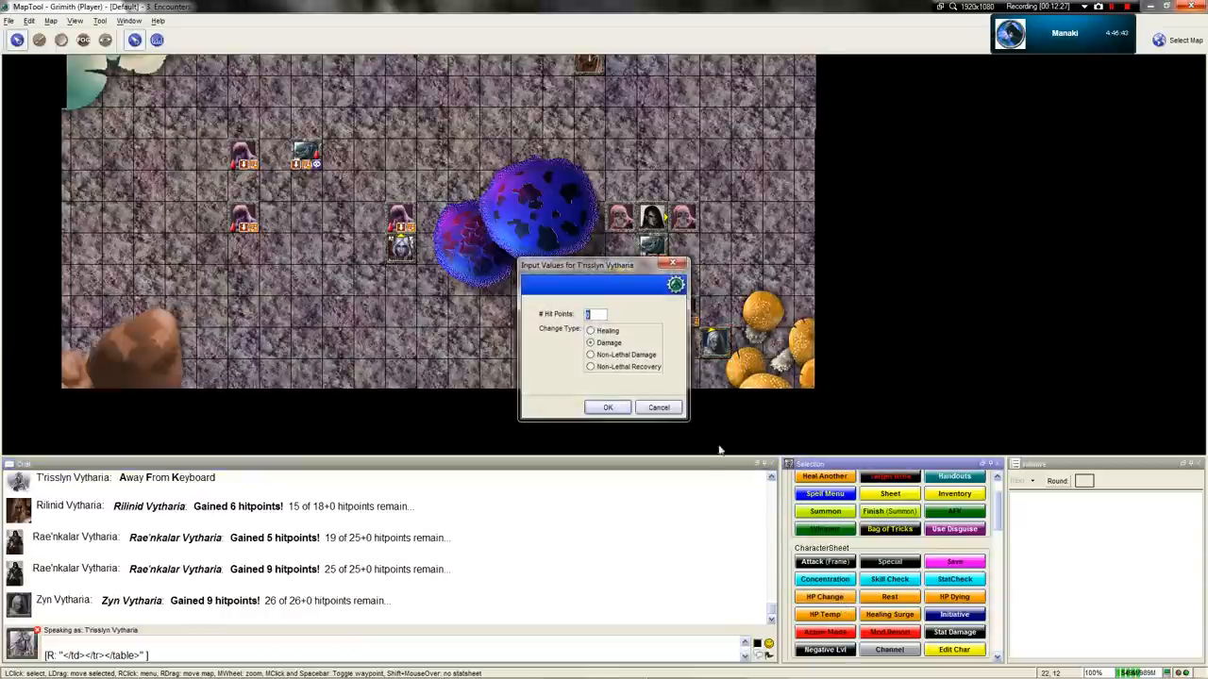
{"action": "type", "text": "1d8+1"}
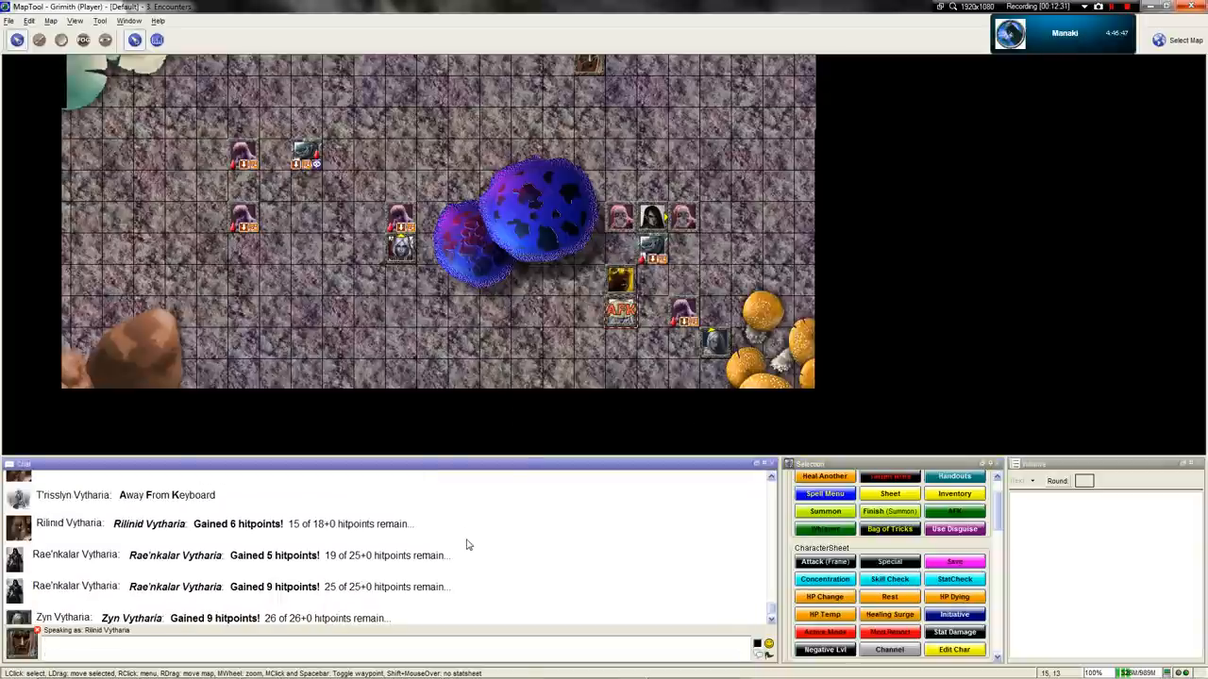
{"action": "mouse_move", "coordinate": [476, 558]}
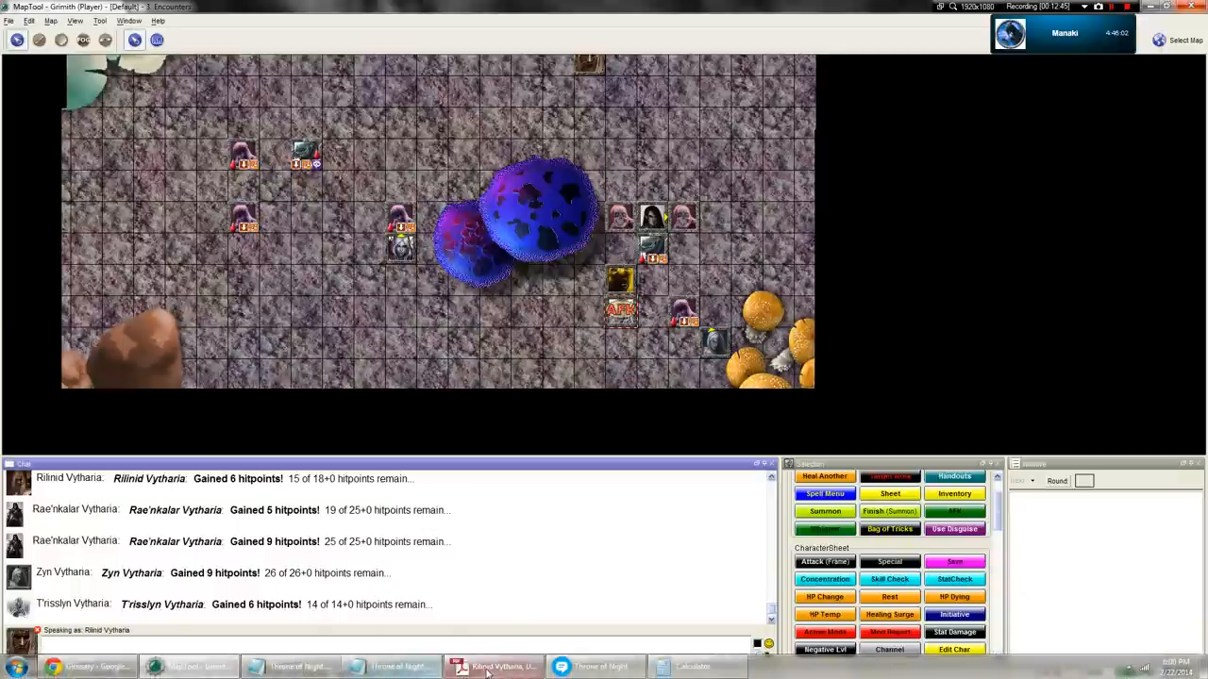
Step: Post an /ooc chat message beginning 'Now that I've hit you a…'
{"action": "left_click", "coordinate": [488, 666]}
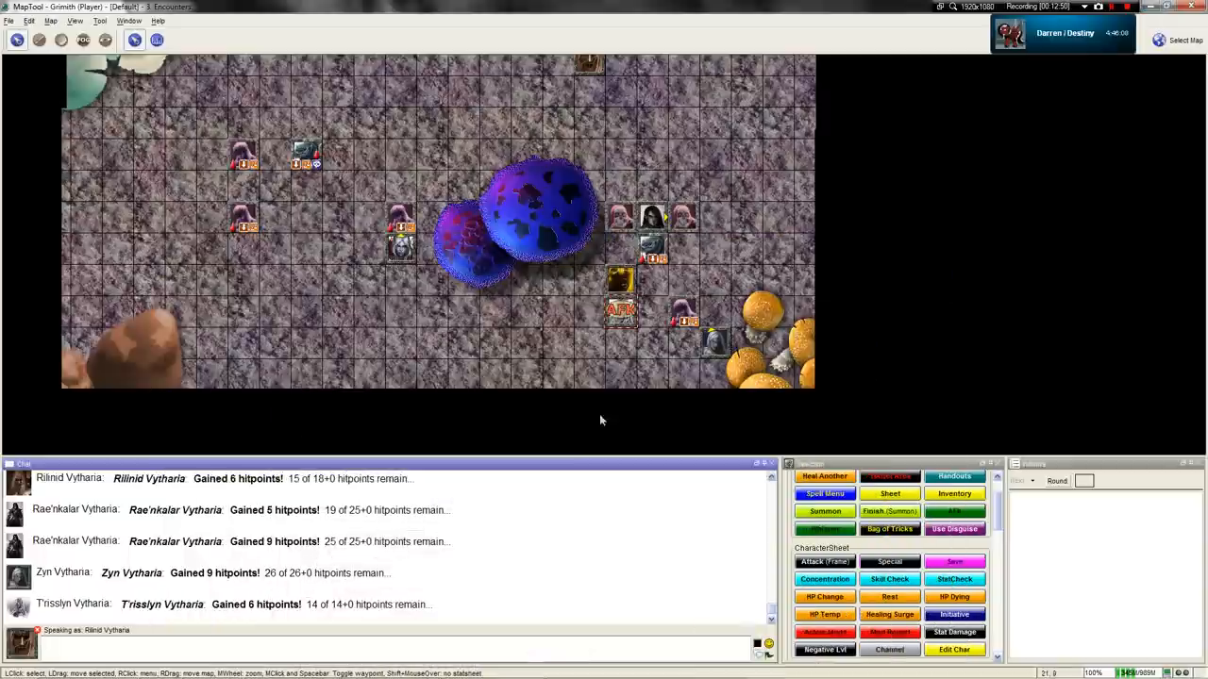
{"action": "type", "text": "/ooc"}
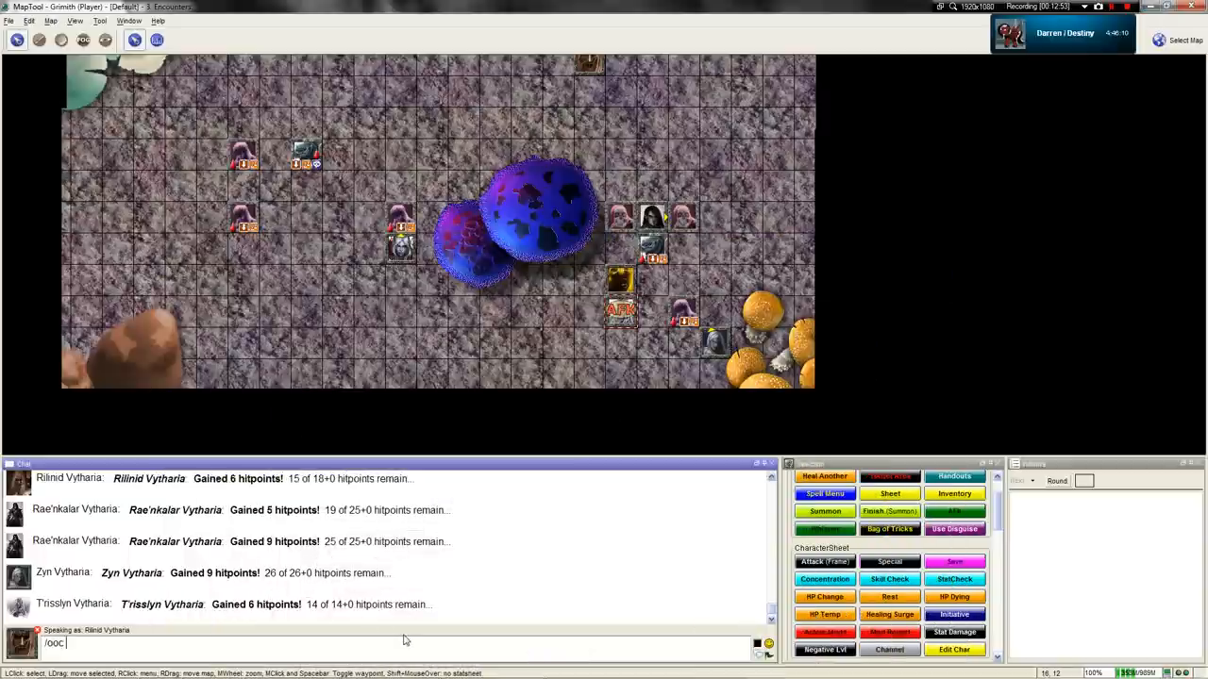
{"action": "type", "text": "Now that I've hit you a"}
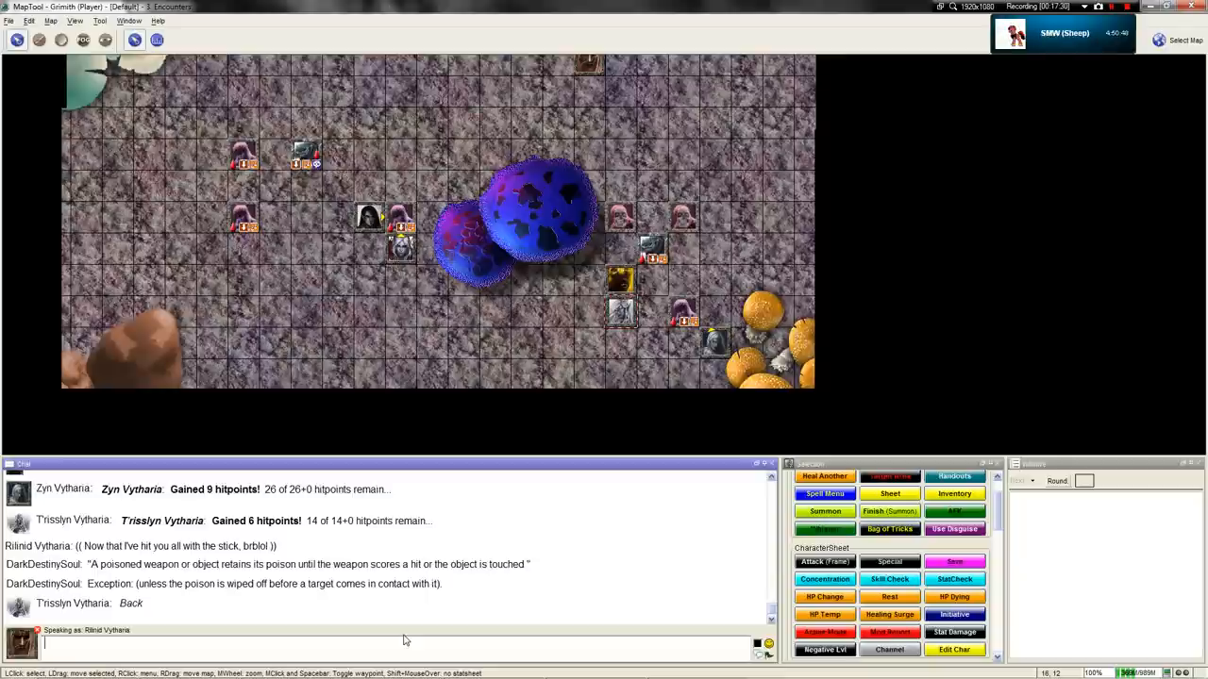
{"action": "mouse_move", "coordinate": [641, 222]}
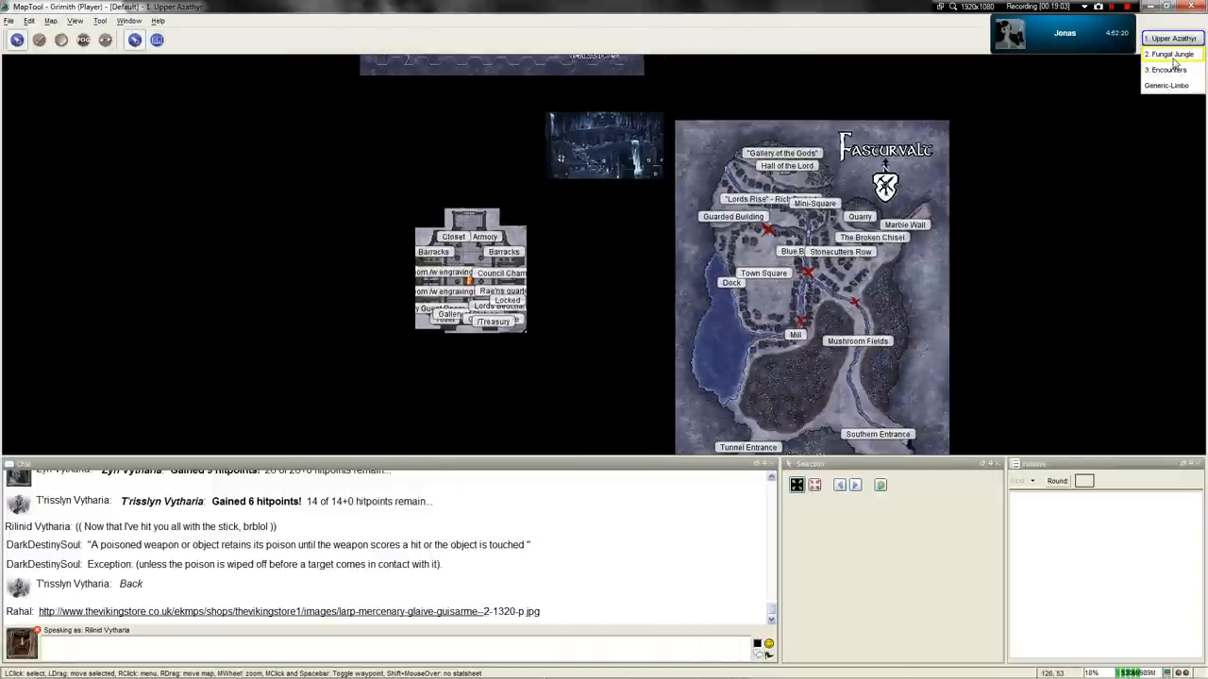
Step: Switch MapTool to the Fungal Jungle map
{"action": "left_click", "coordinate": [1163, 53]}
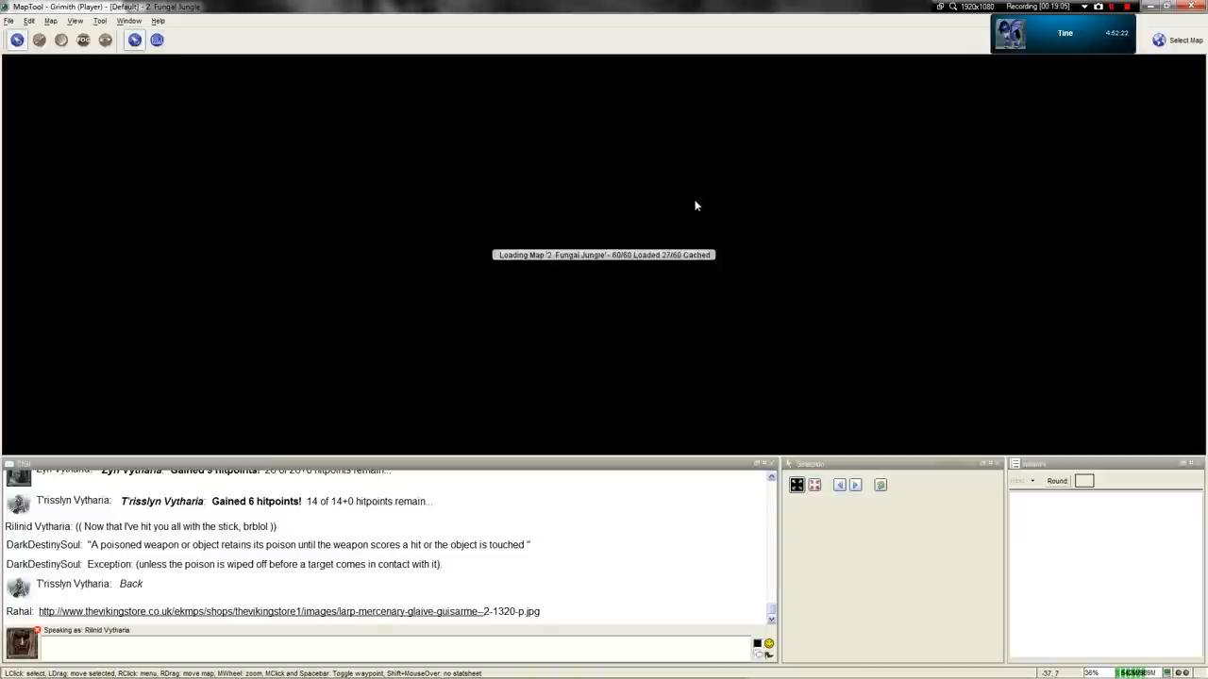
{"action": "mouse_move", "coordinate": [707, 277]}
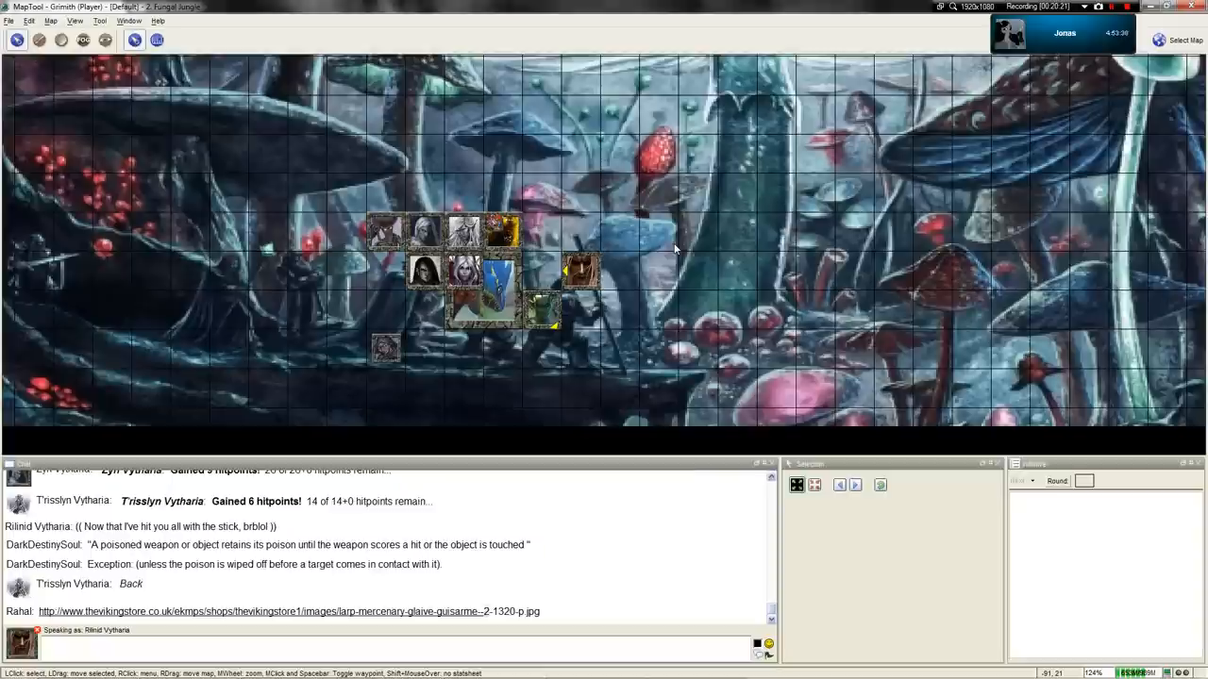
{"action": "mouse_move", "coordinate": [642, 227]}
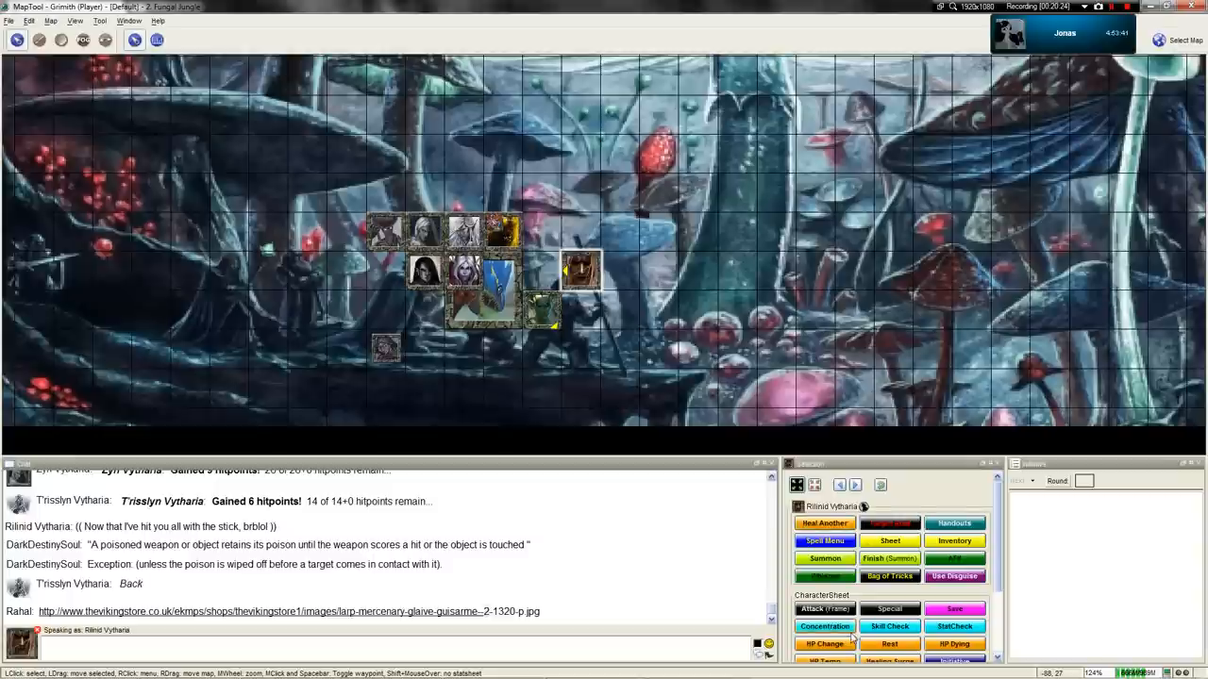
Step: Apply 3 damage to Rilinid Vytharia through HP Change, leaving 15 of 18
{"action": "left_click", "coordinate": [824, 644]}
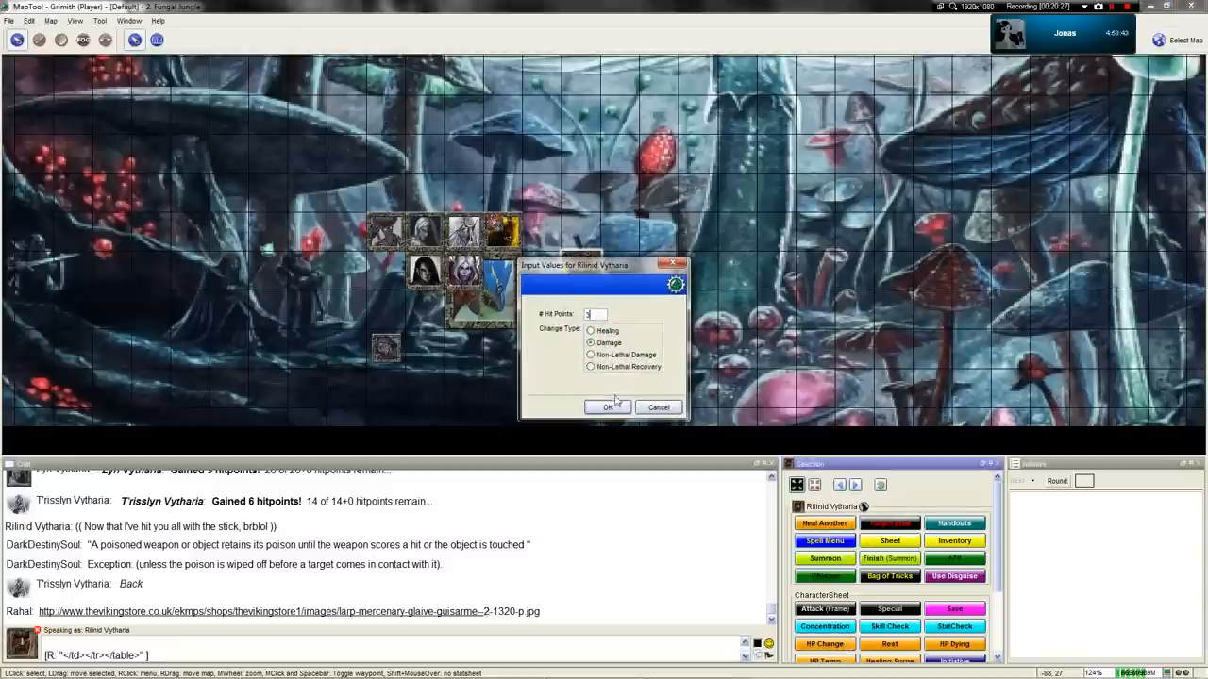
{"action": "left_click", "coordinate": [606, 407]}
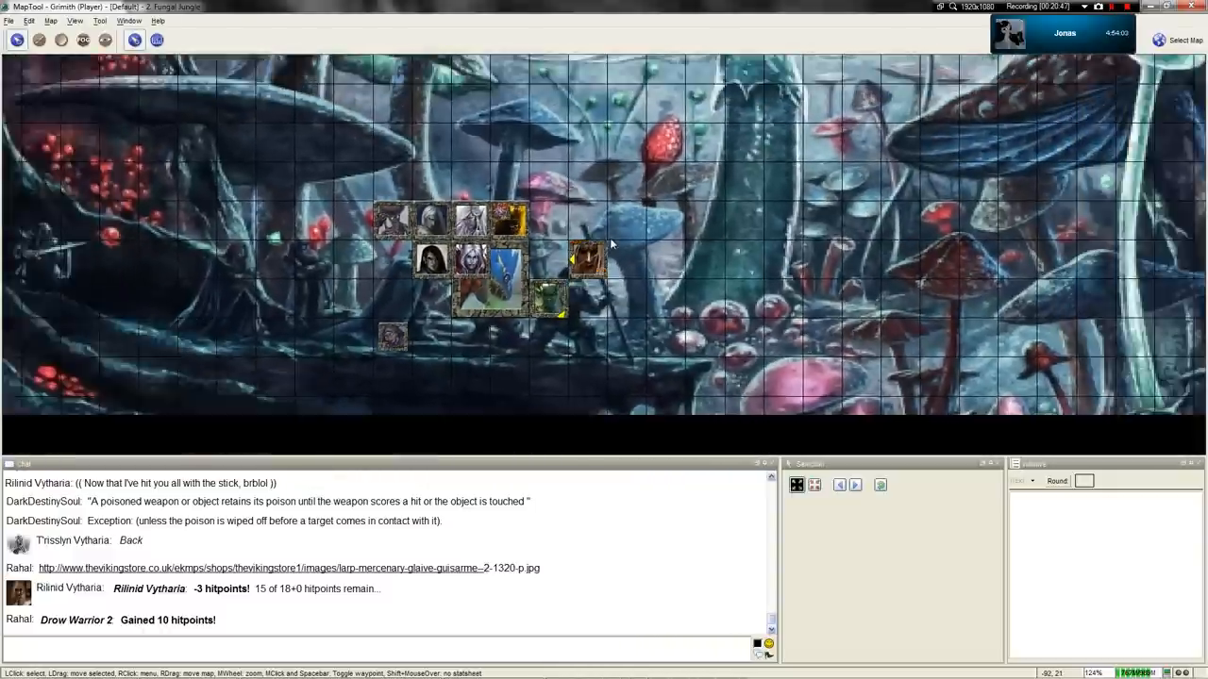
{"action": "scroll", "scroll_direction": "down", "scroll_amount": 3}
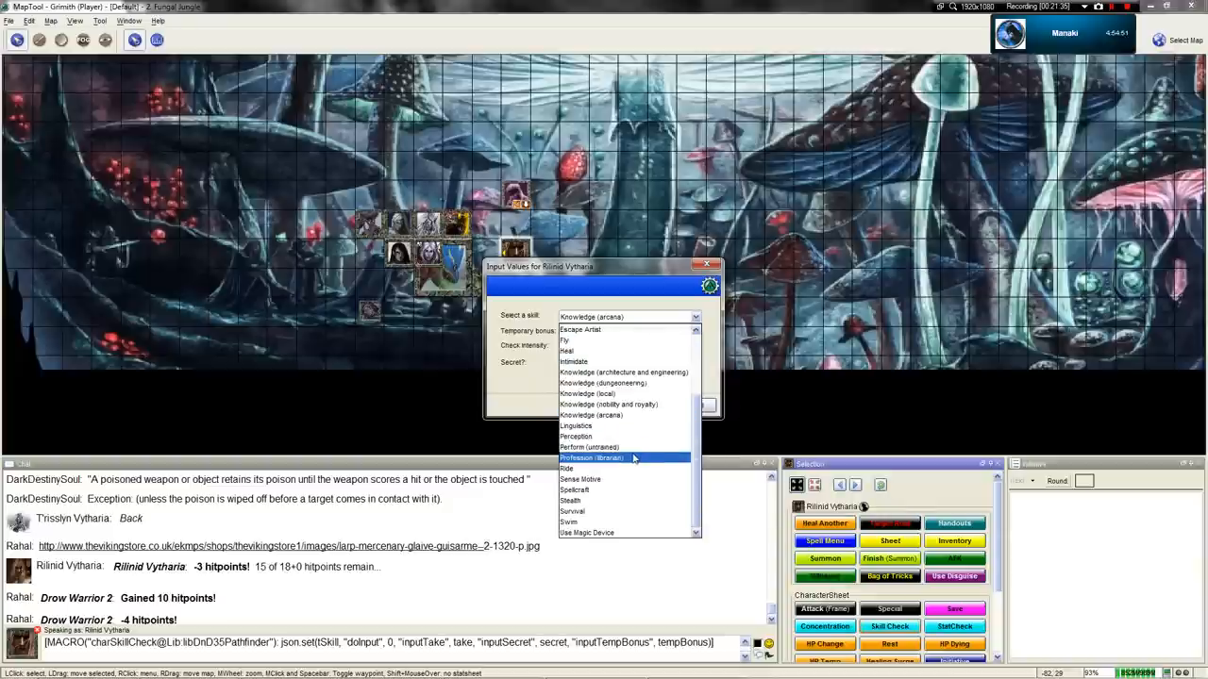
Step: Roll Rilinid's Profession (librarian) check twice, scoring 17 and 14
{"action": "left_click", "coordinate": [591, 458]}
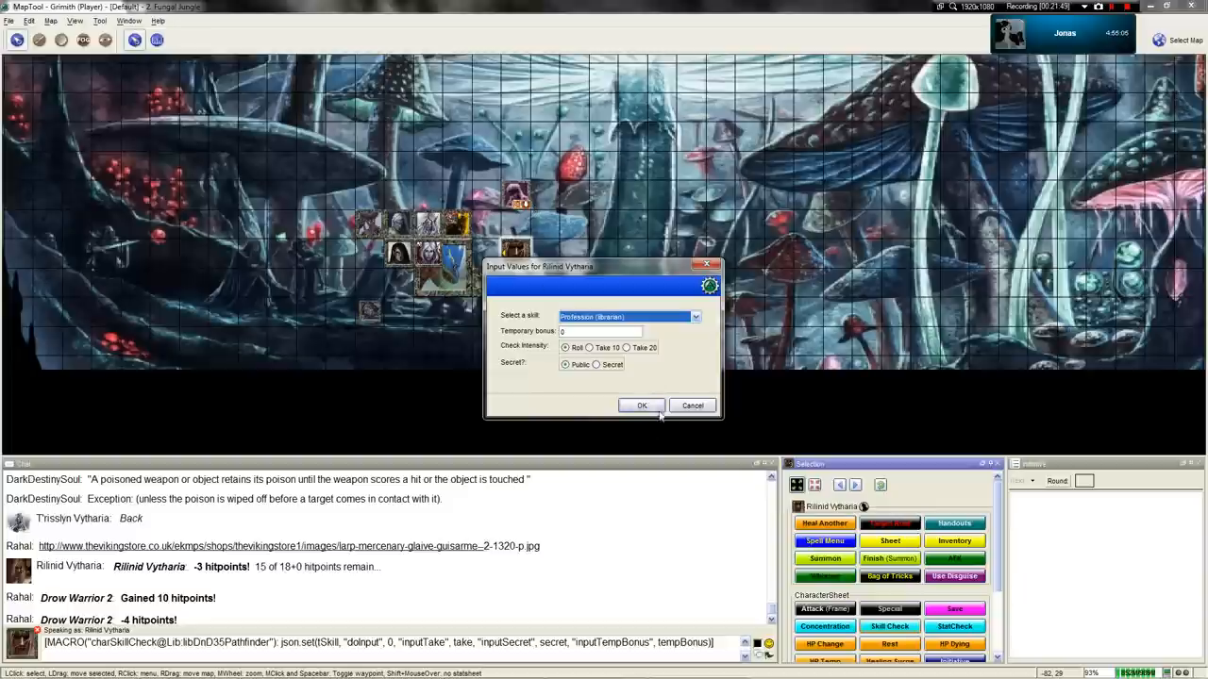
{"action": "left_click", "coordinate": [641, 404]}
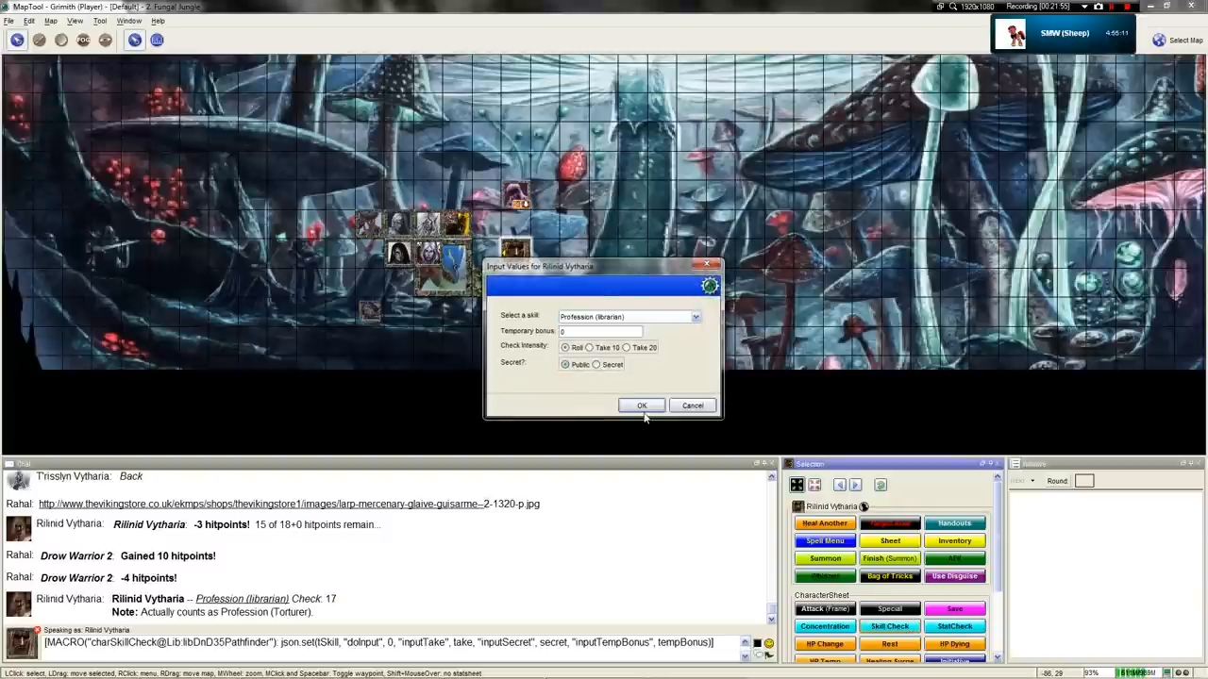
{"action": "mouse_move", "coordinate": [345, 571]}
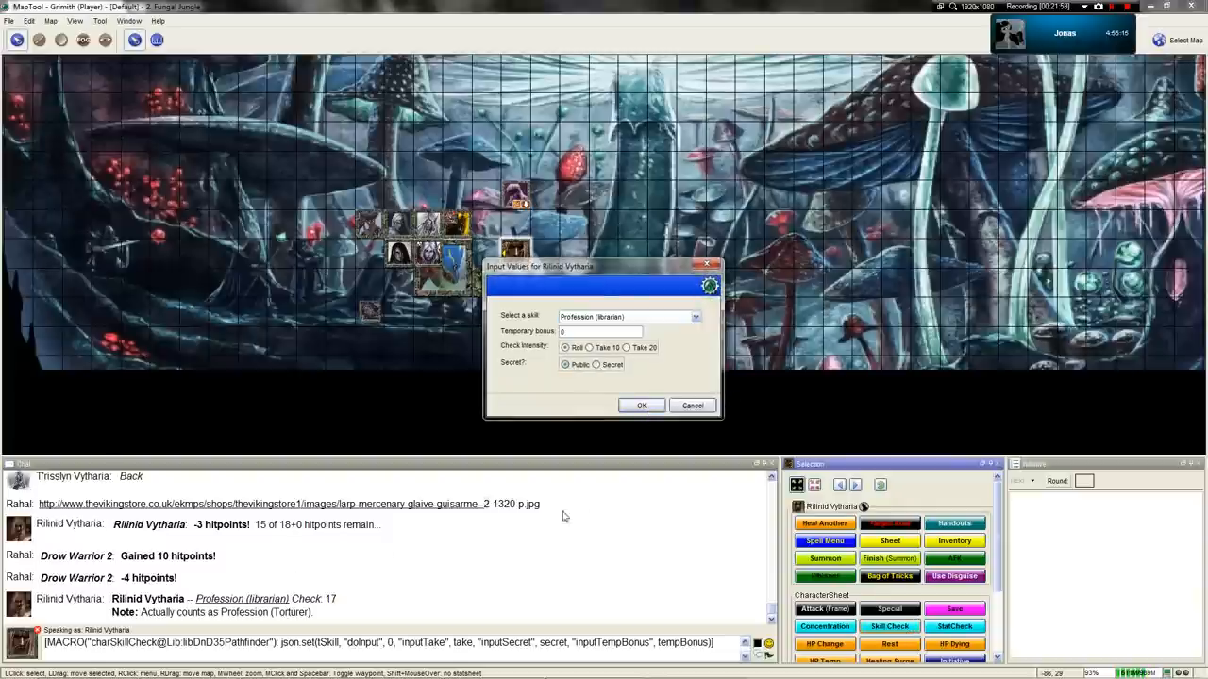
{"action": "left_click", "coordinate": [642, 404]}
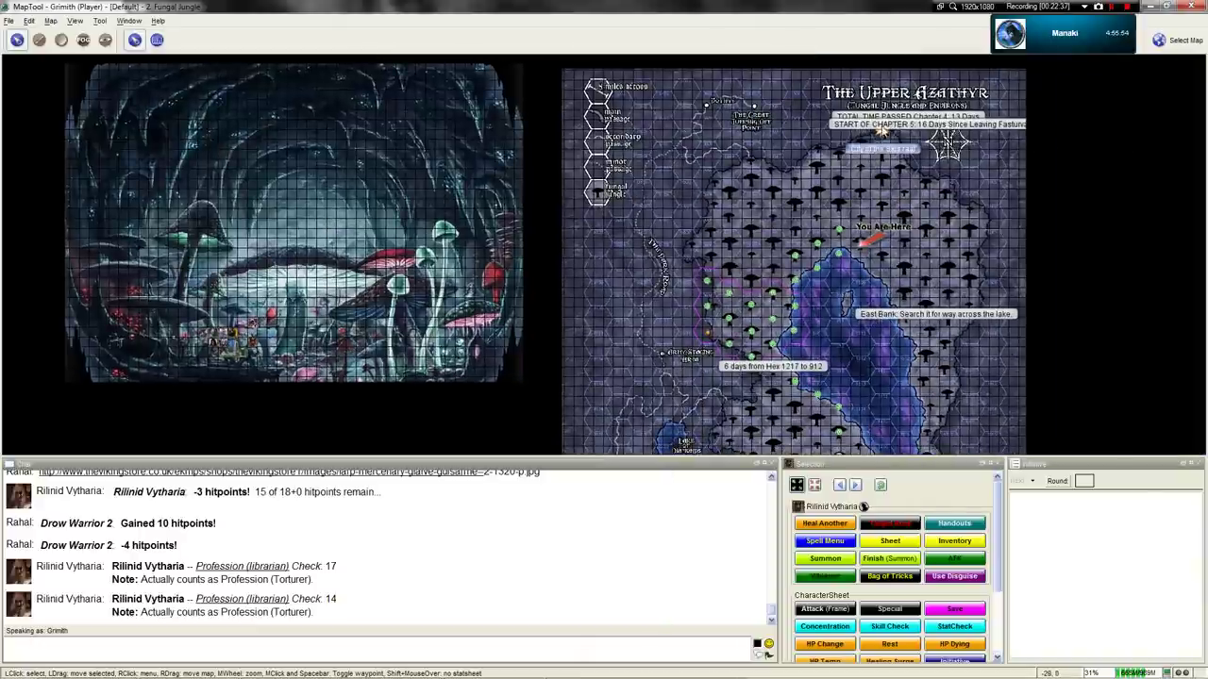
{"action": "mouse_move", "coordinate": [868, 192]}
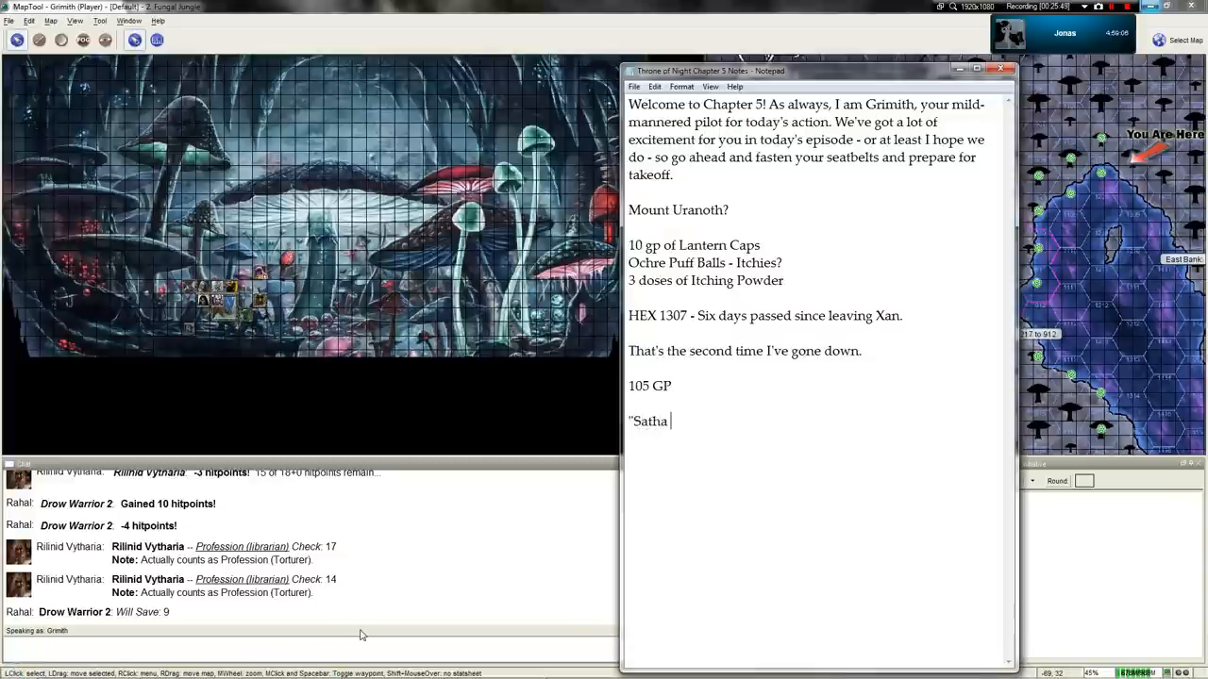
{"action": "type", "text": "prays for my return.\""}
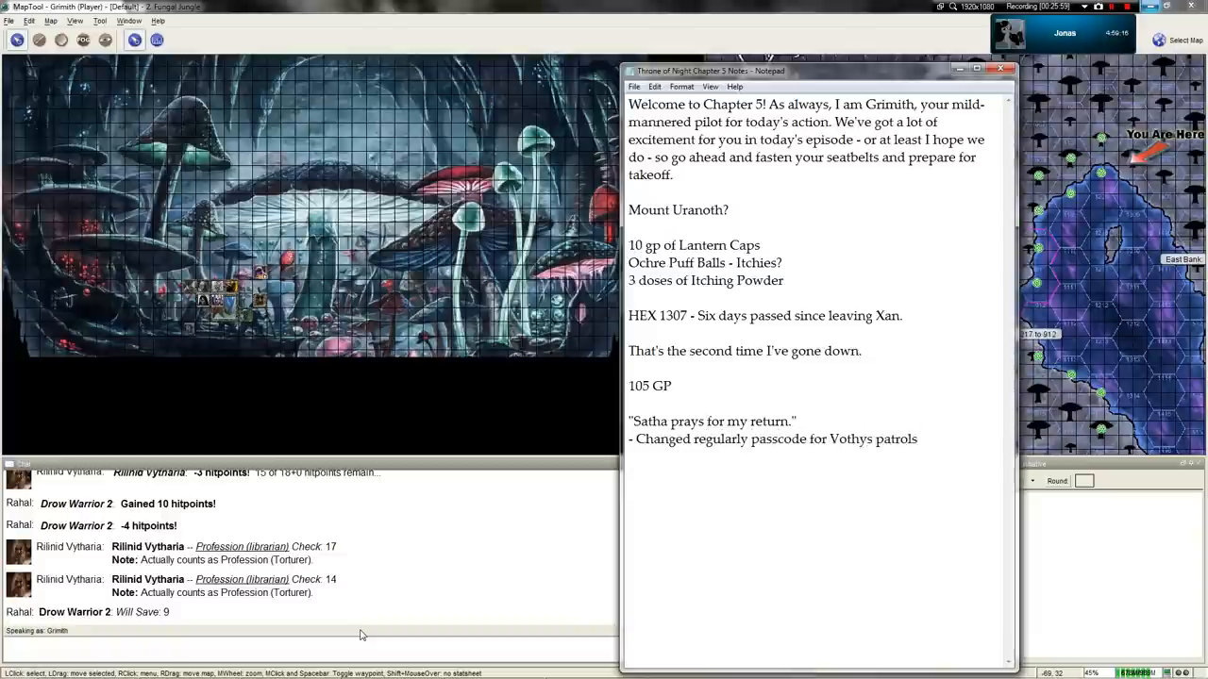
{"action": "type", "text": "Once every two week"}
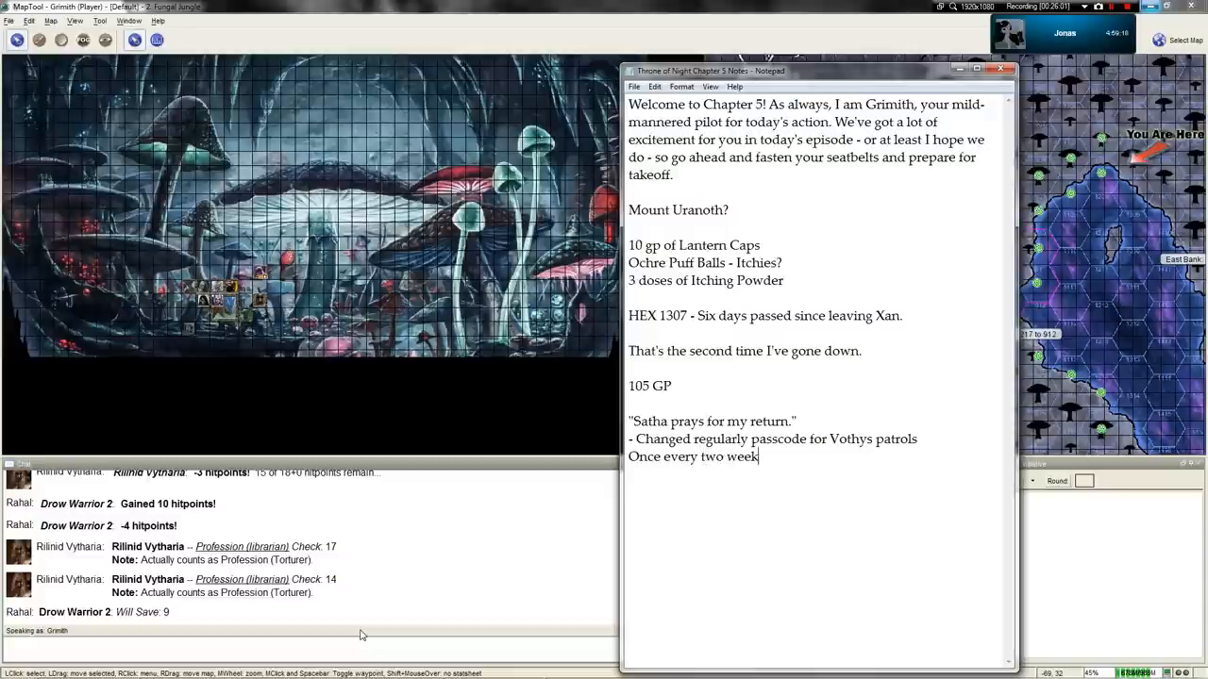
{"action": "type", "text": "s."}
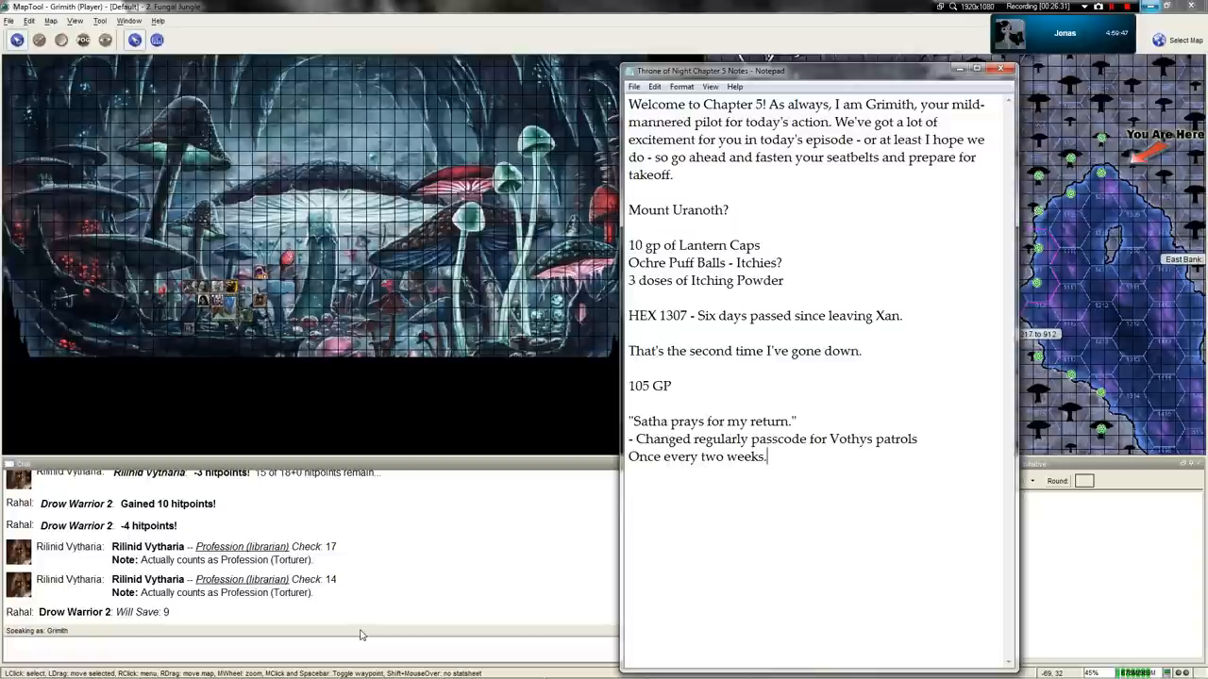
{"action": "mouse_move", "coordinate": [1082, 224]}
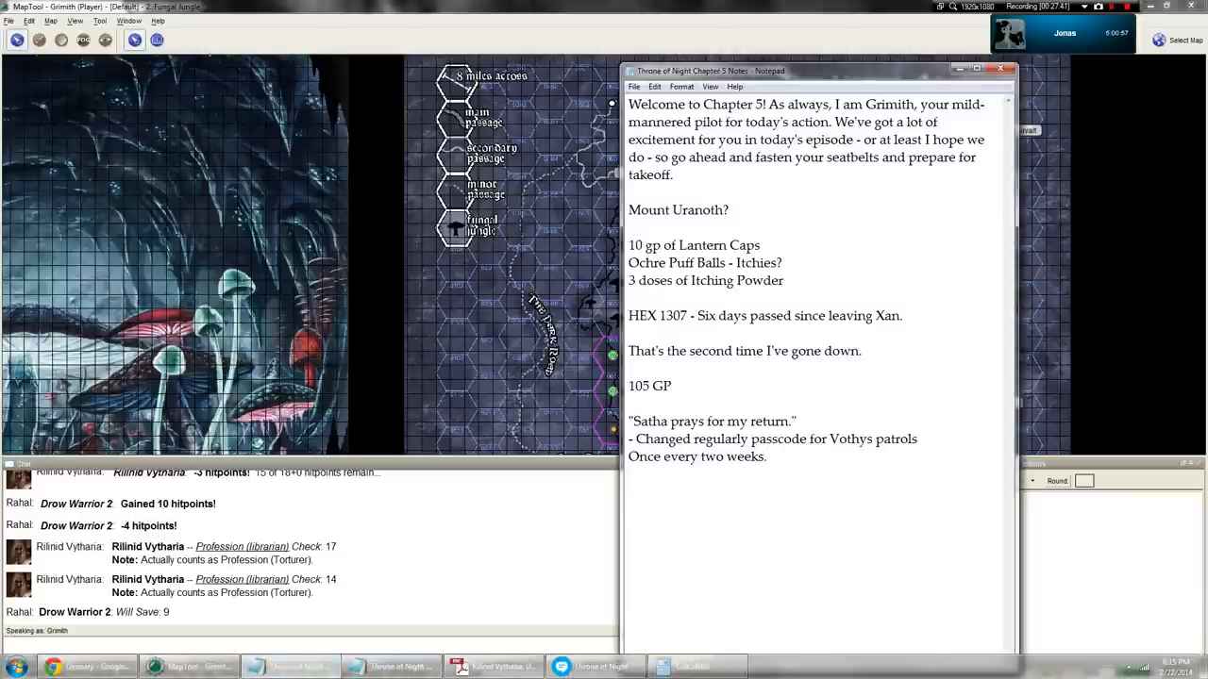
Step: Type the Hestia Sevastia note: 'Hestia fell into disfavor and thus earned the posting away from Votyhs'
{"action": "type", "text": "Hestia Sevastia, a relative to the Baroness, who leads the northern garr"}
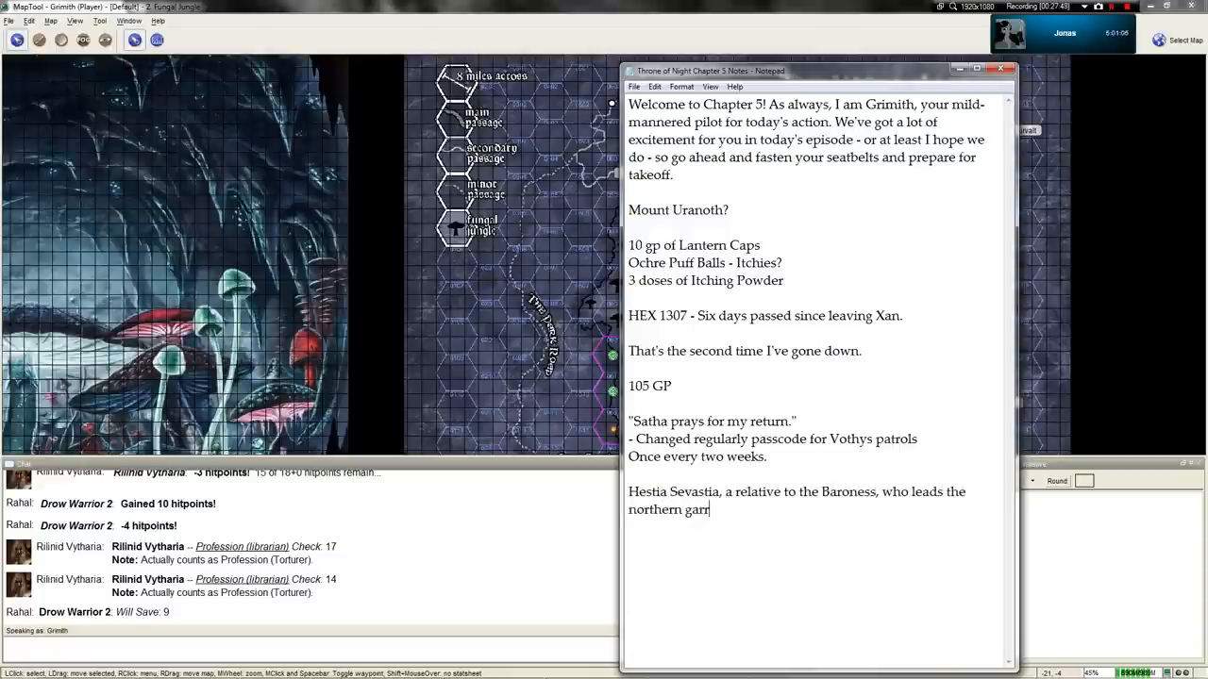
{"action": "type", "text": "ison."}
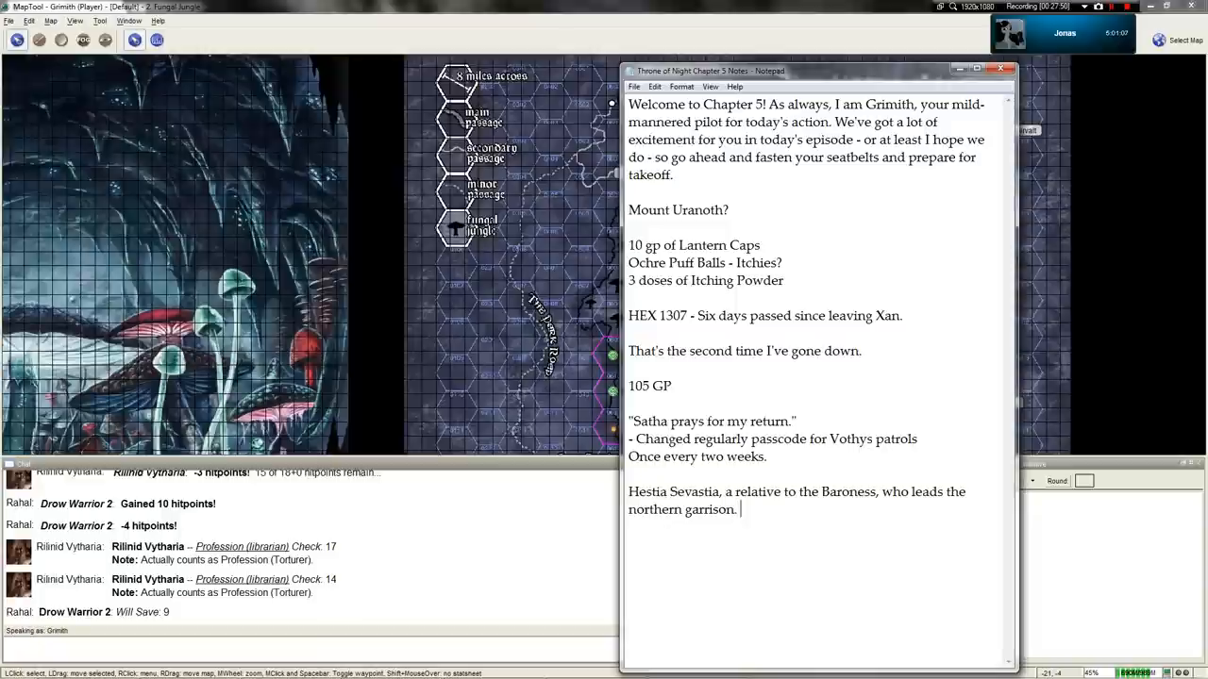
{"action": "type", "text": "Hestia"}
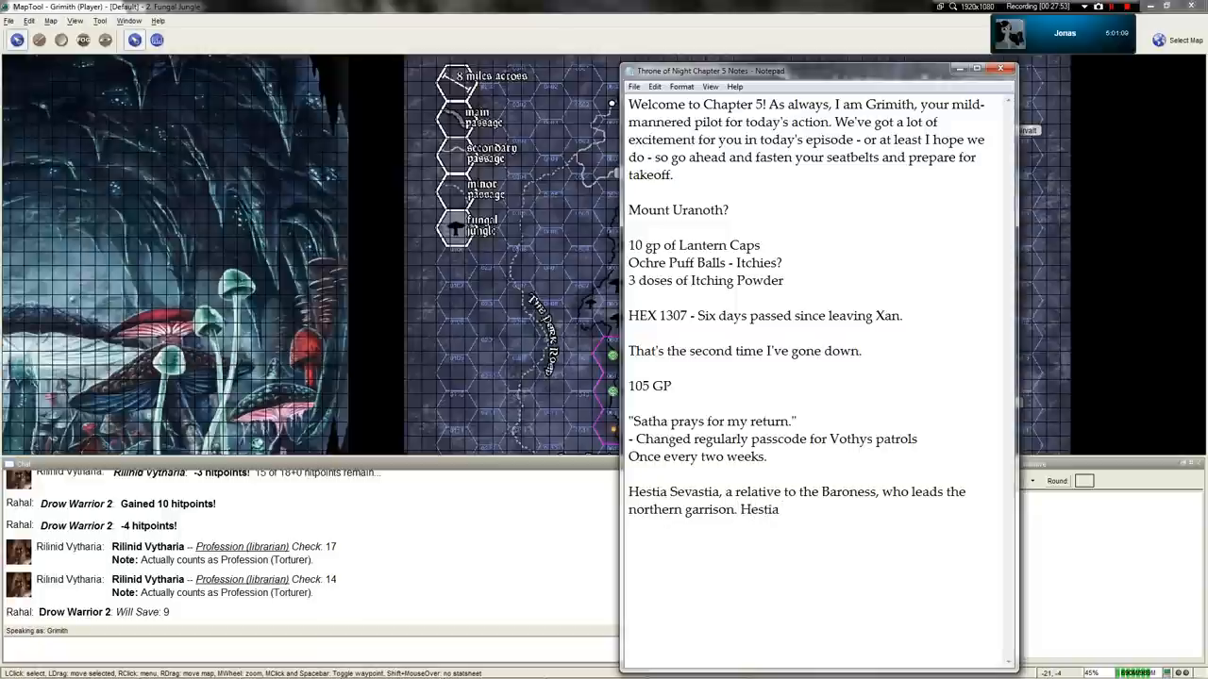
{"action": "type", "text": "fell into"}
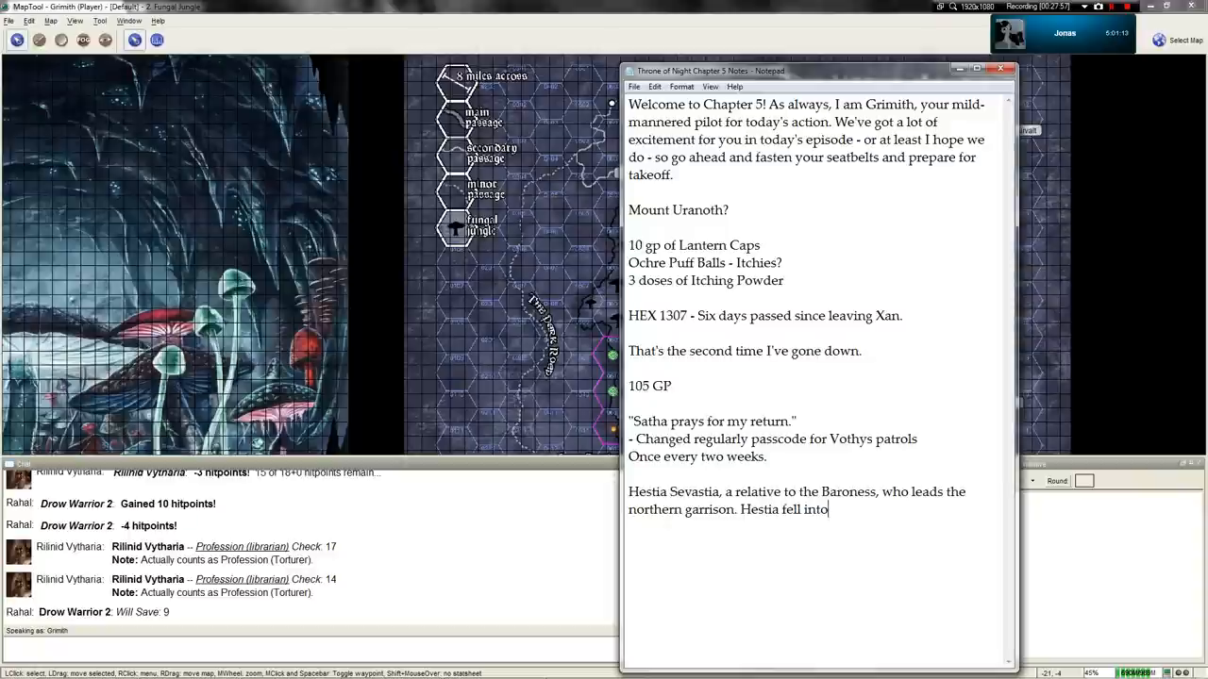
{"action": "type", "text": "d"}
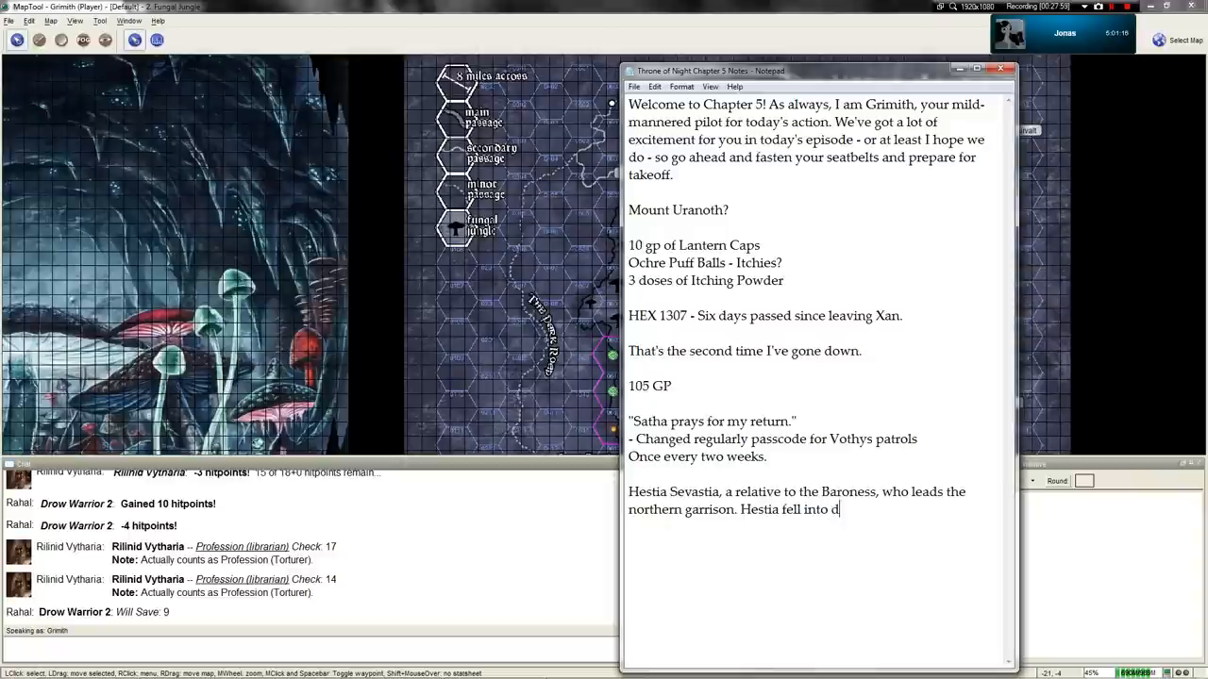
{"action": "type", "text": "isfavor"}
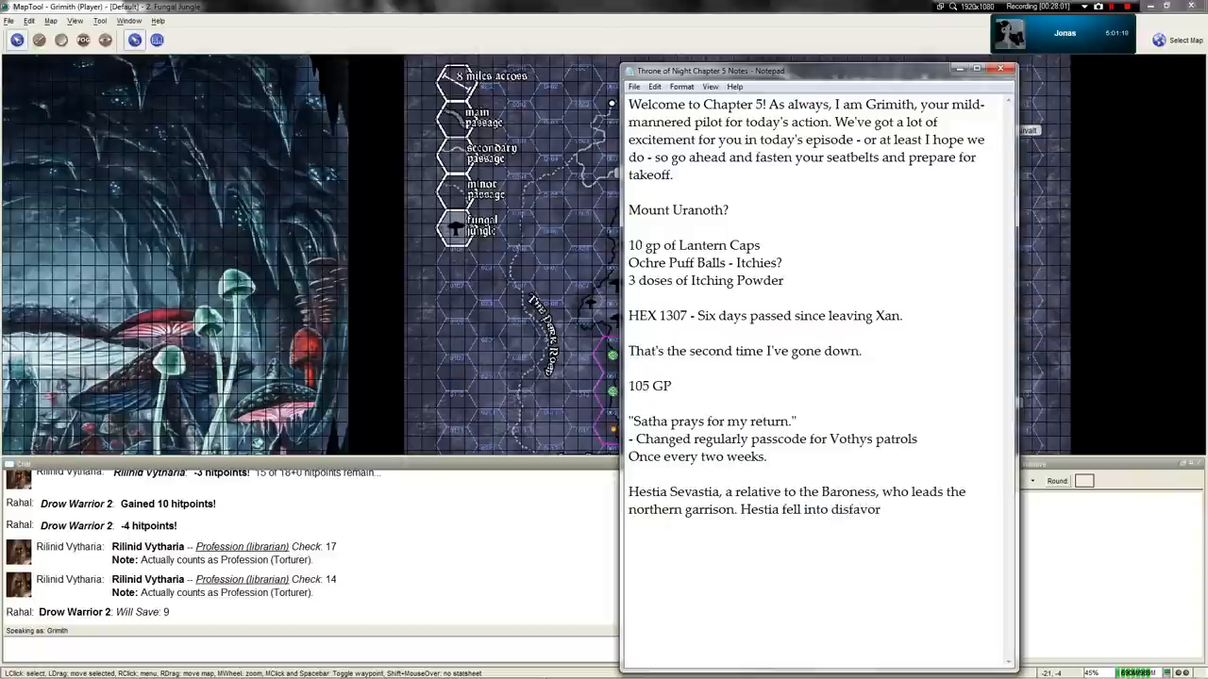
{"action": "type", "text": "and thus earned"}
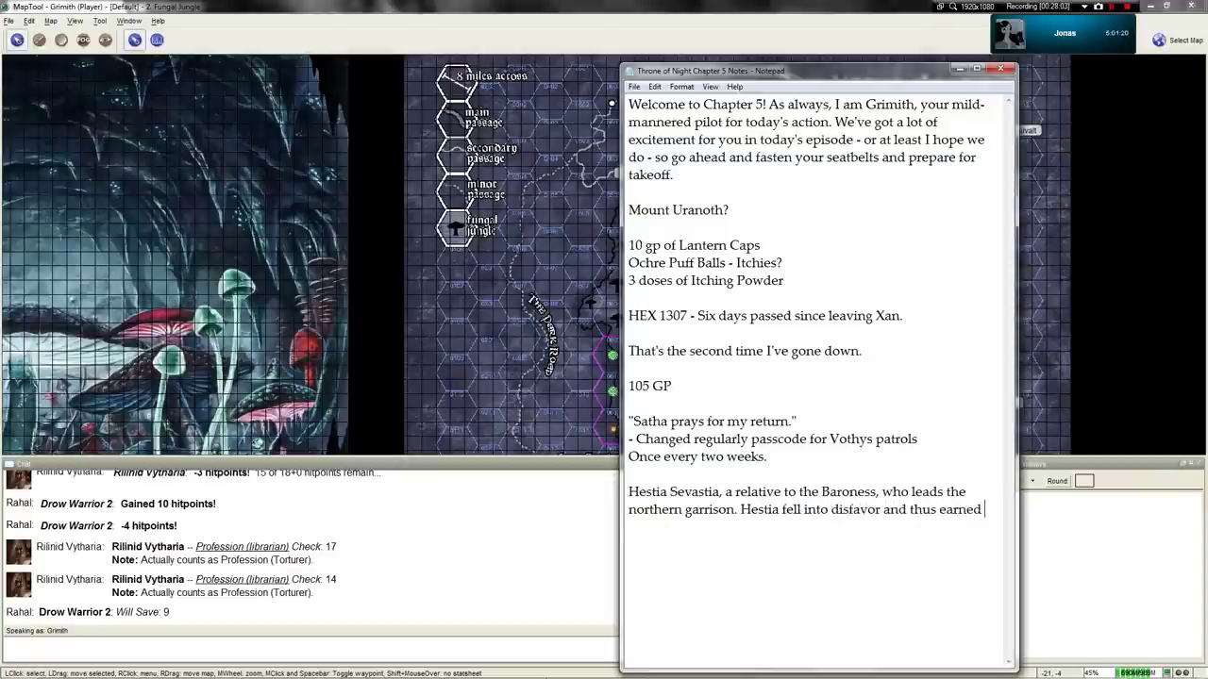
{"action": "type", "text": "the posting"}
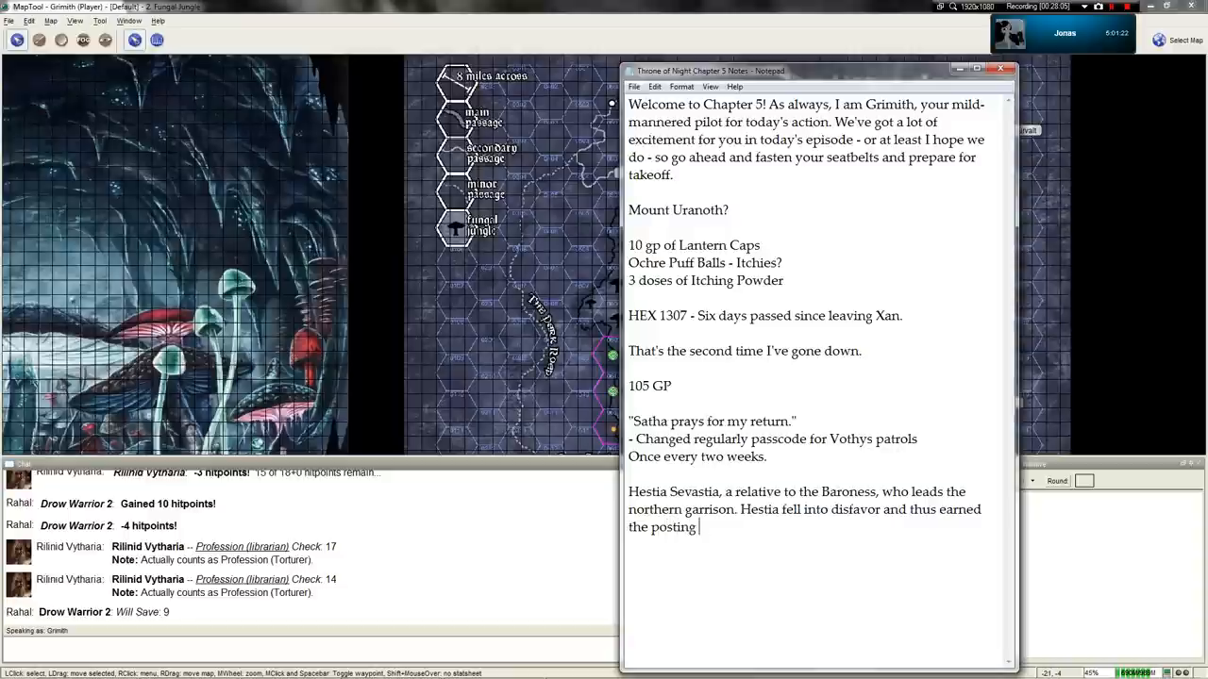
{"action": "type", "text": "away from Votyhs"}
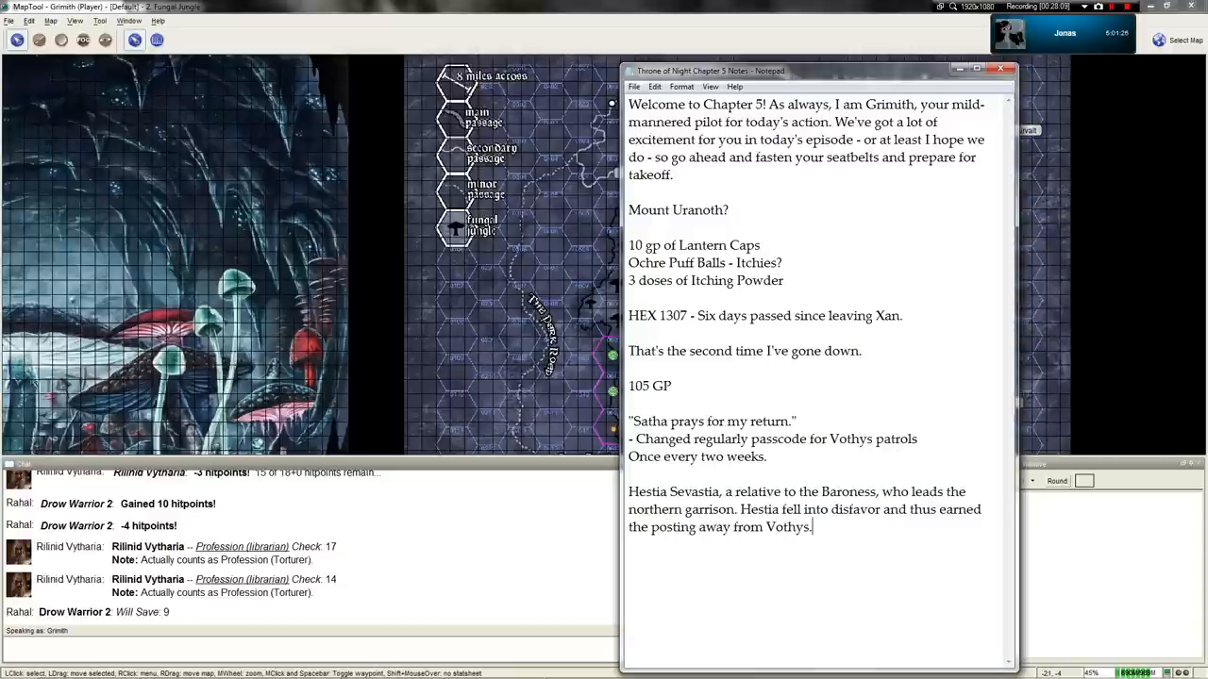
Step: View the jungle map, then start the Notepad line 'Like a spellsword type?' below the Hestia entry
{"action": "left_click", "coordinate": [1025, 68]}
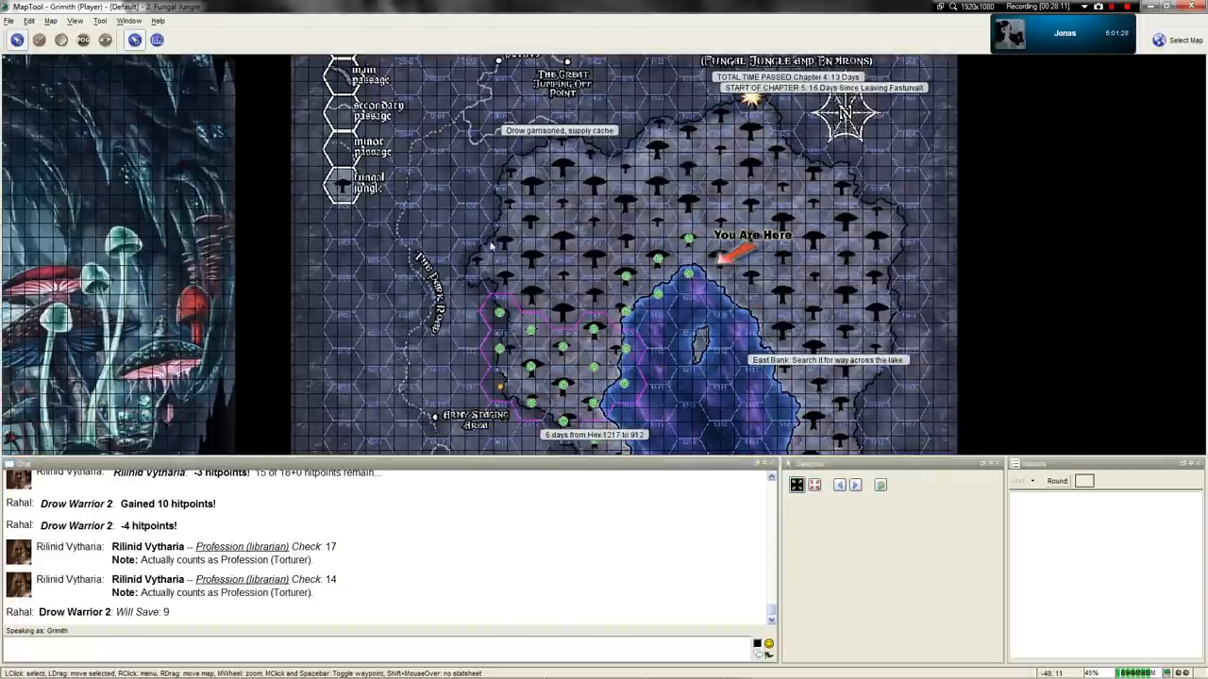
{"action": "mouse_move", "coordinate": [641, 215]}
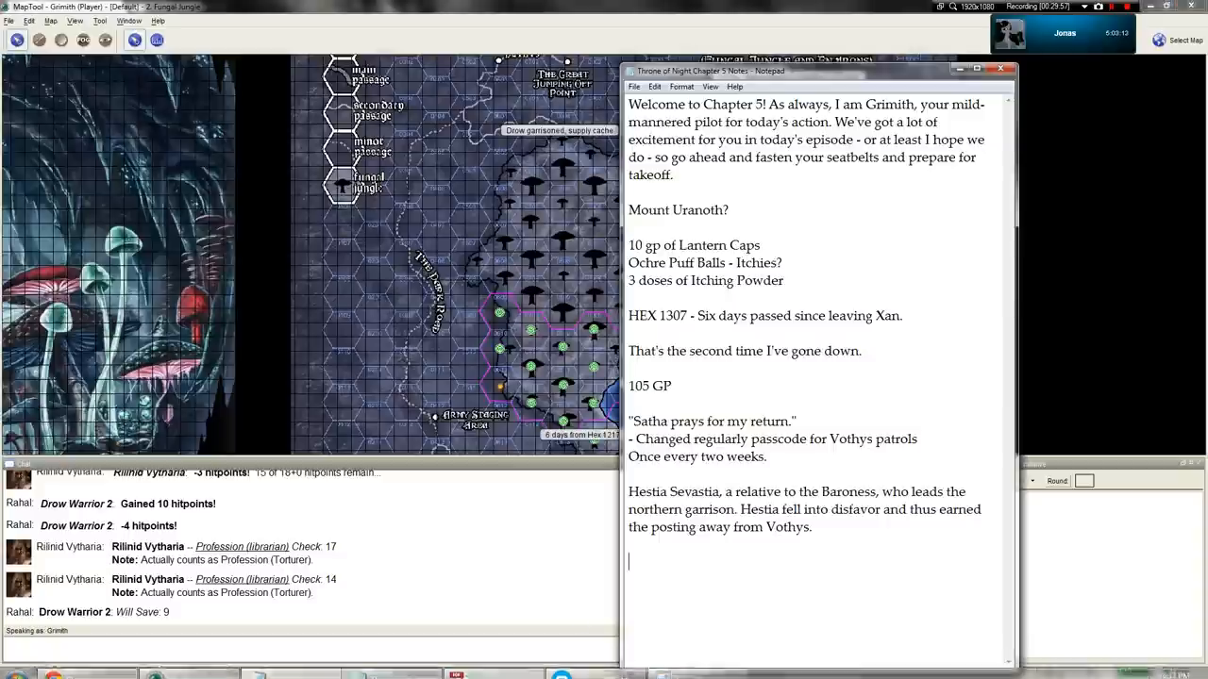
{"action": "type", "text": "Liek"}
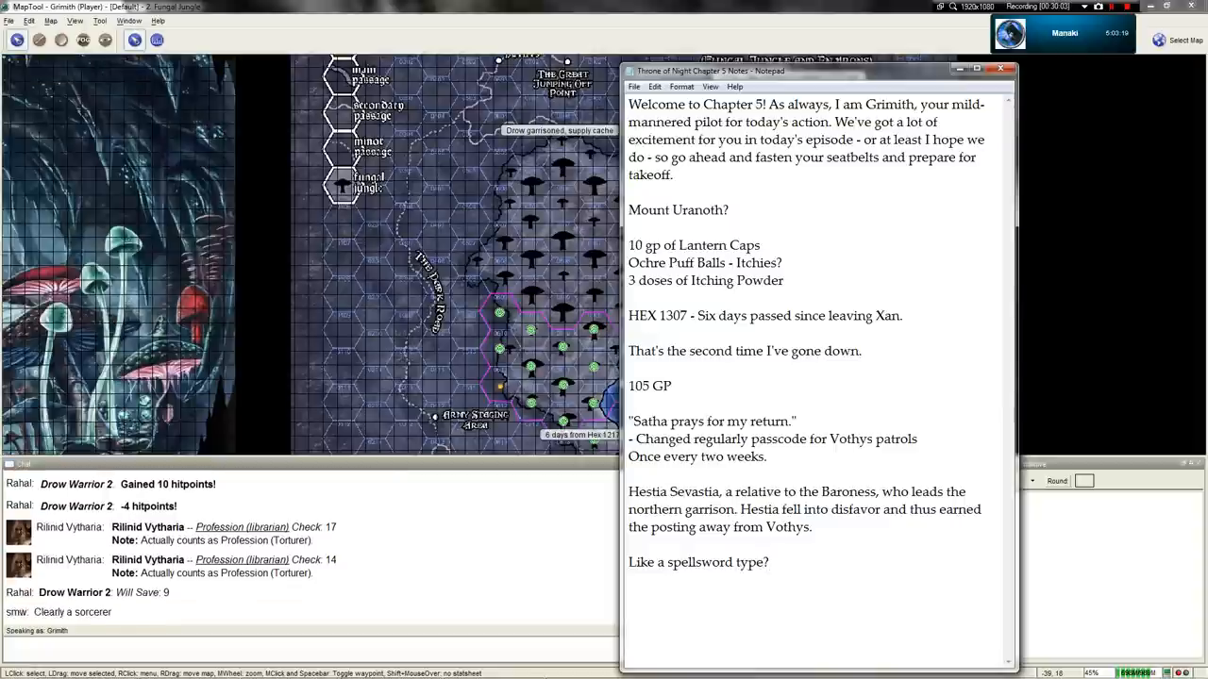
{"action": "left_click", "coordinate": [1000, 69]}
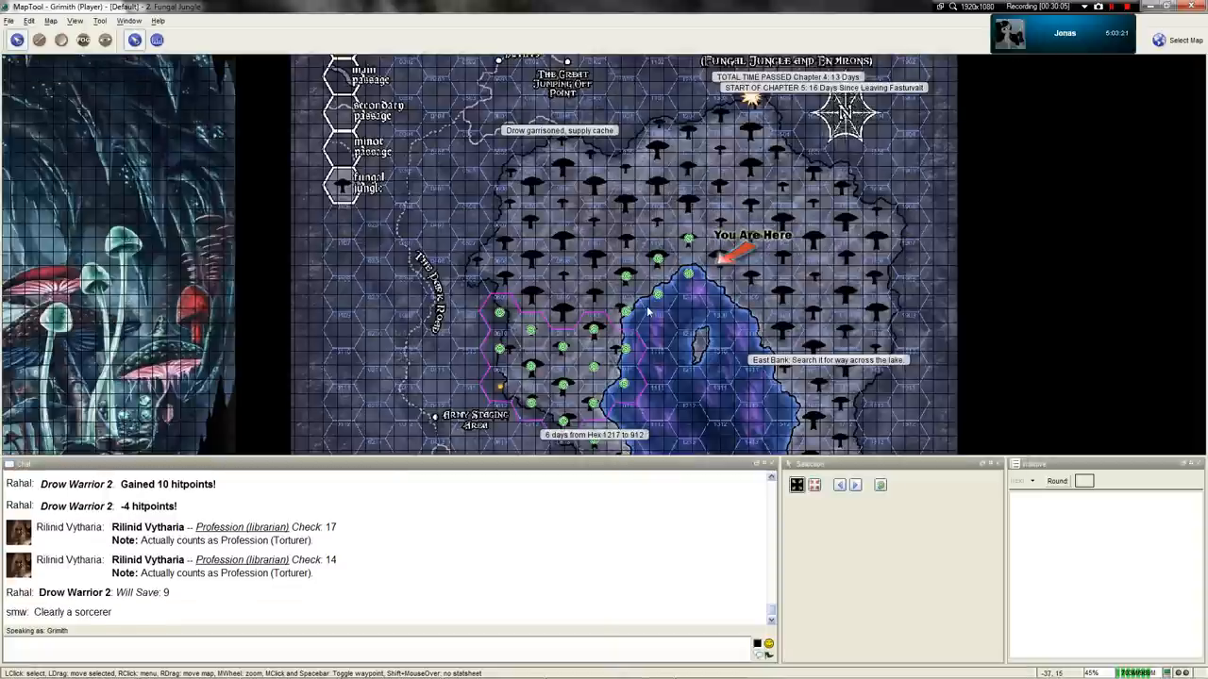
{"action": "mouse_move", "coordinate": [663, 311]}
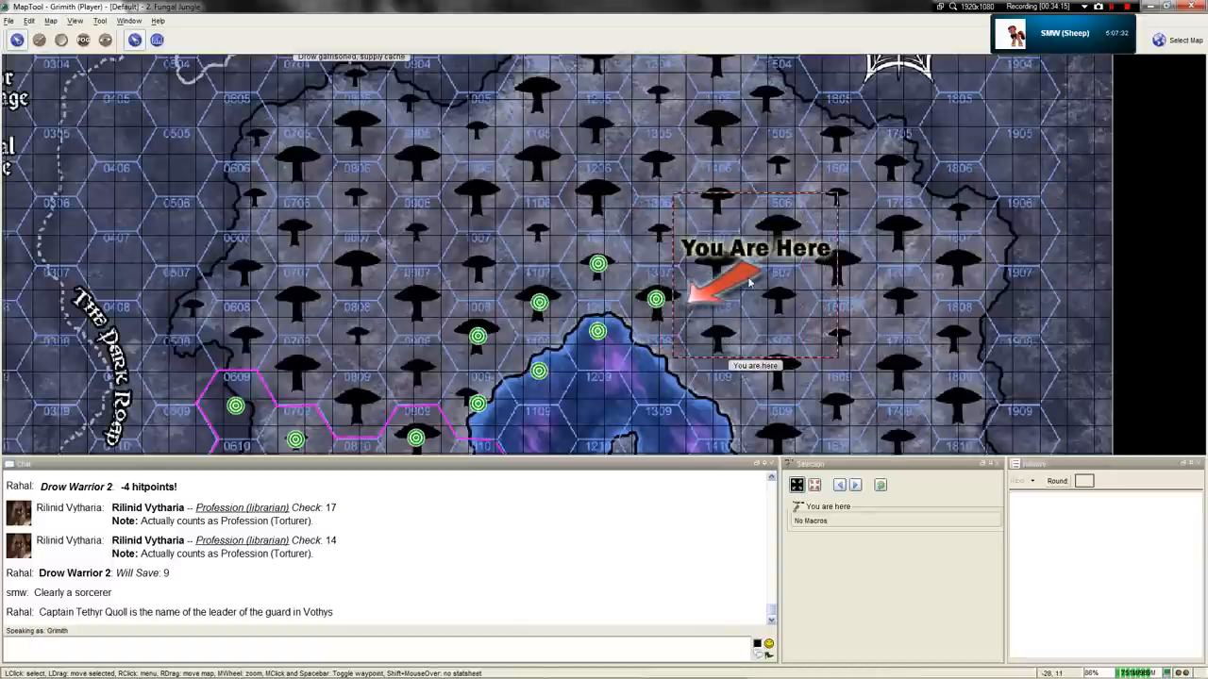
{"action": "mouse_move", "coordinate": [958, 303]}
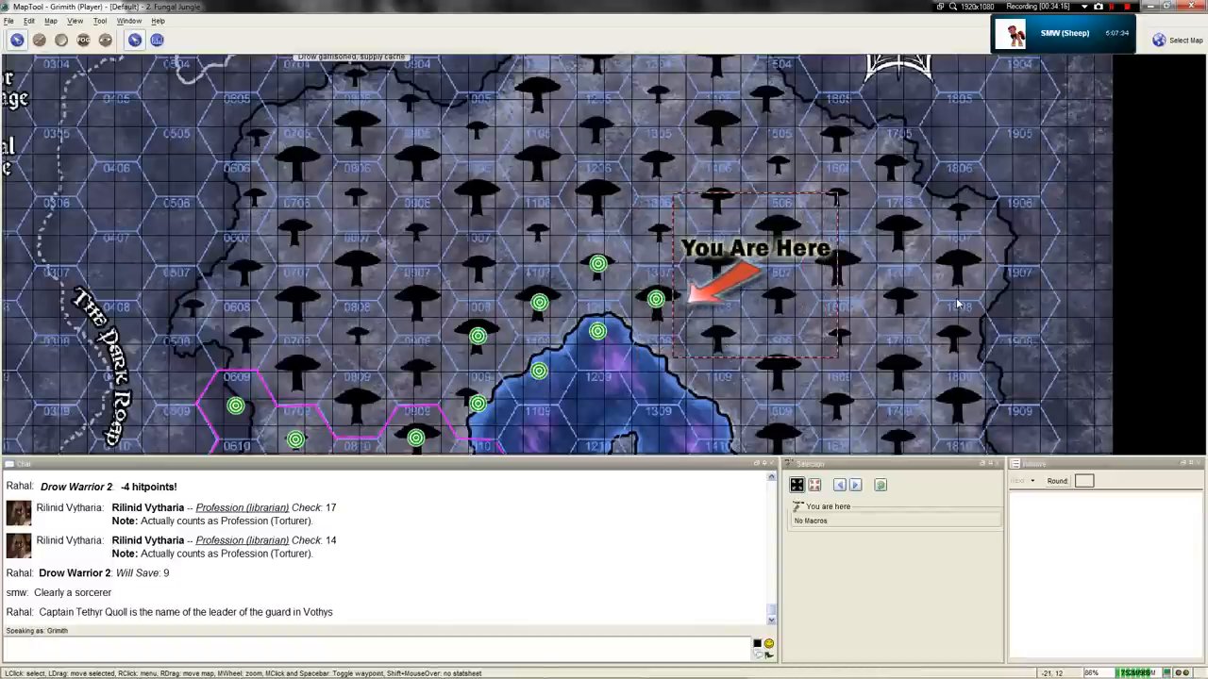